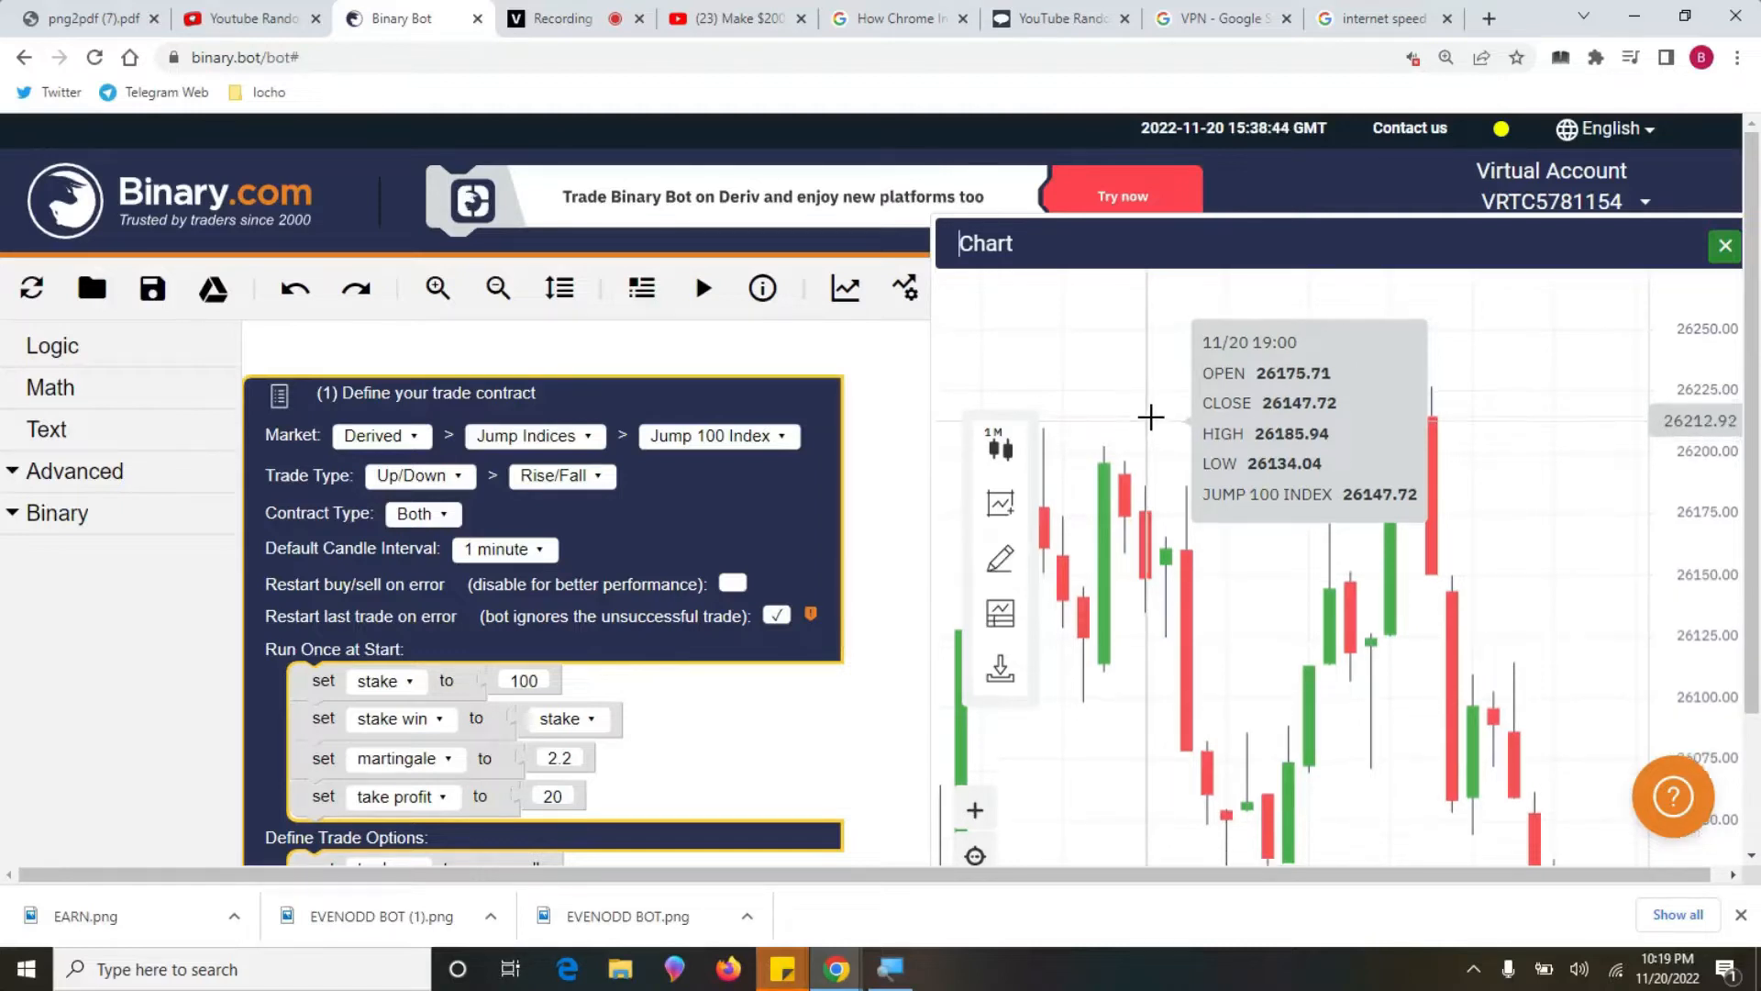
- Keep Jump 100 Index selected, then bring up the trading video and select its URL
{"action": "left_click", "coordinate": [715, 436]}
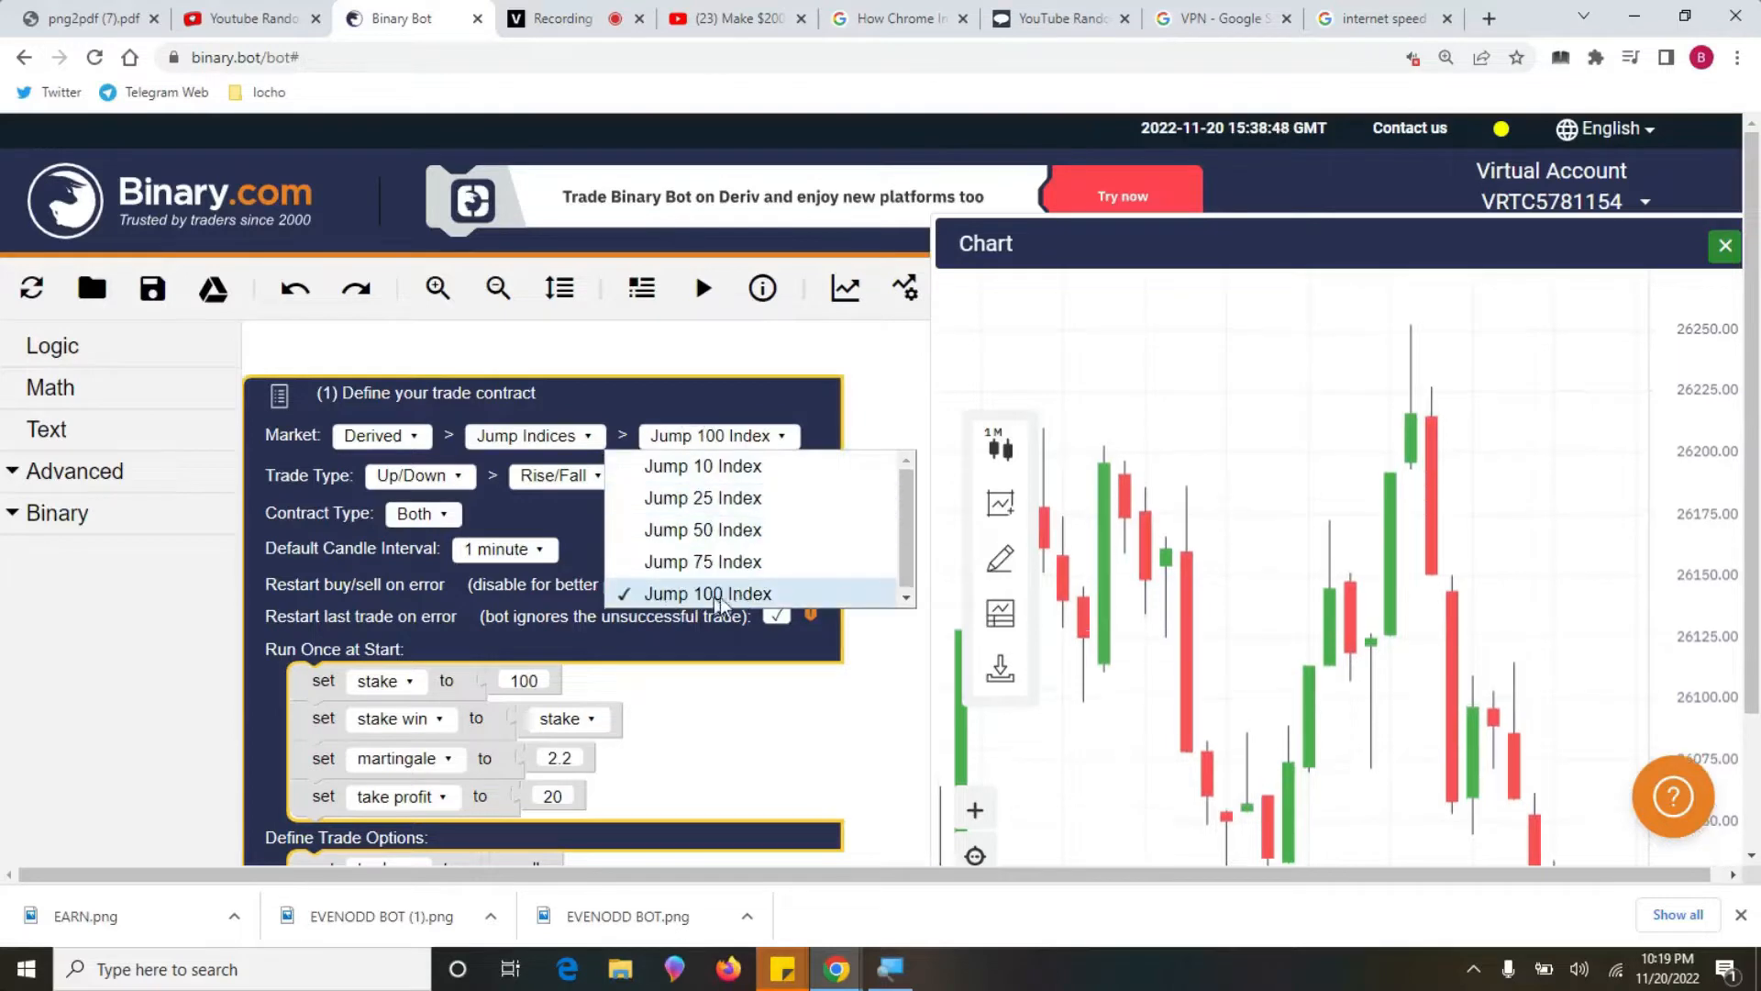
{"action": "mouse_move", "coordinate": [749, 496]}
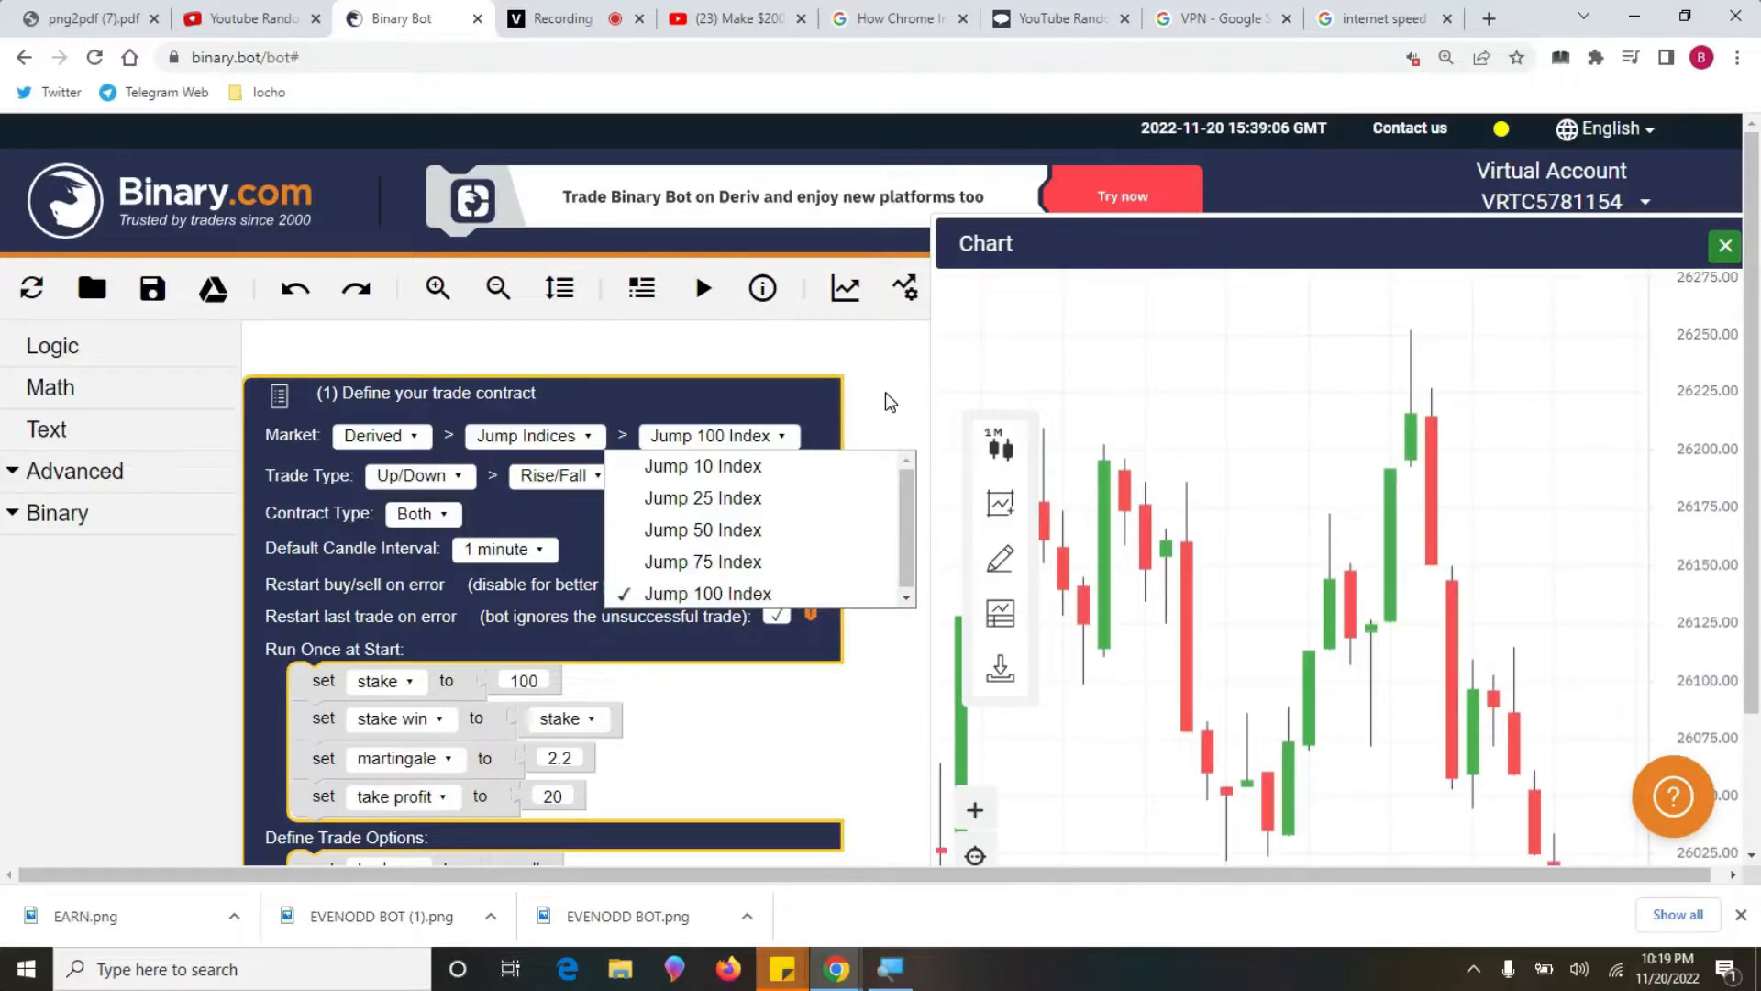
{"action": "left_click", "coordinate": [707, 593]}
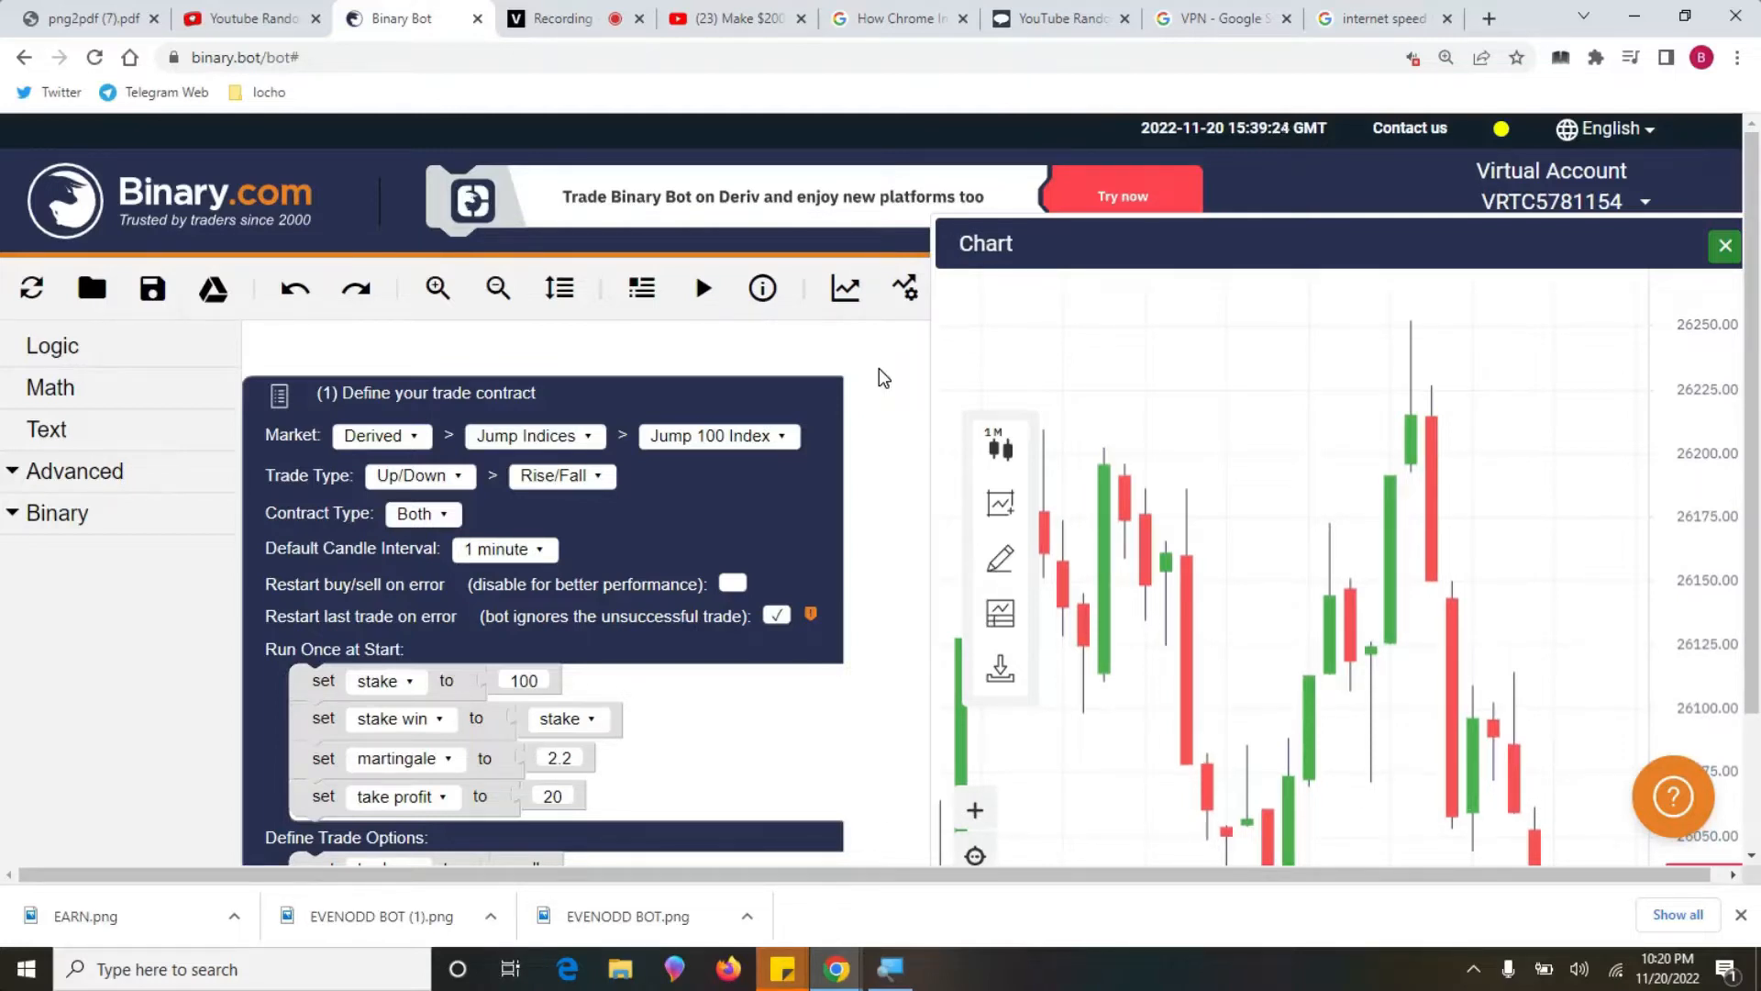
{"action": "left_click", "coordinate": [736, 20]}
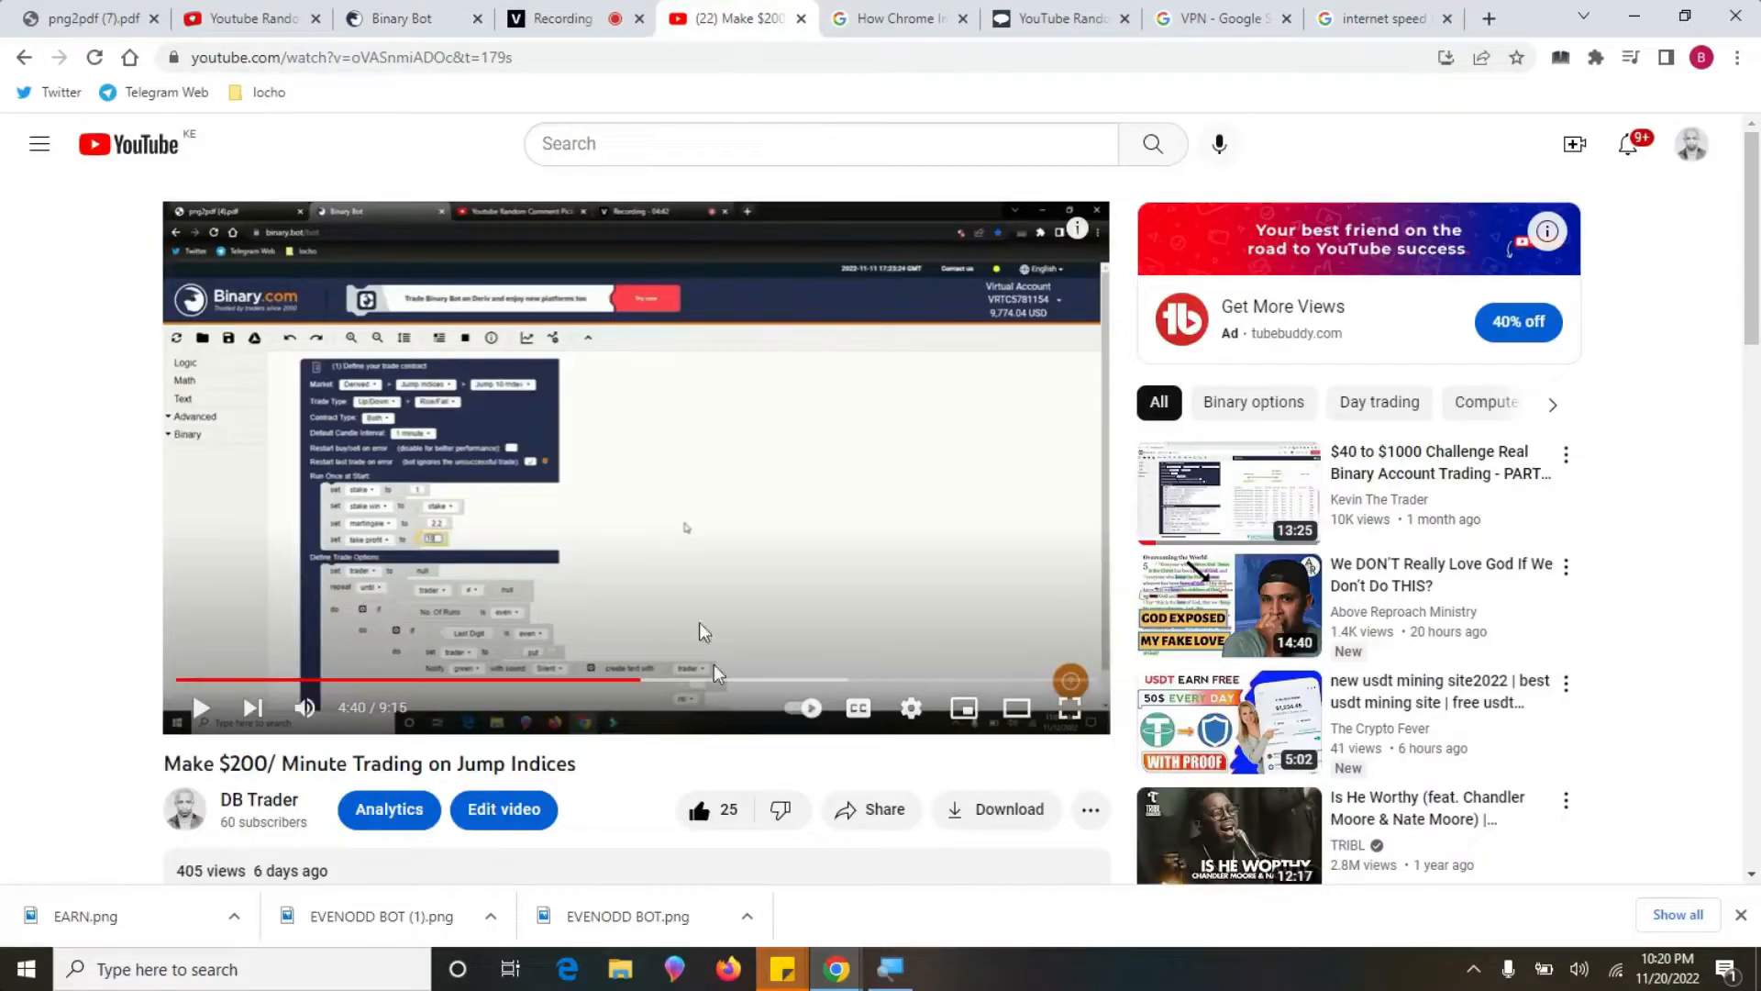
{"action": "mouse_move", "coordinate": [625, 764]}
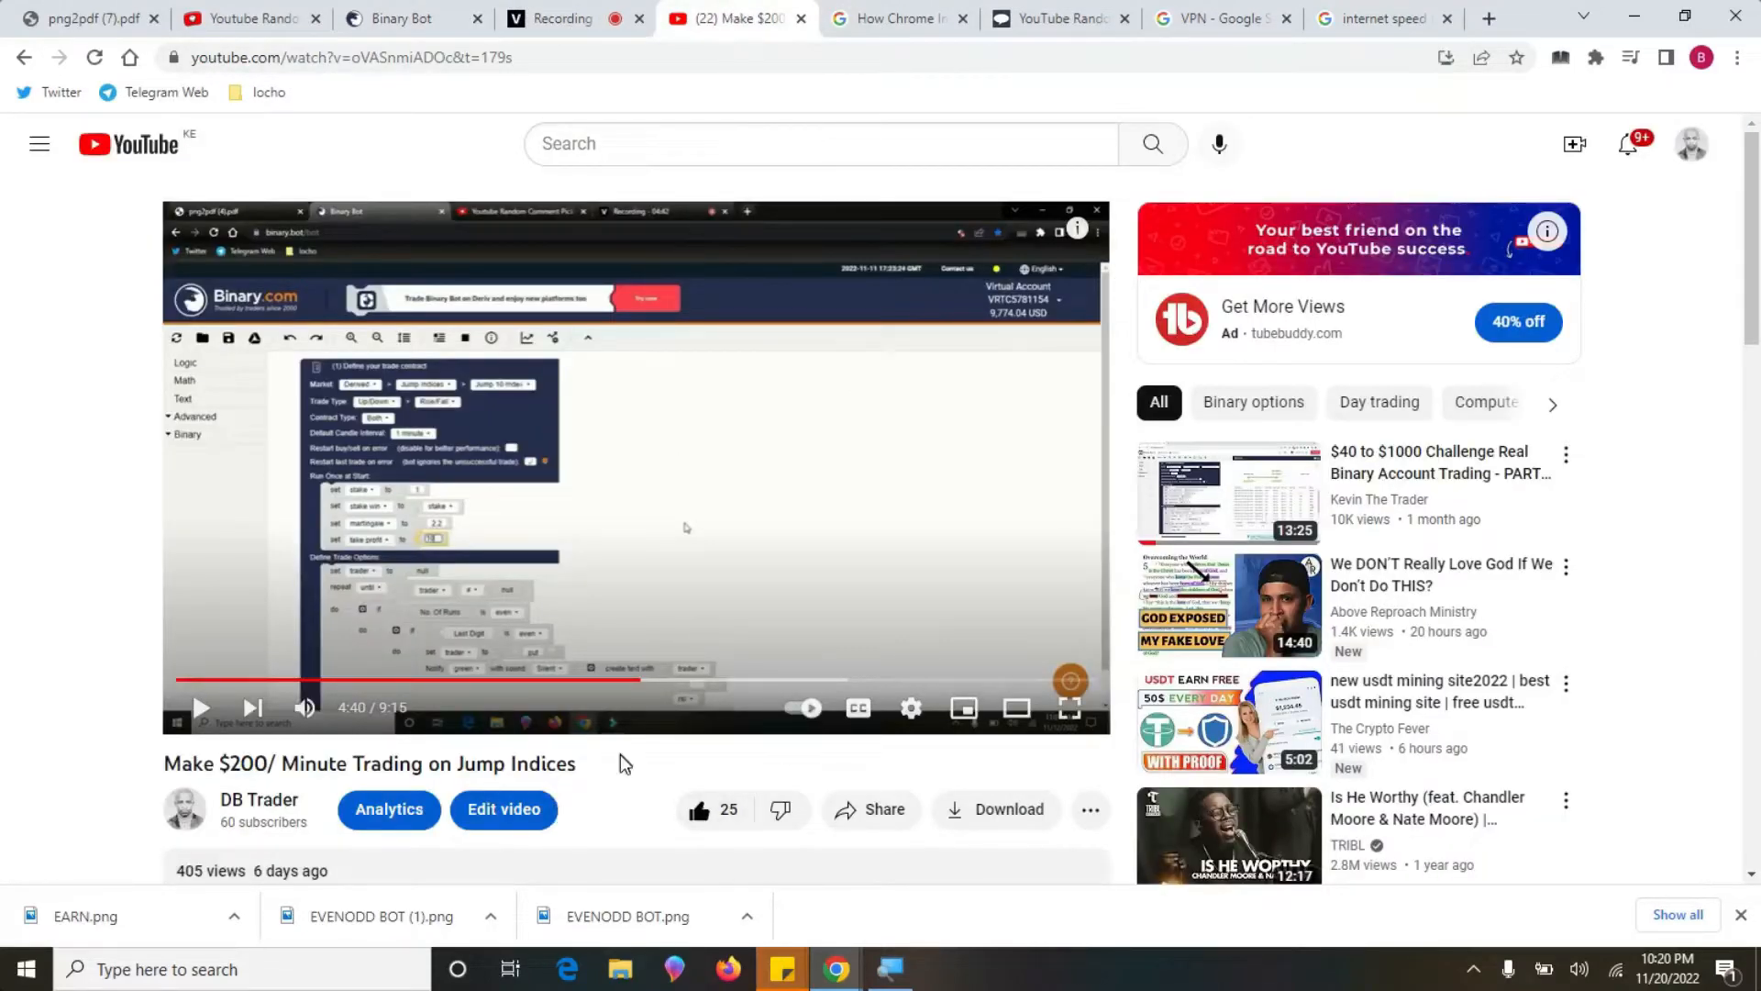
{"action": "left_click", "coordinate": [351, 57]}
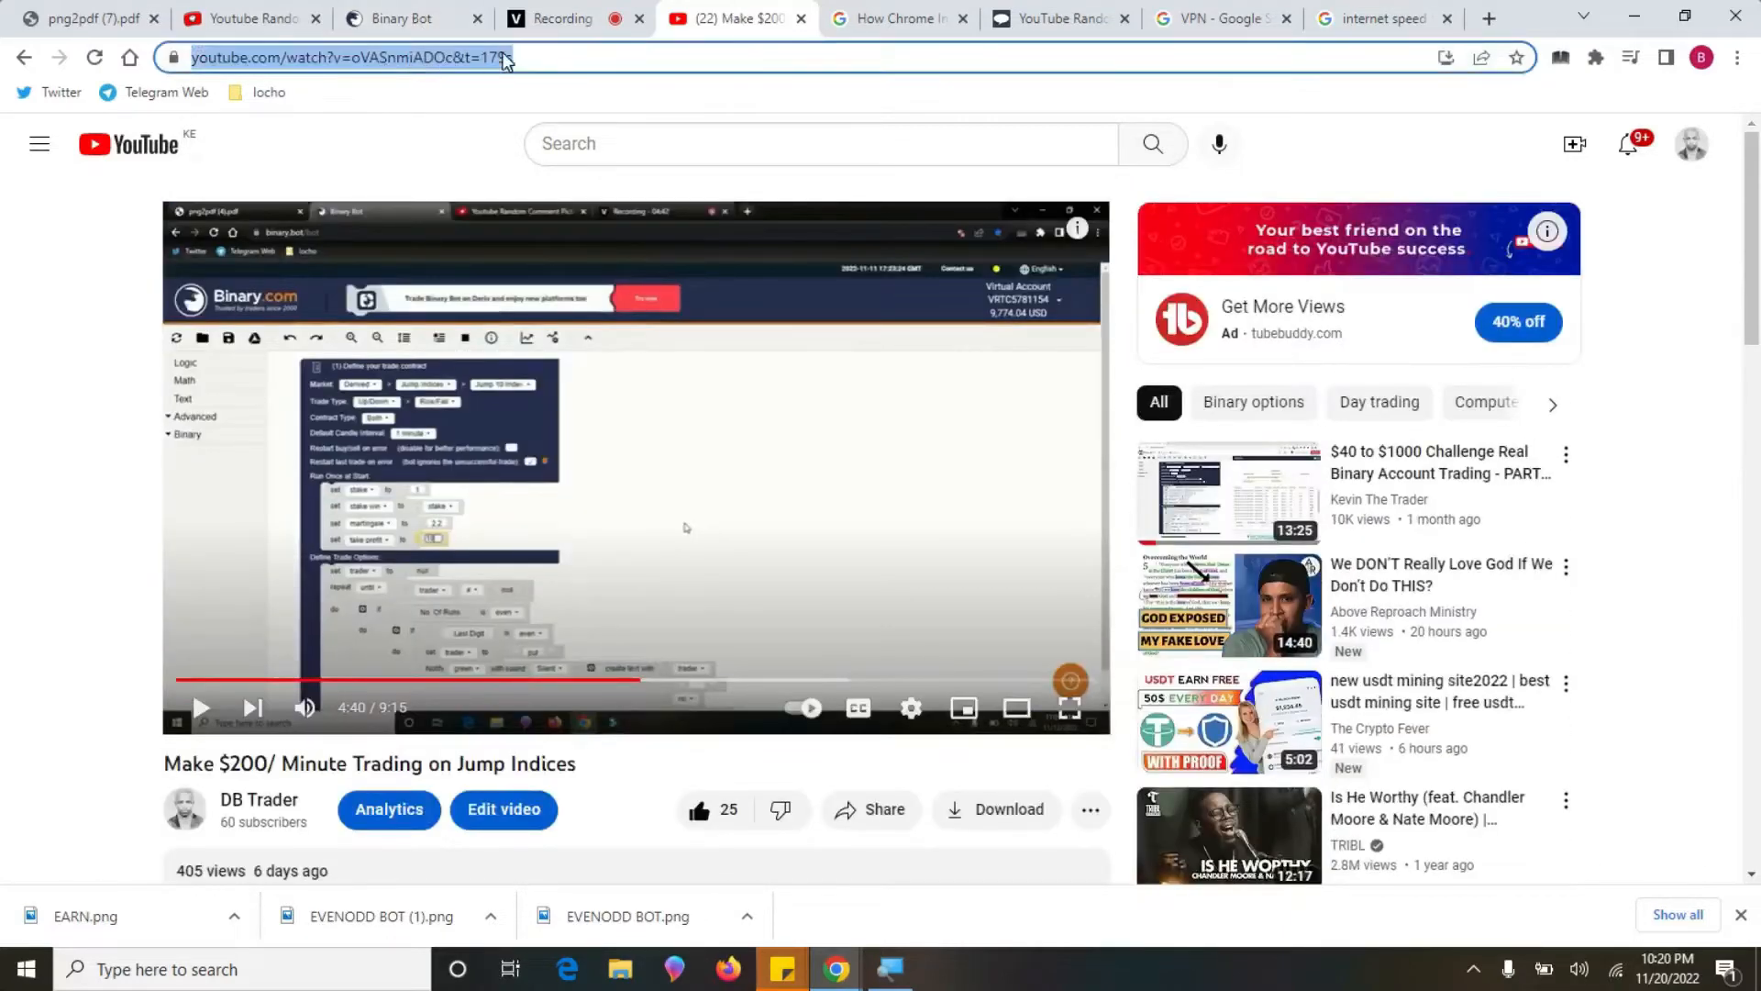
{"action": "left_click", "coordinate": [246, 20]}
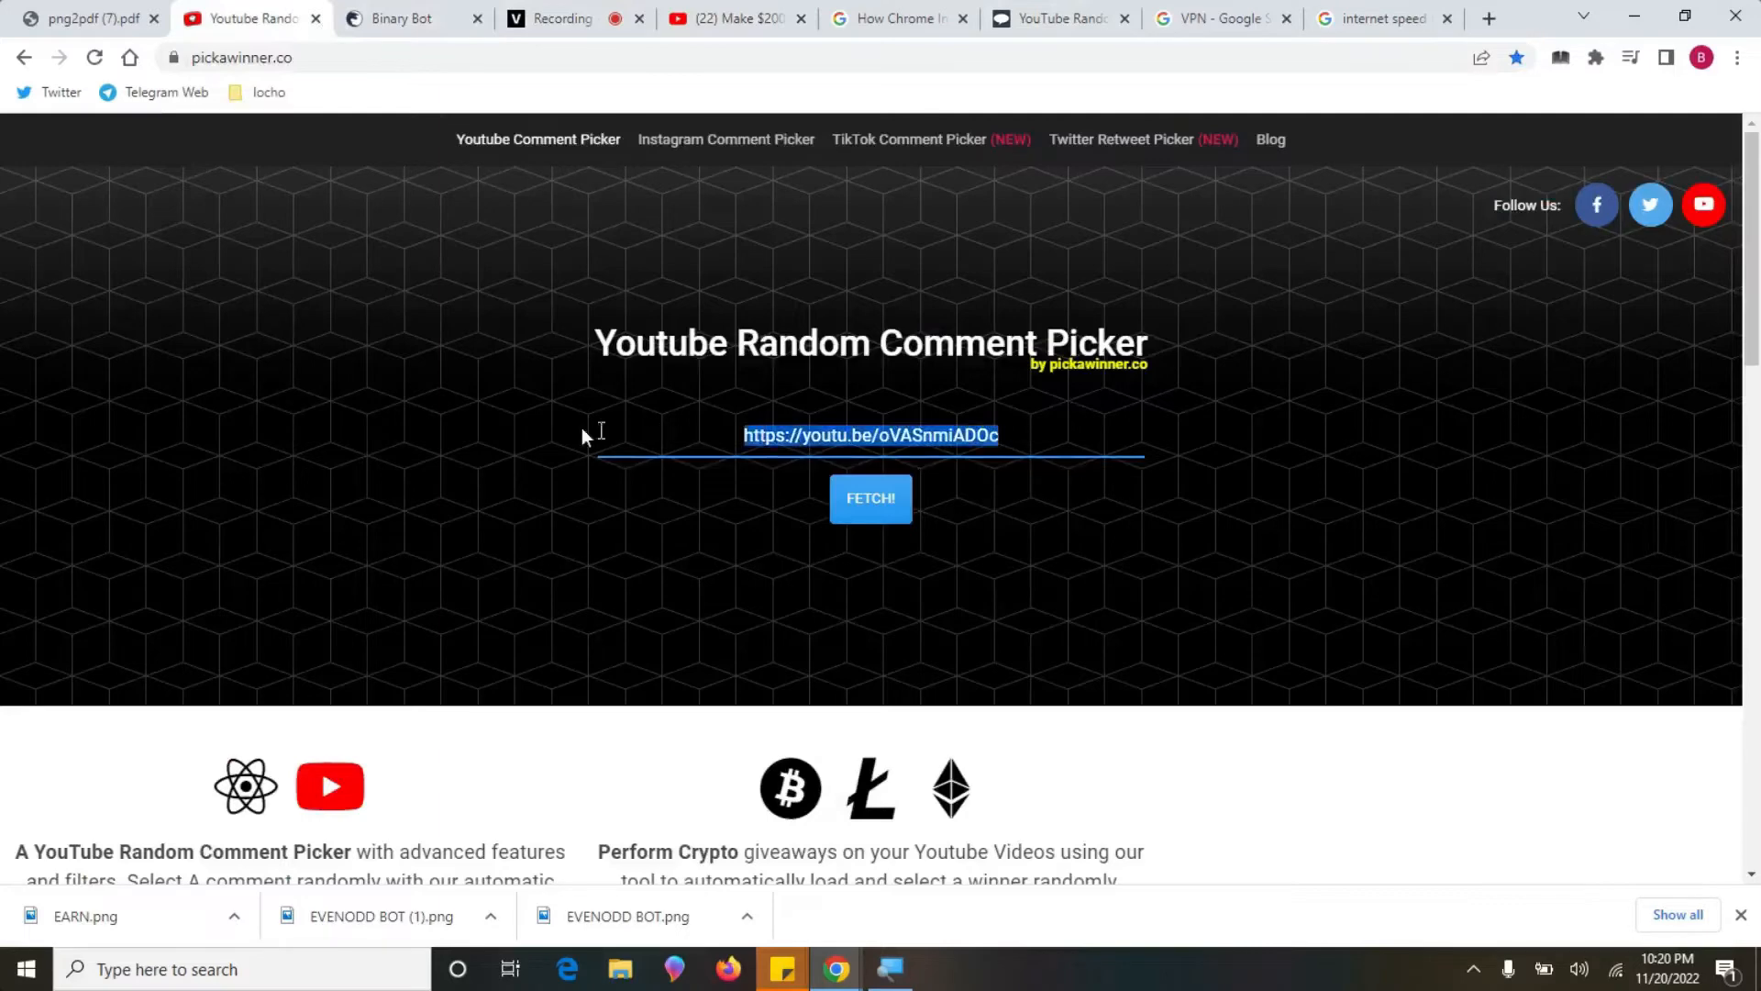
- Paste the video link into pickawinner.co, load its 17 comments, and draw a random winner
{"action": "right_click", "coordinate": [870, 435]}
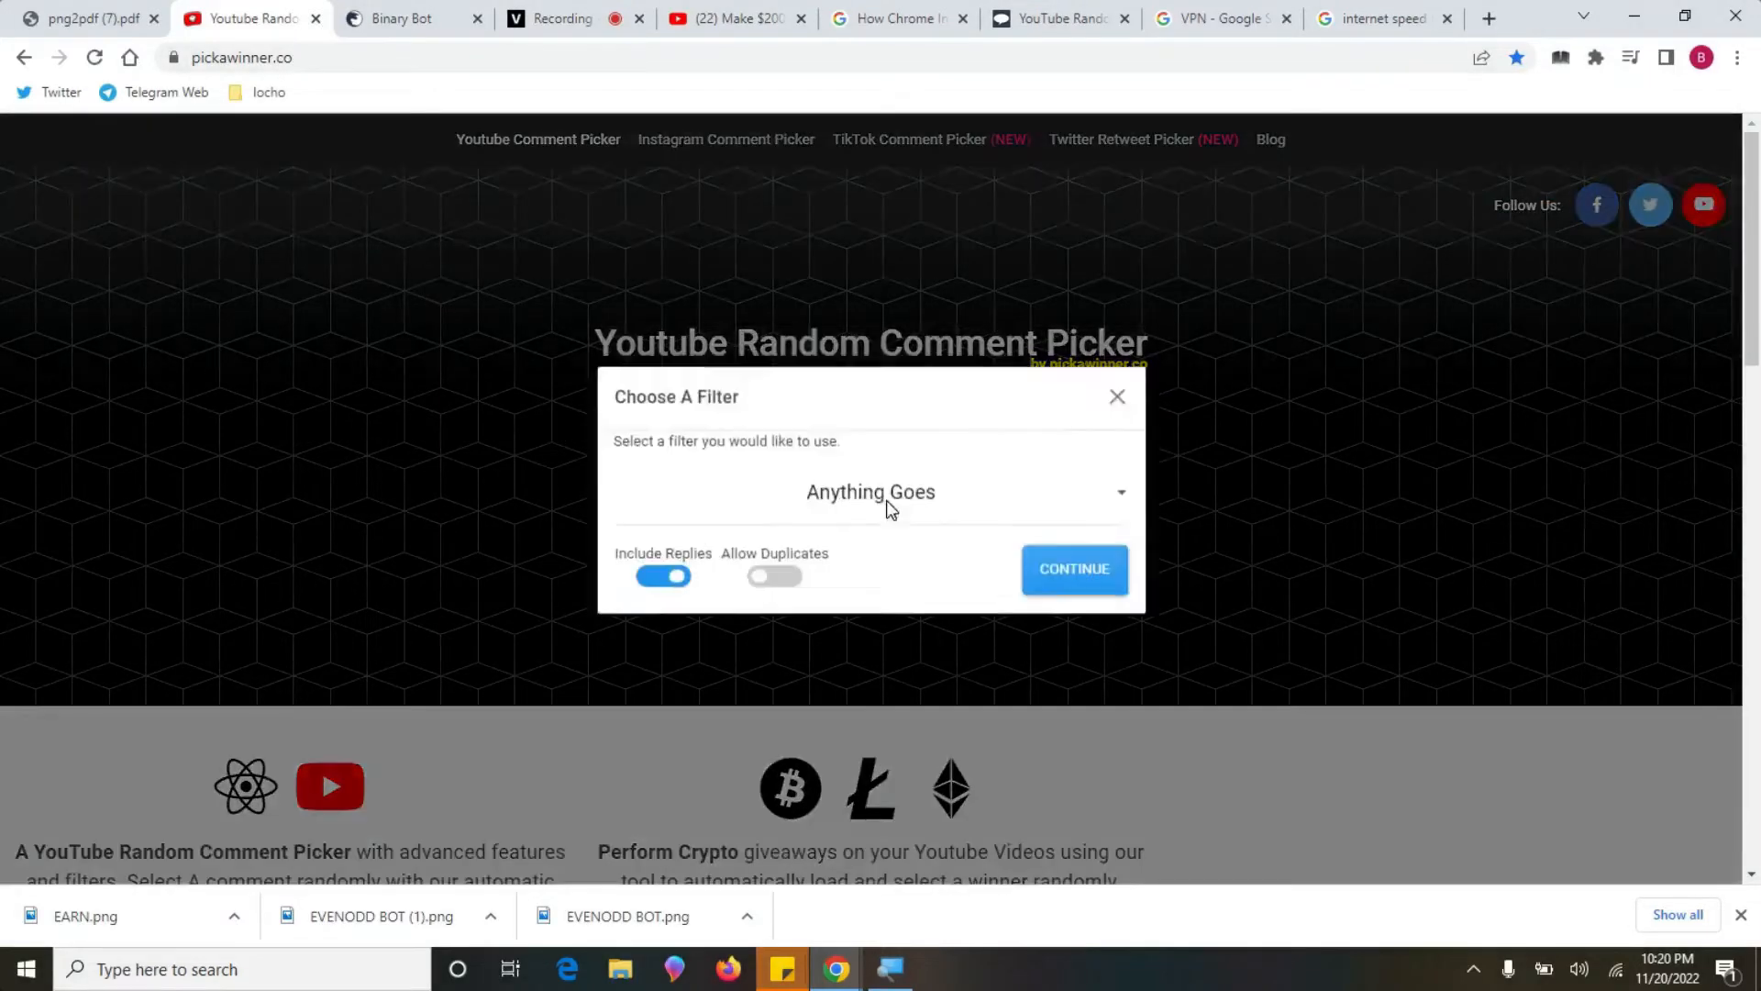
{"action": "left_click", "coordinate": [1071, 569]}
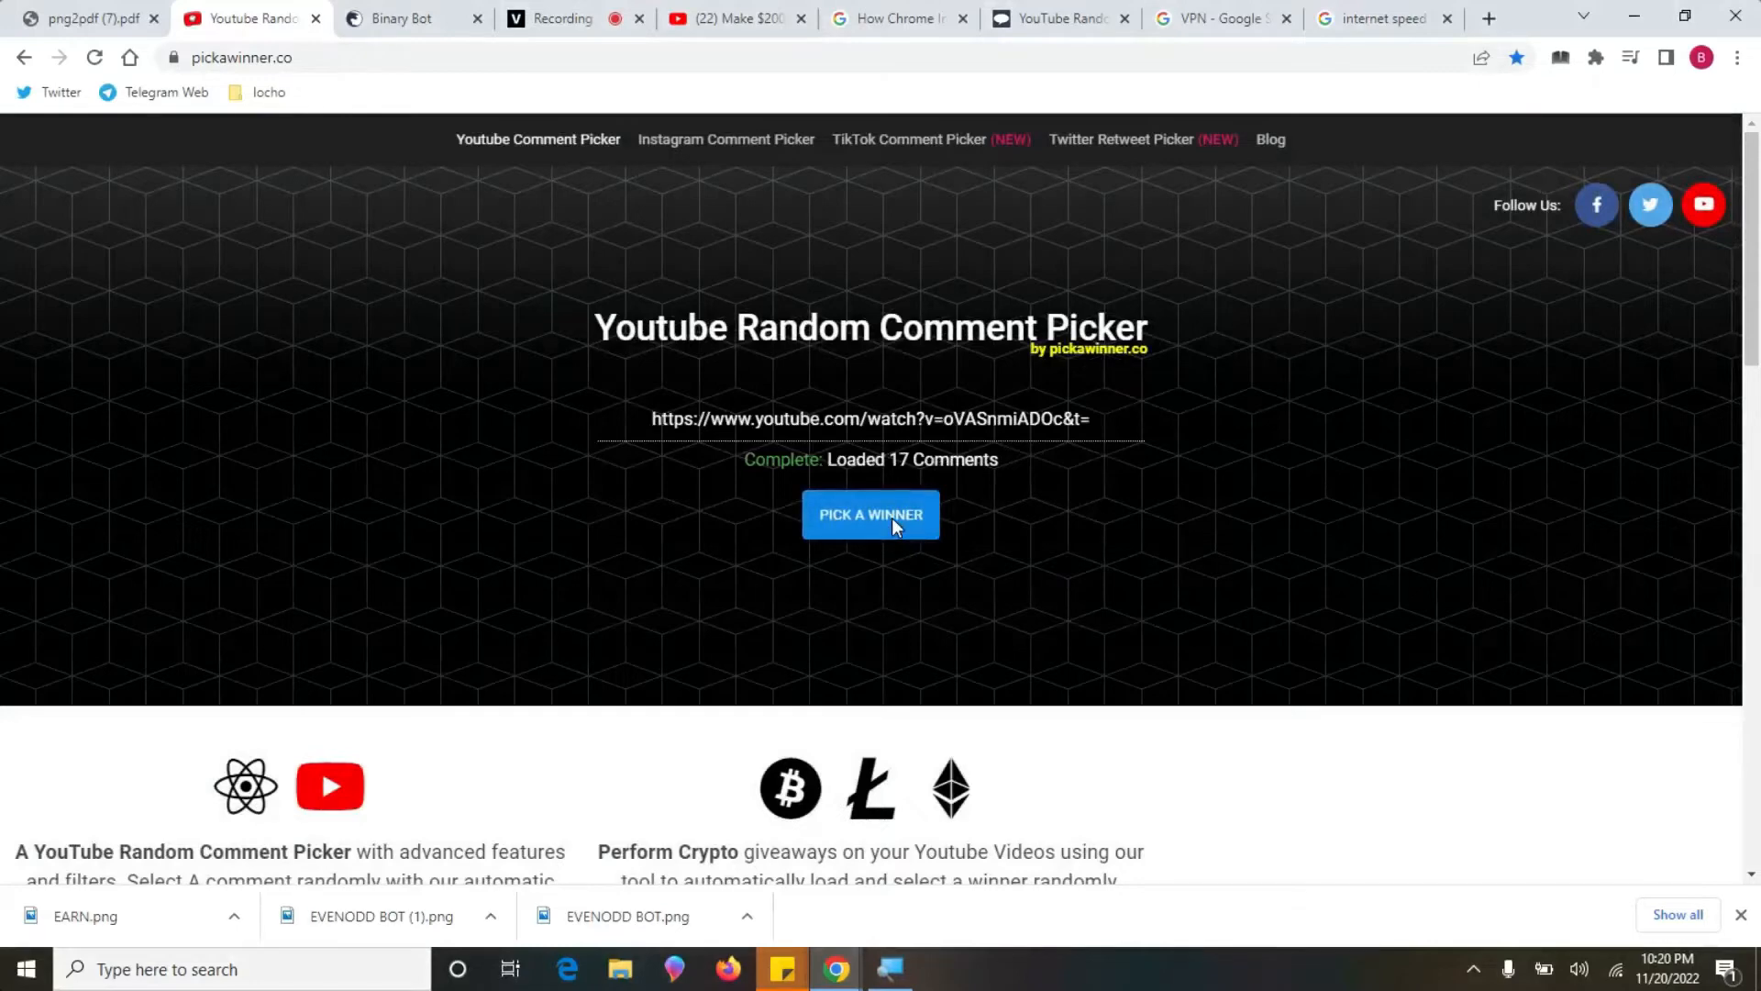
{"action": "left_click", "coordinate": [870, 515]}
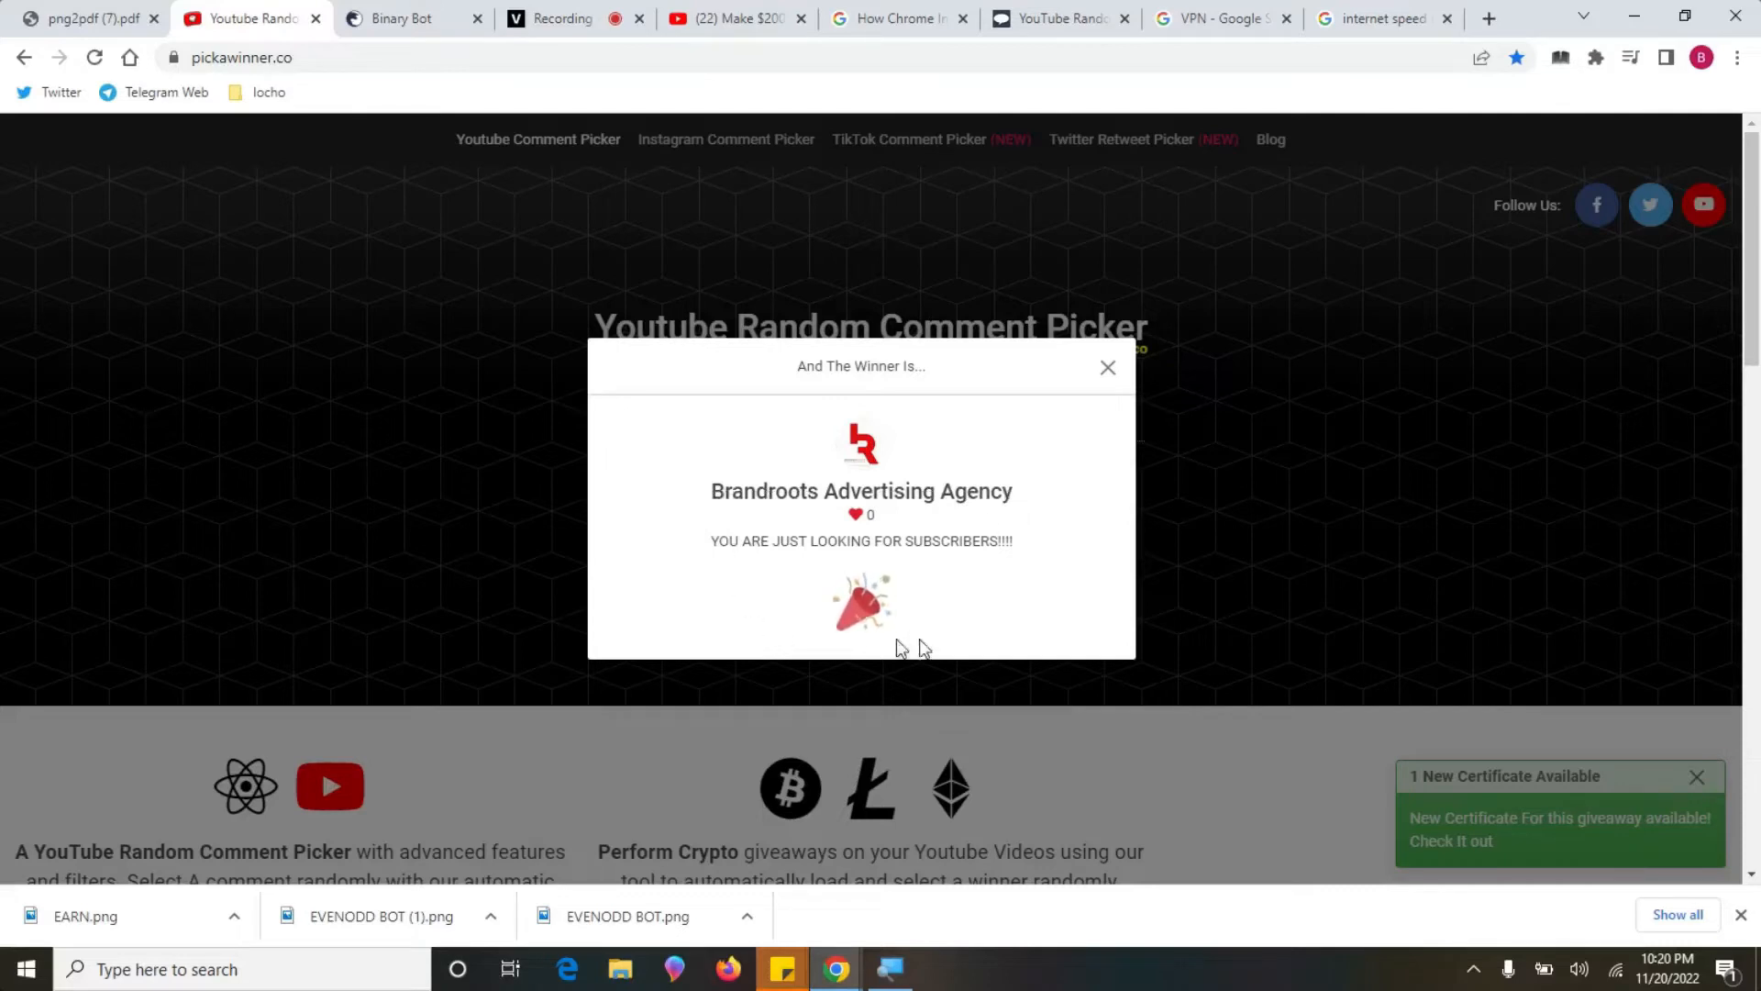
{"action": "mouse_move", "coordinate": [694, 601]}
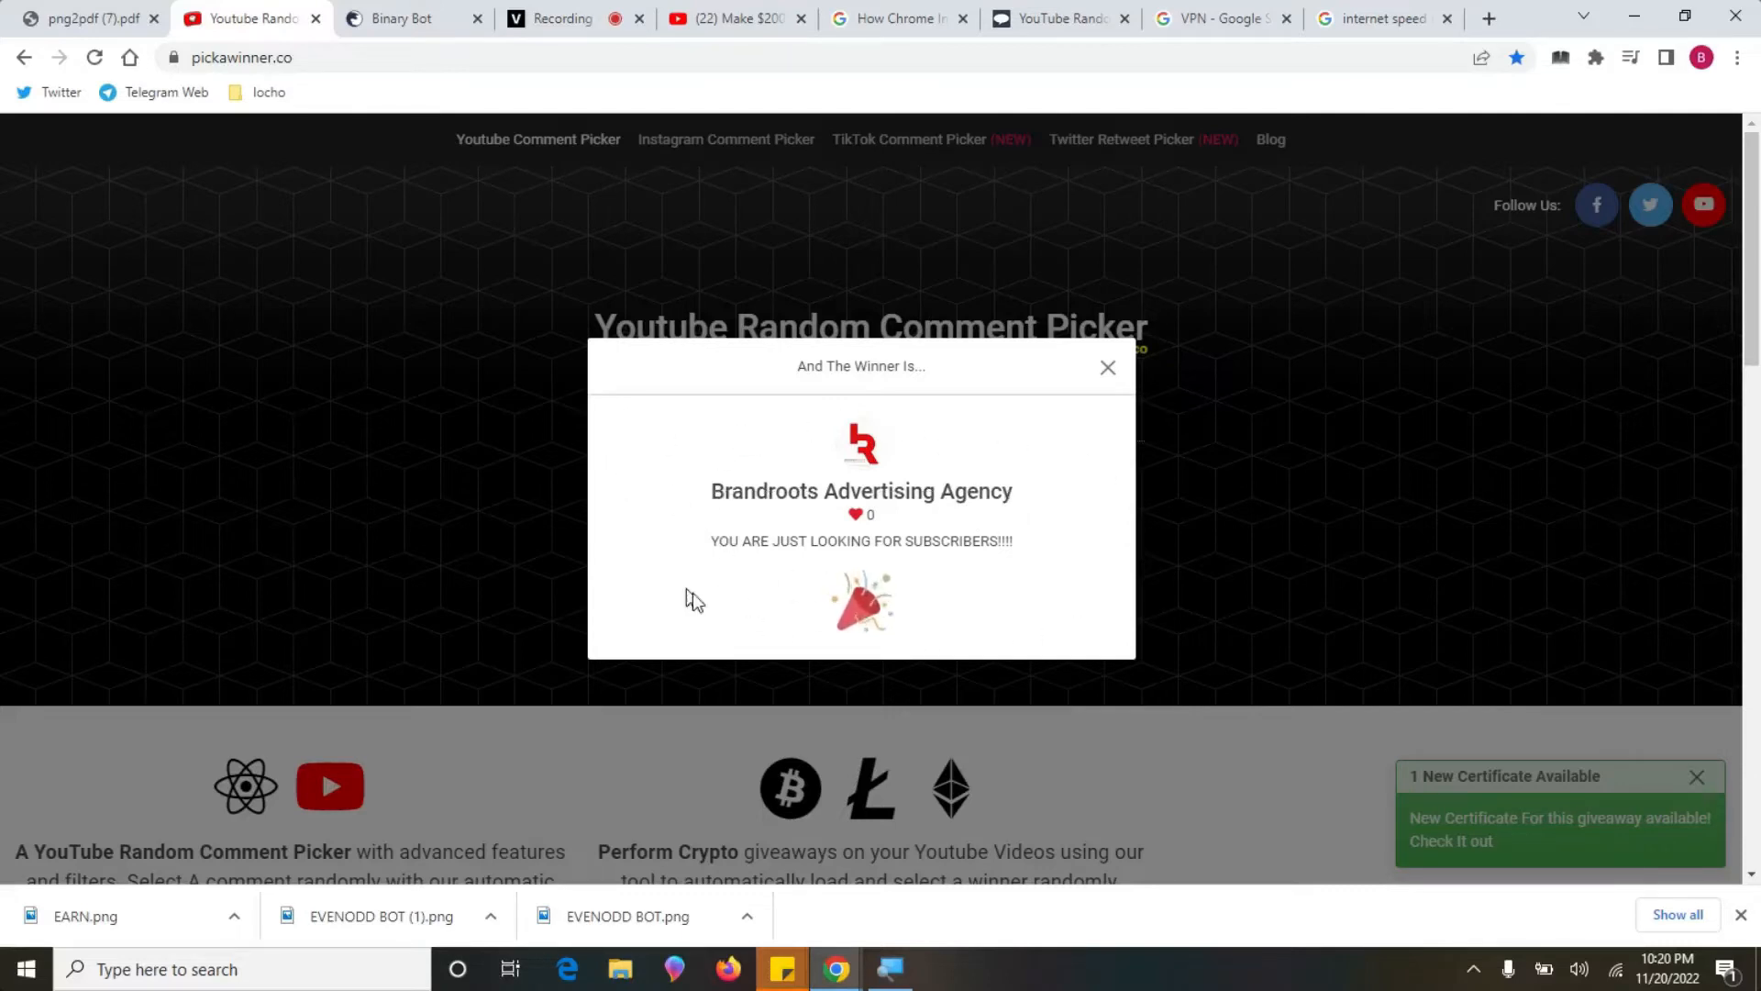
{"action": "mouse_move", "coordinate": [906, 467]}
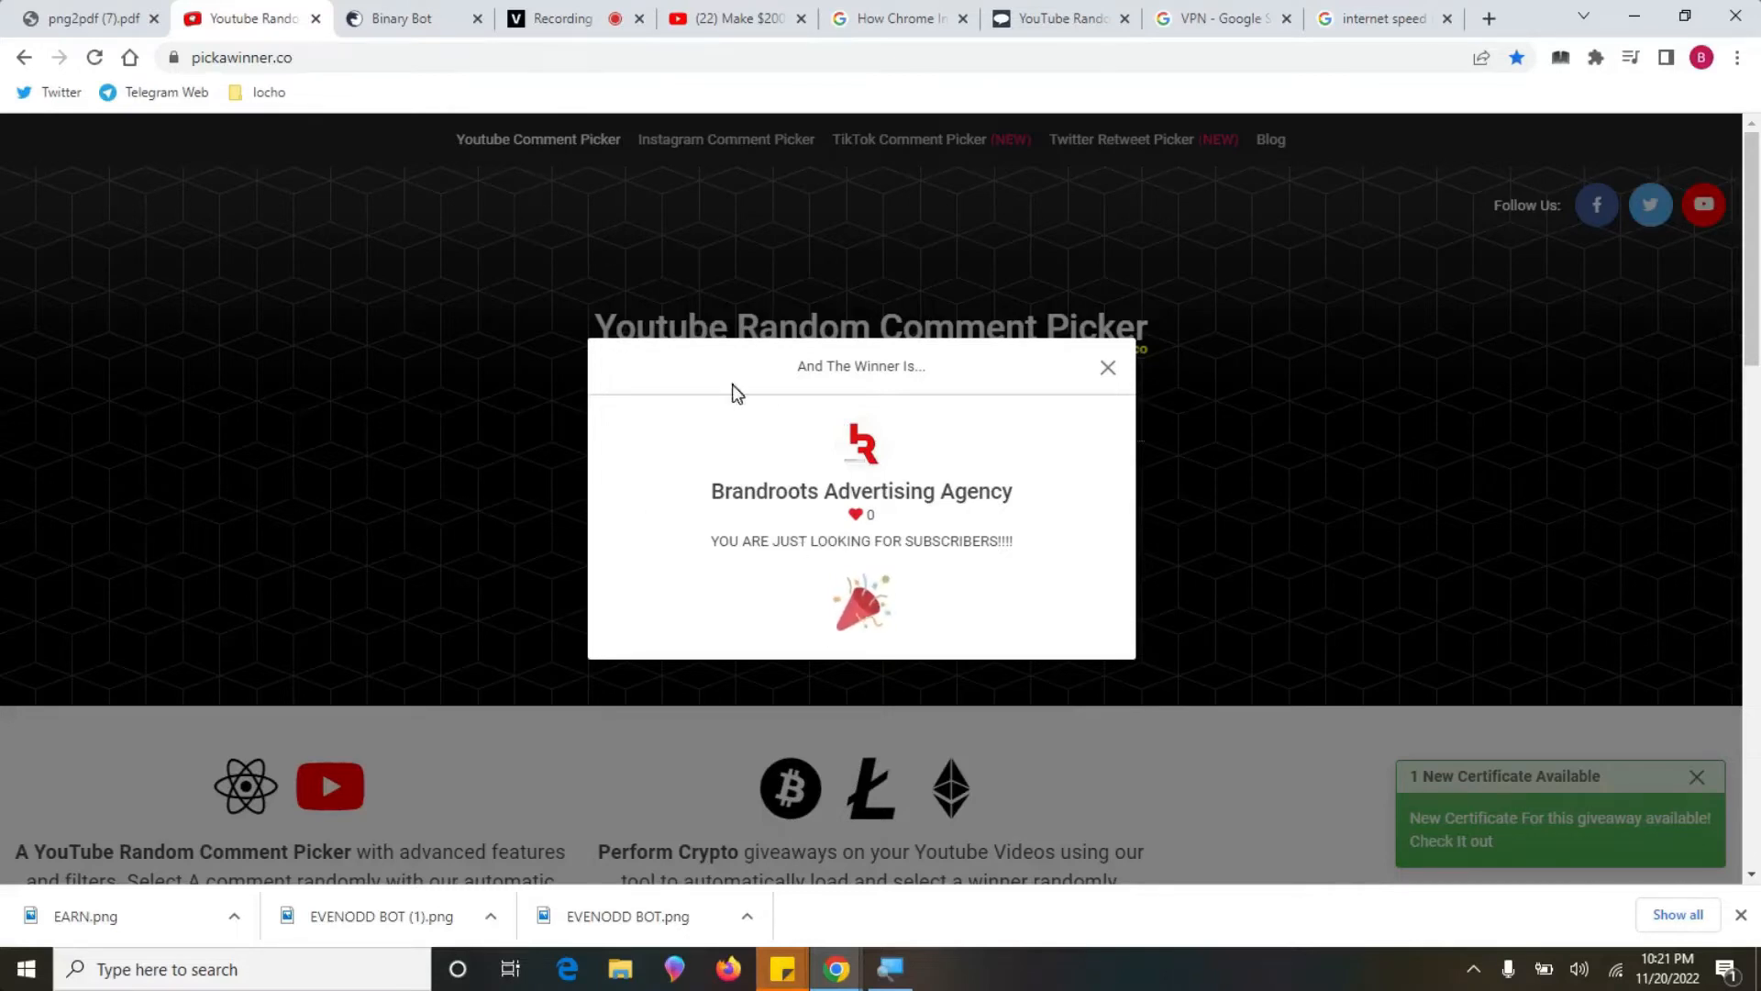
{"action": "mouse_move", "coordinate": [519, 165]}
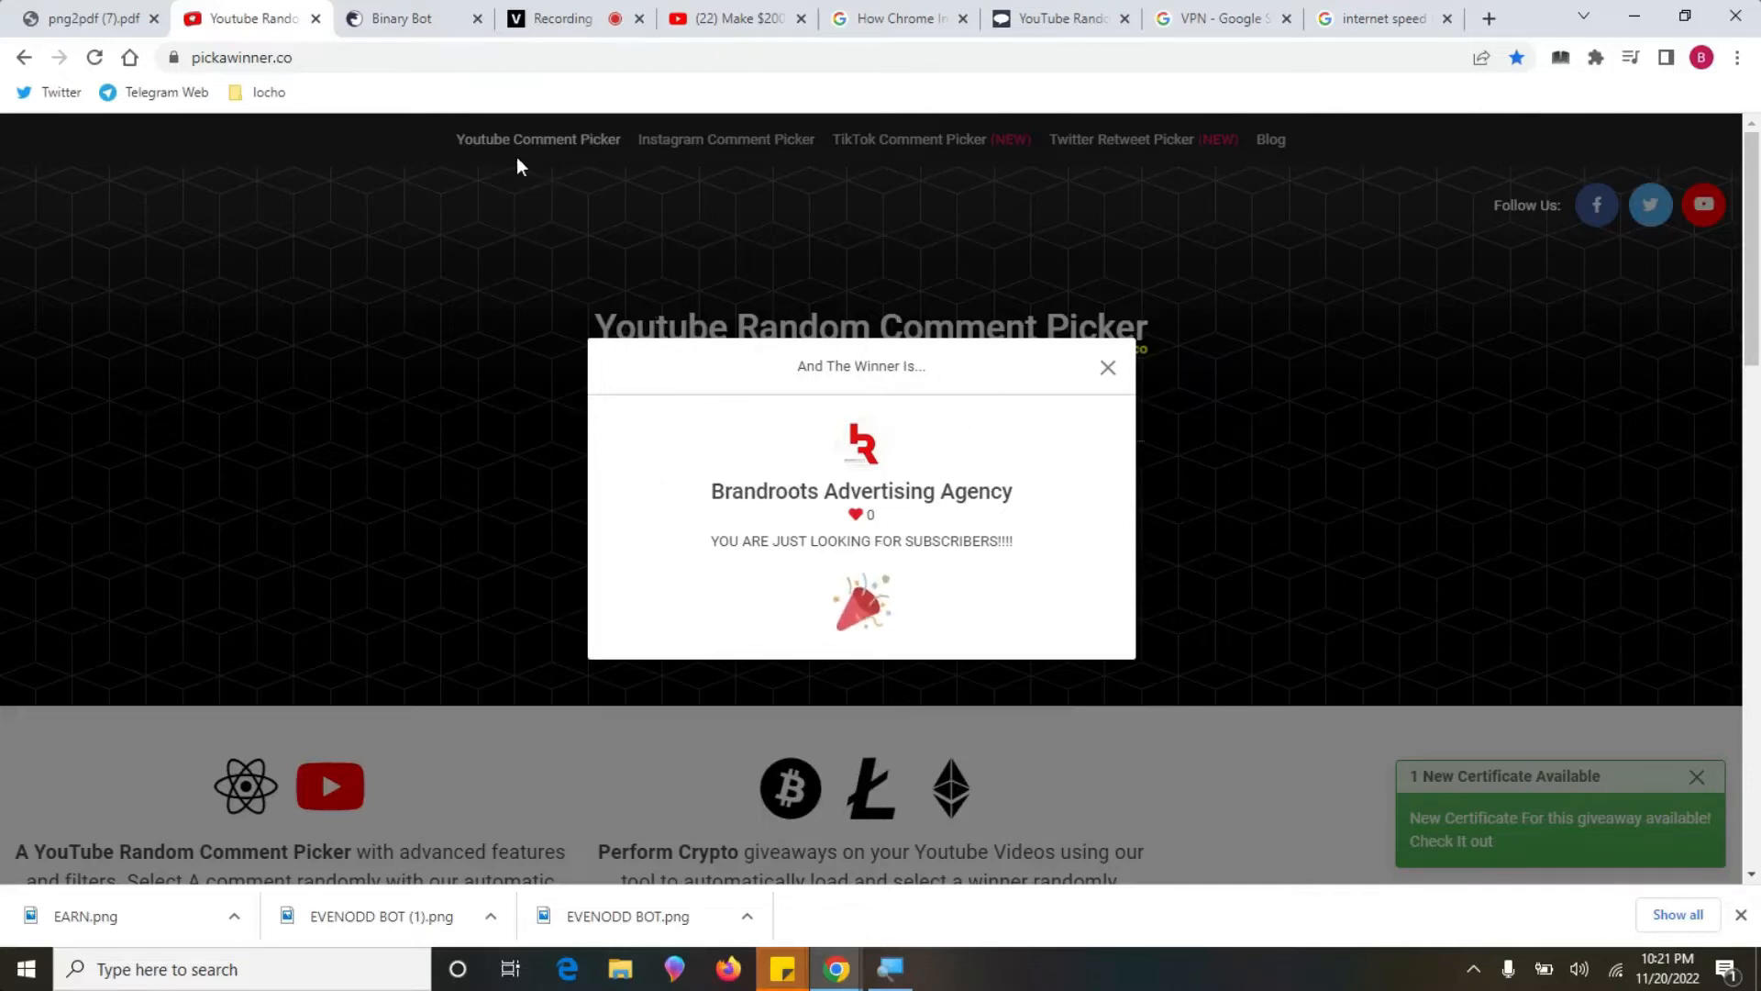
{"action": "left_click", "coordinate": [399, 19]}
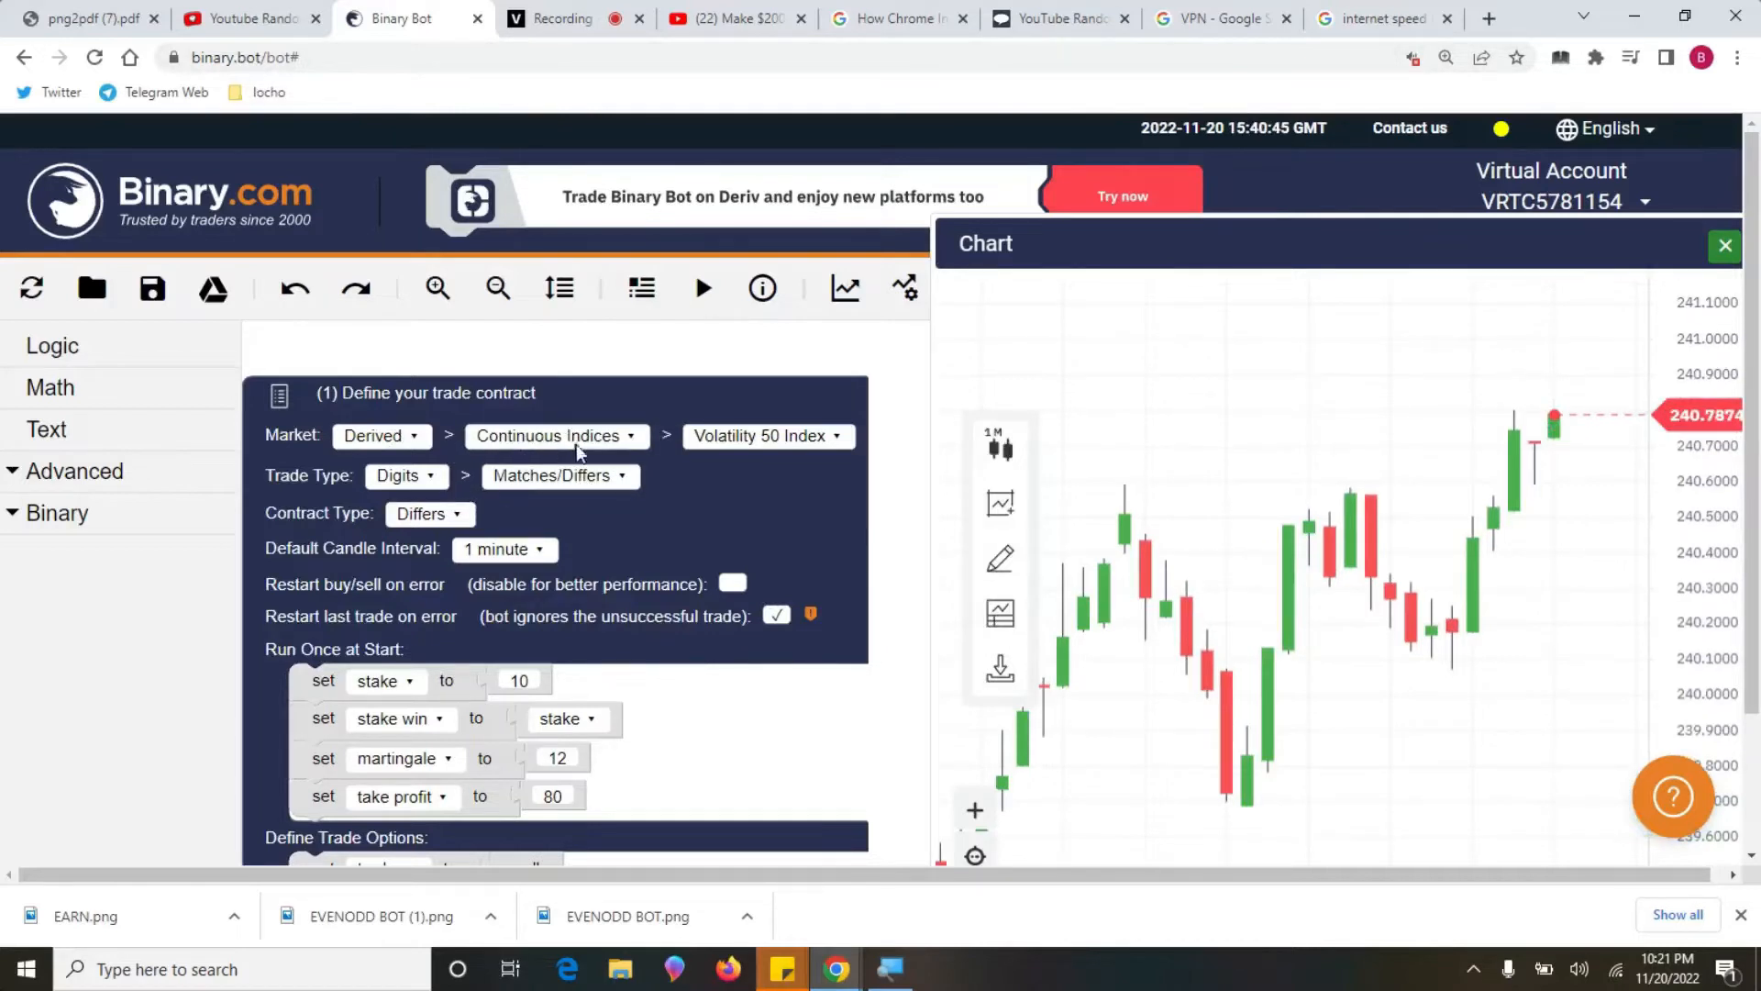
- Set the trade contract to Jump Indices > Jump 100 Index, Up/Down Rise/Fall, contract type Both
{"action": "left_click", "coordinate": [555, 435]}
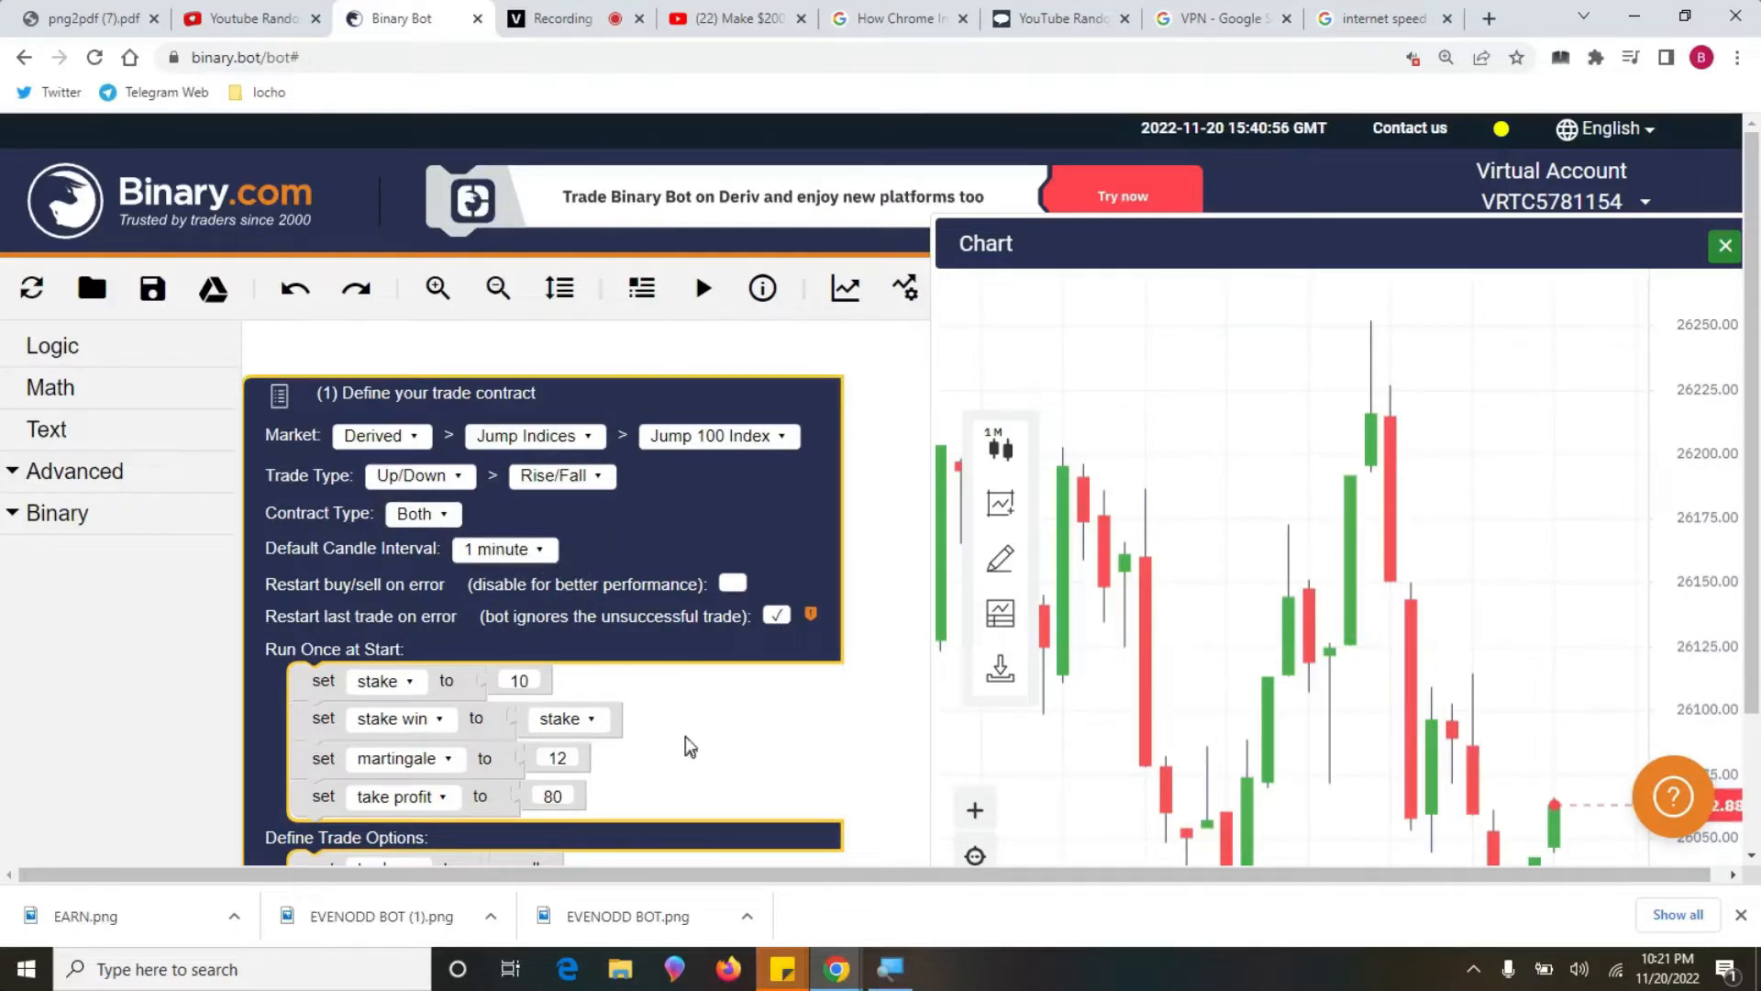
- Scroll to the startup blocks and enter stake 100 and martingale multiplier 2.2
{"action": "scroll", "scroll_direction": "down", "scroll_amount": 3}
{"action": "type", "text": "0"}
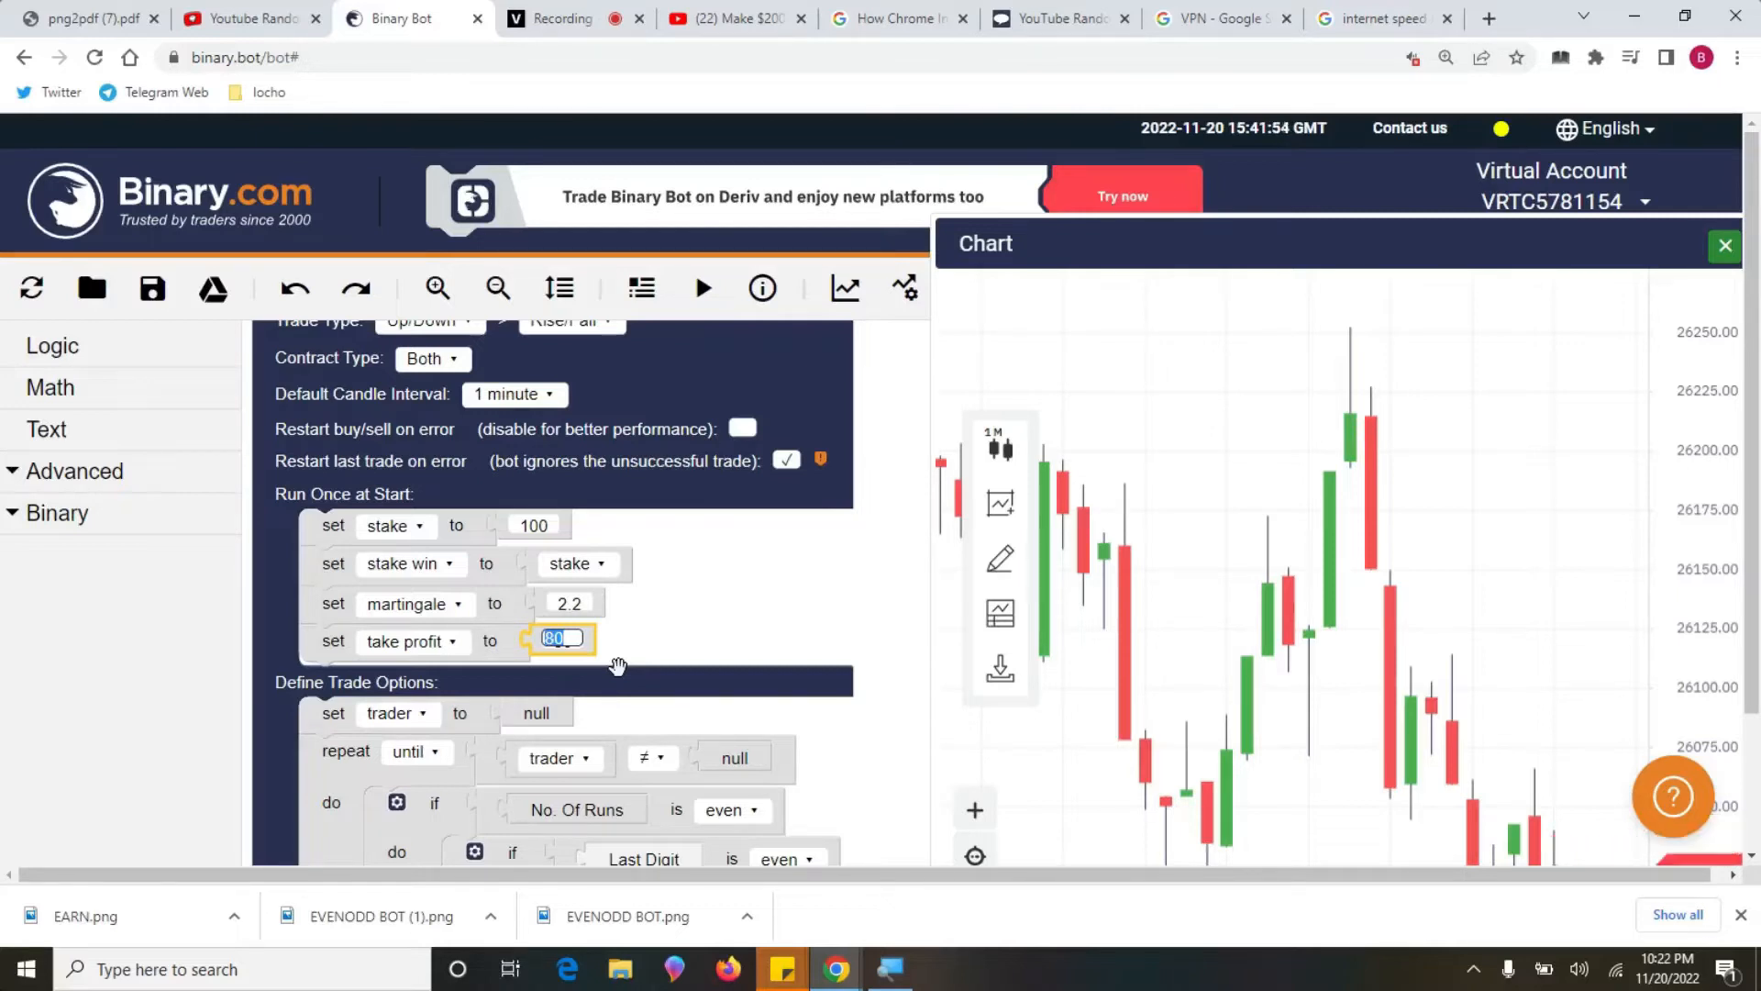
{"action": "mouse_move", "coordinate": [1023, 582]}
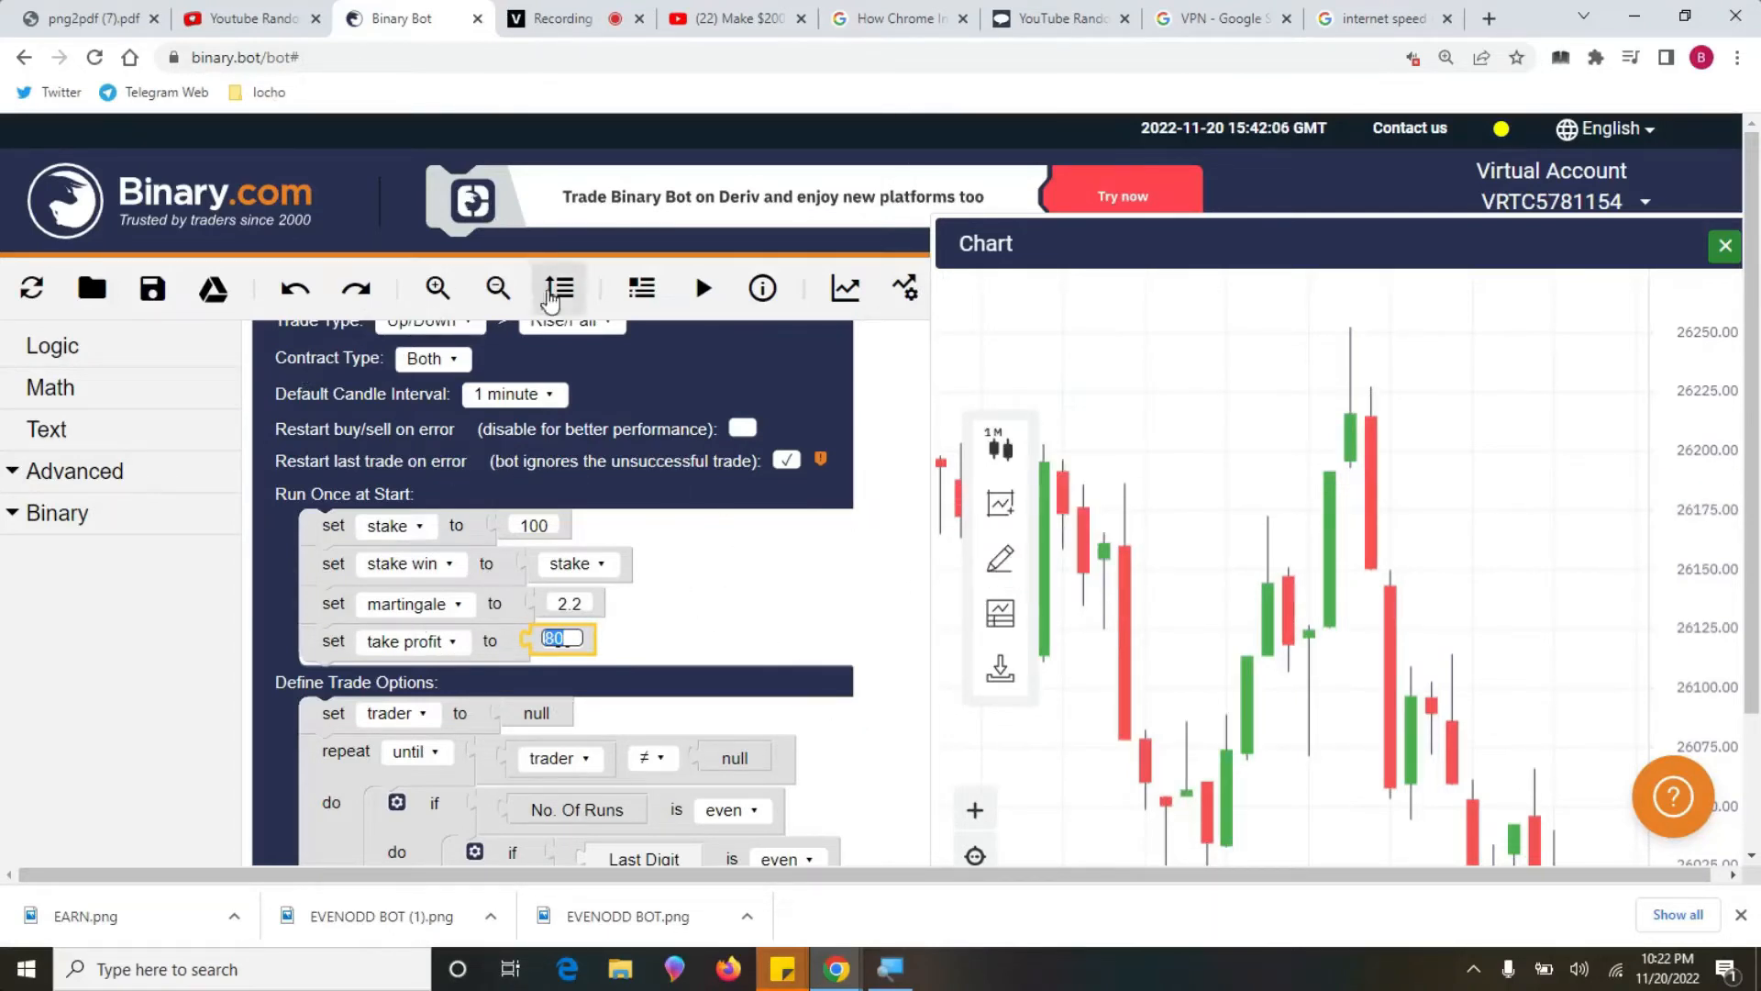
- Run the bot through a 100-stake CALL trade (95.33 profit), then clear the summary log and counters
{"action": "left_click", "coordinate": [701, 287]}
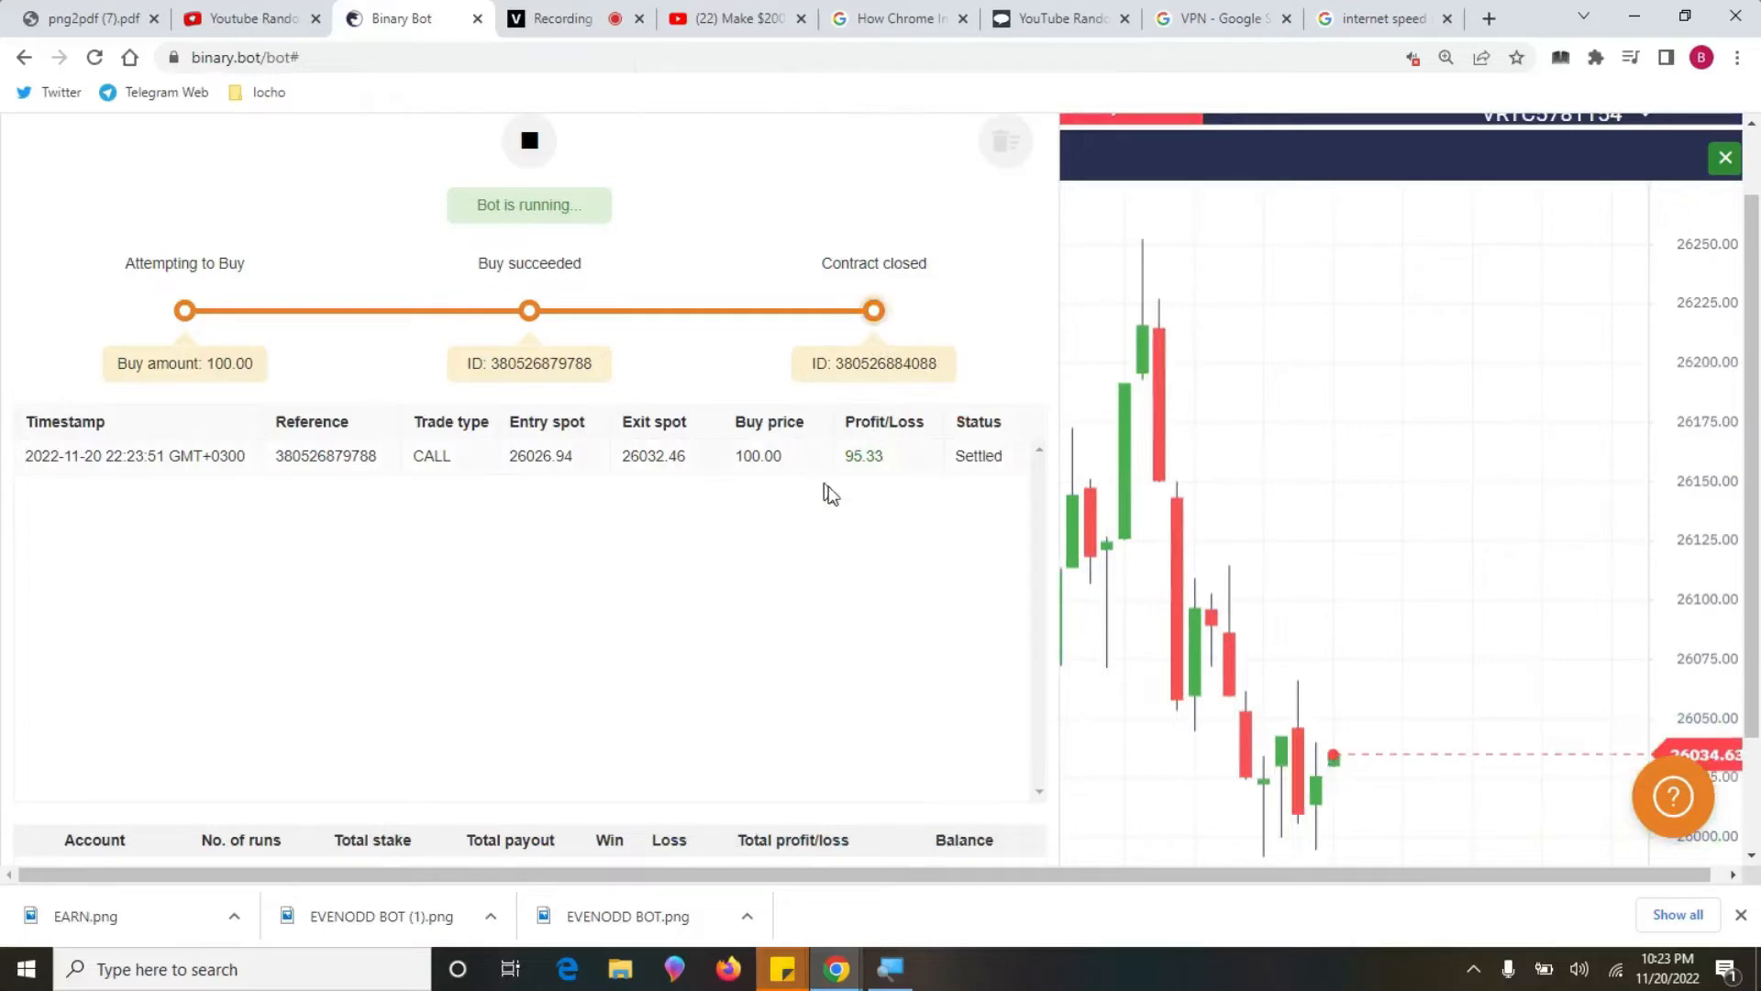
{"action": "left_click", "coordinate": [528, 139]}
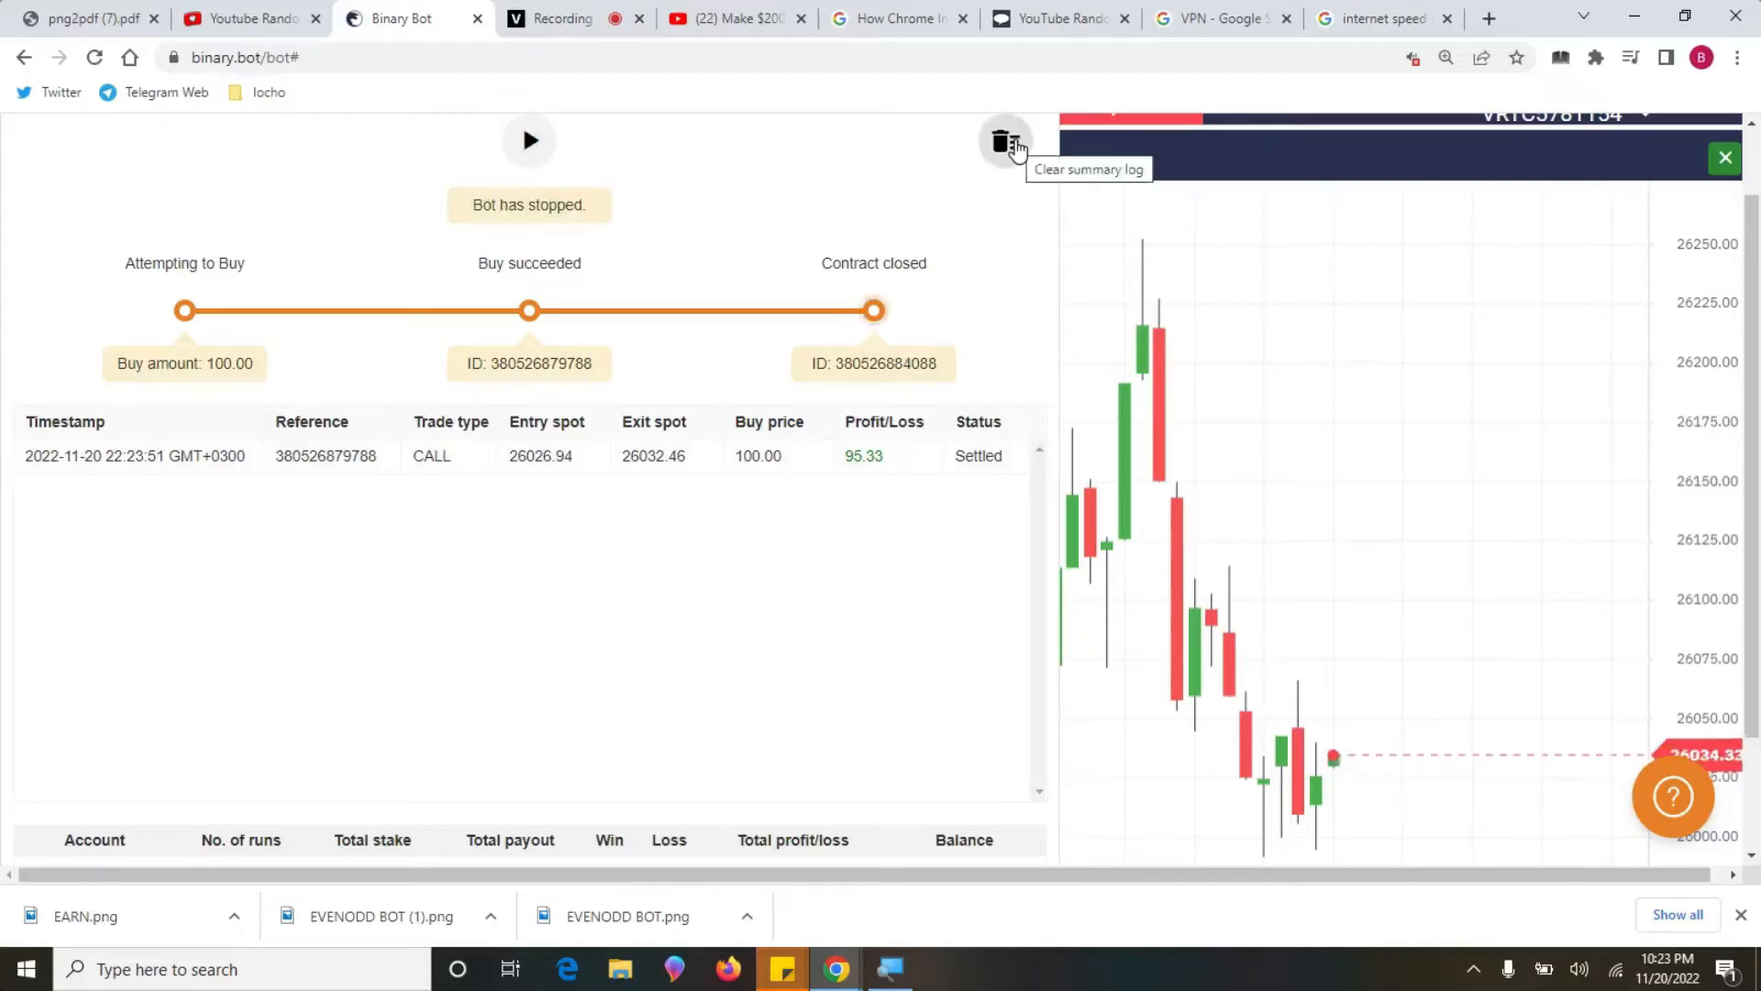
{"action": "left_click", "coordinate": [1000, 142]}
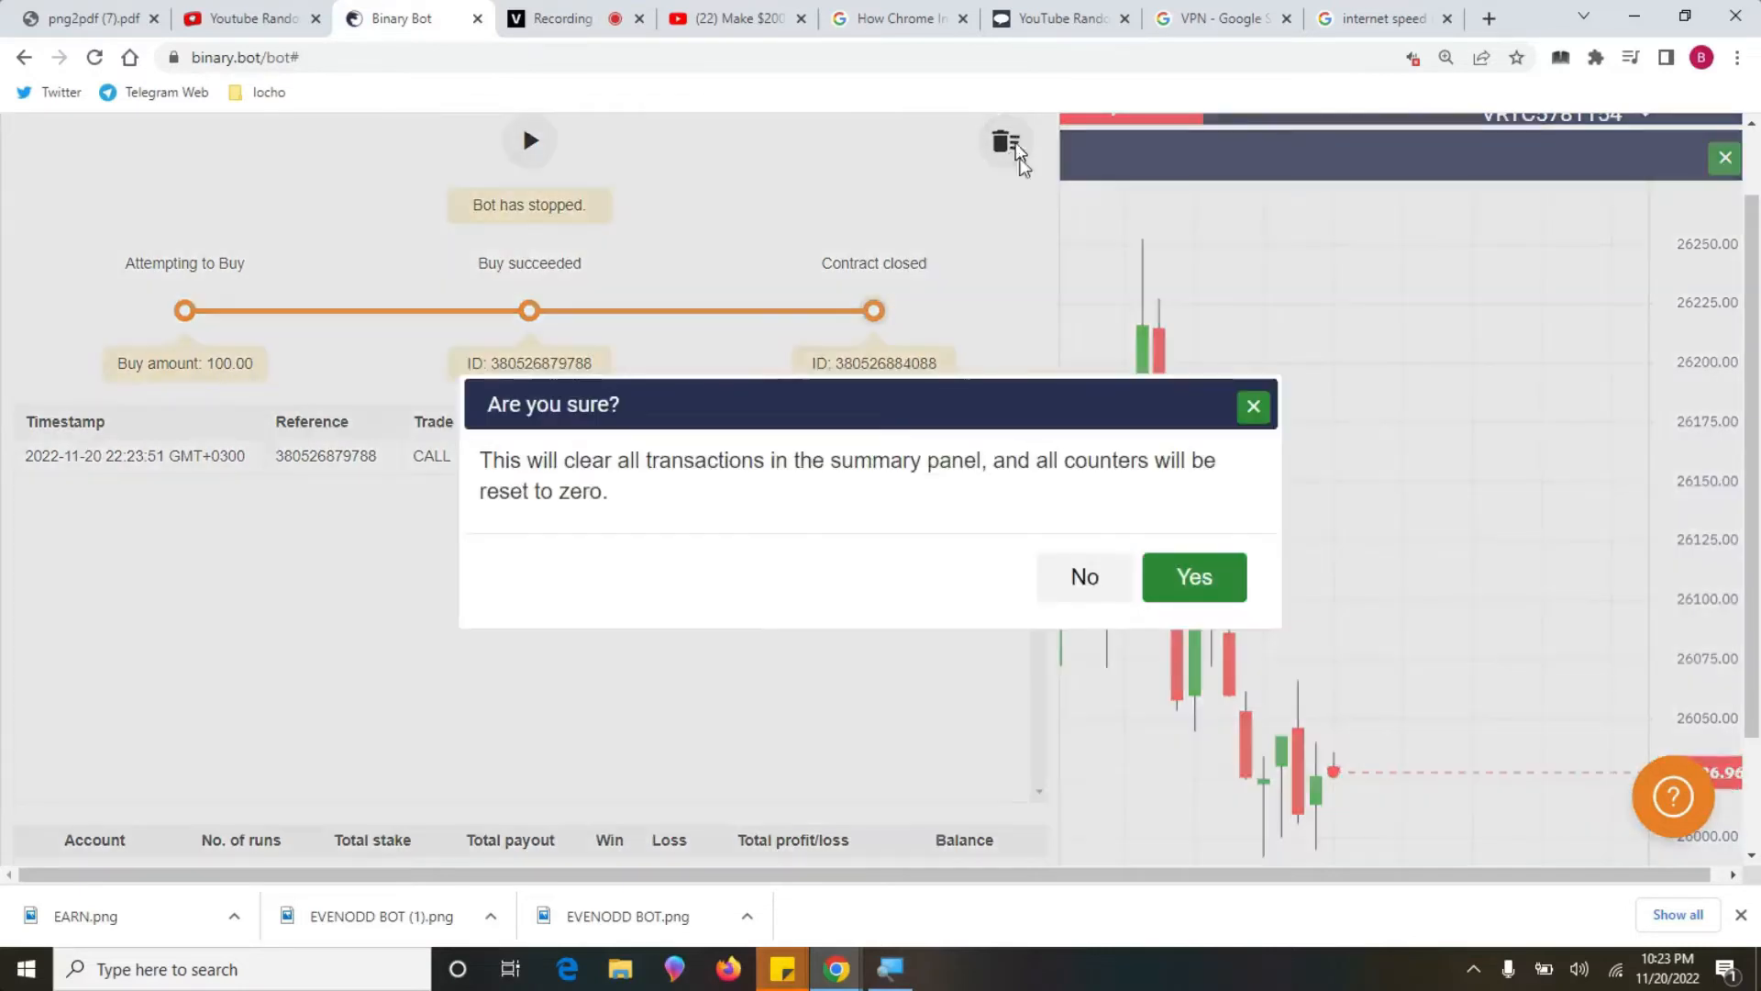
{"action": "left_click", "coordinate": [1192, 576]}
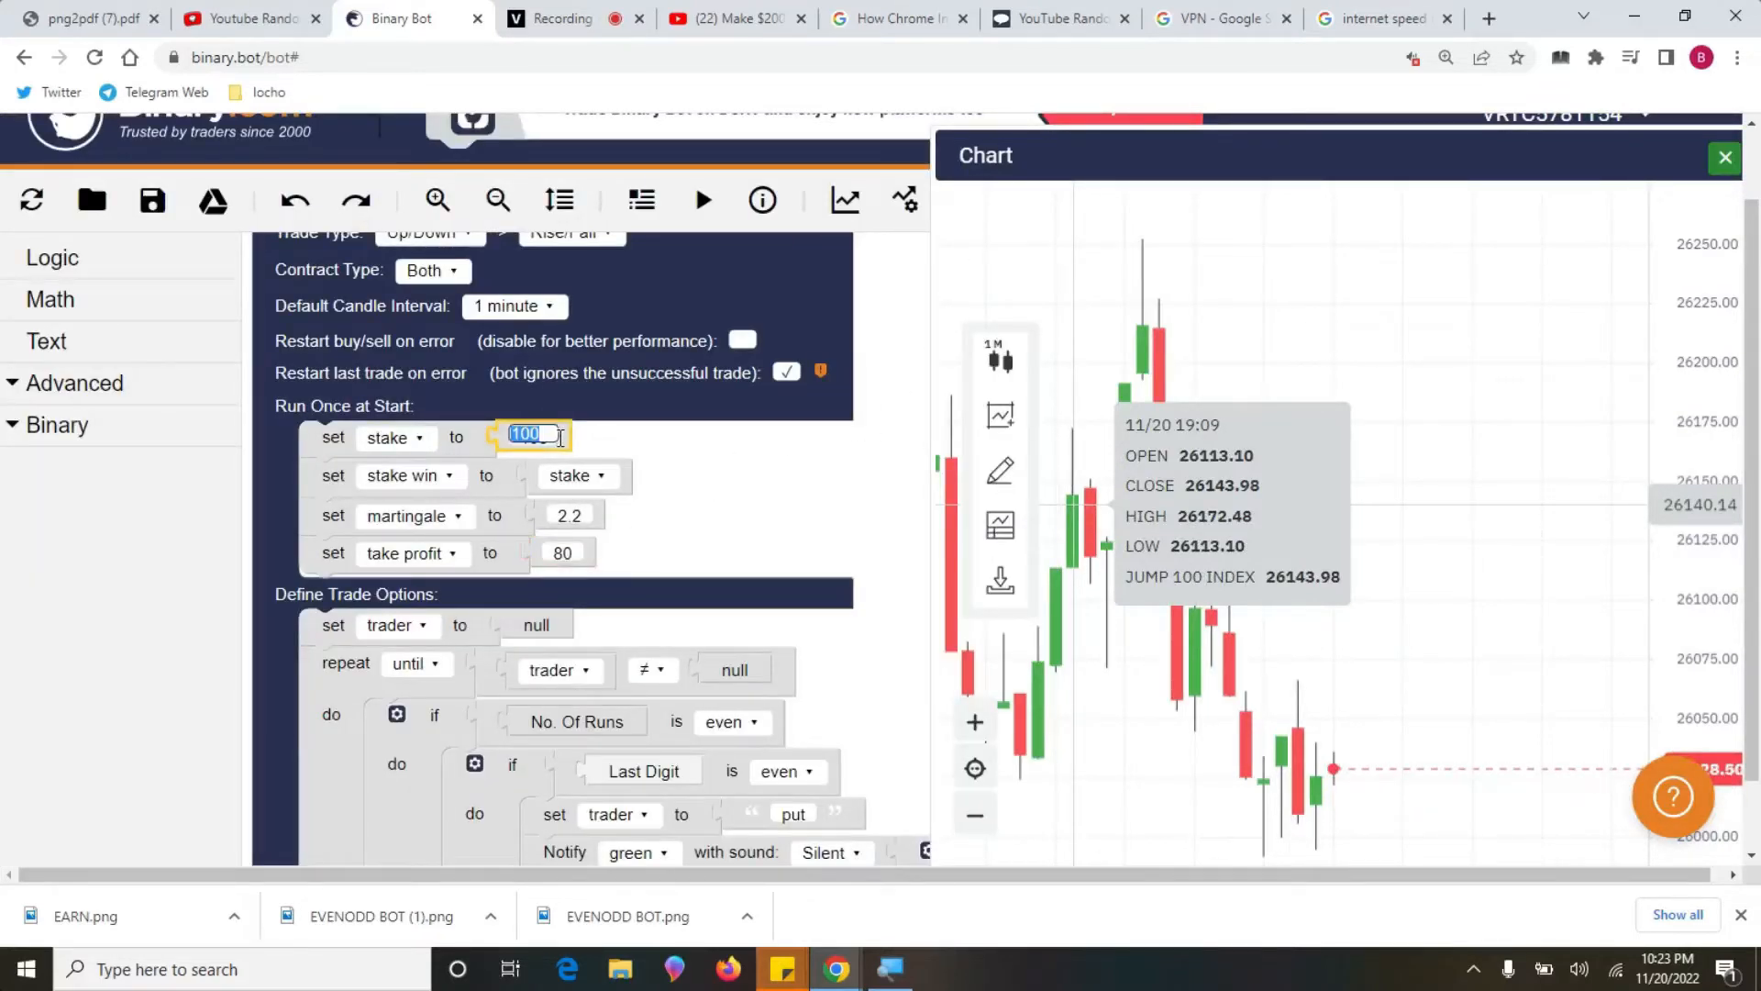
- Change the set stake value to 0.35 and select the take profit value 80 for editing
{"action": "type", "text": "0.35"}
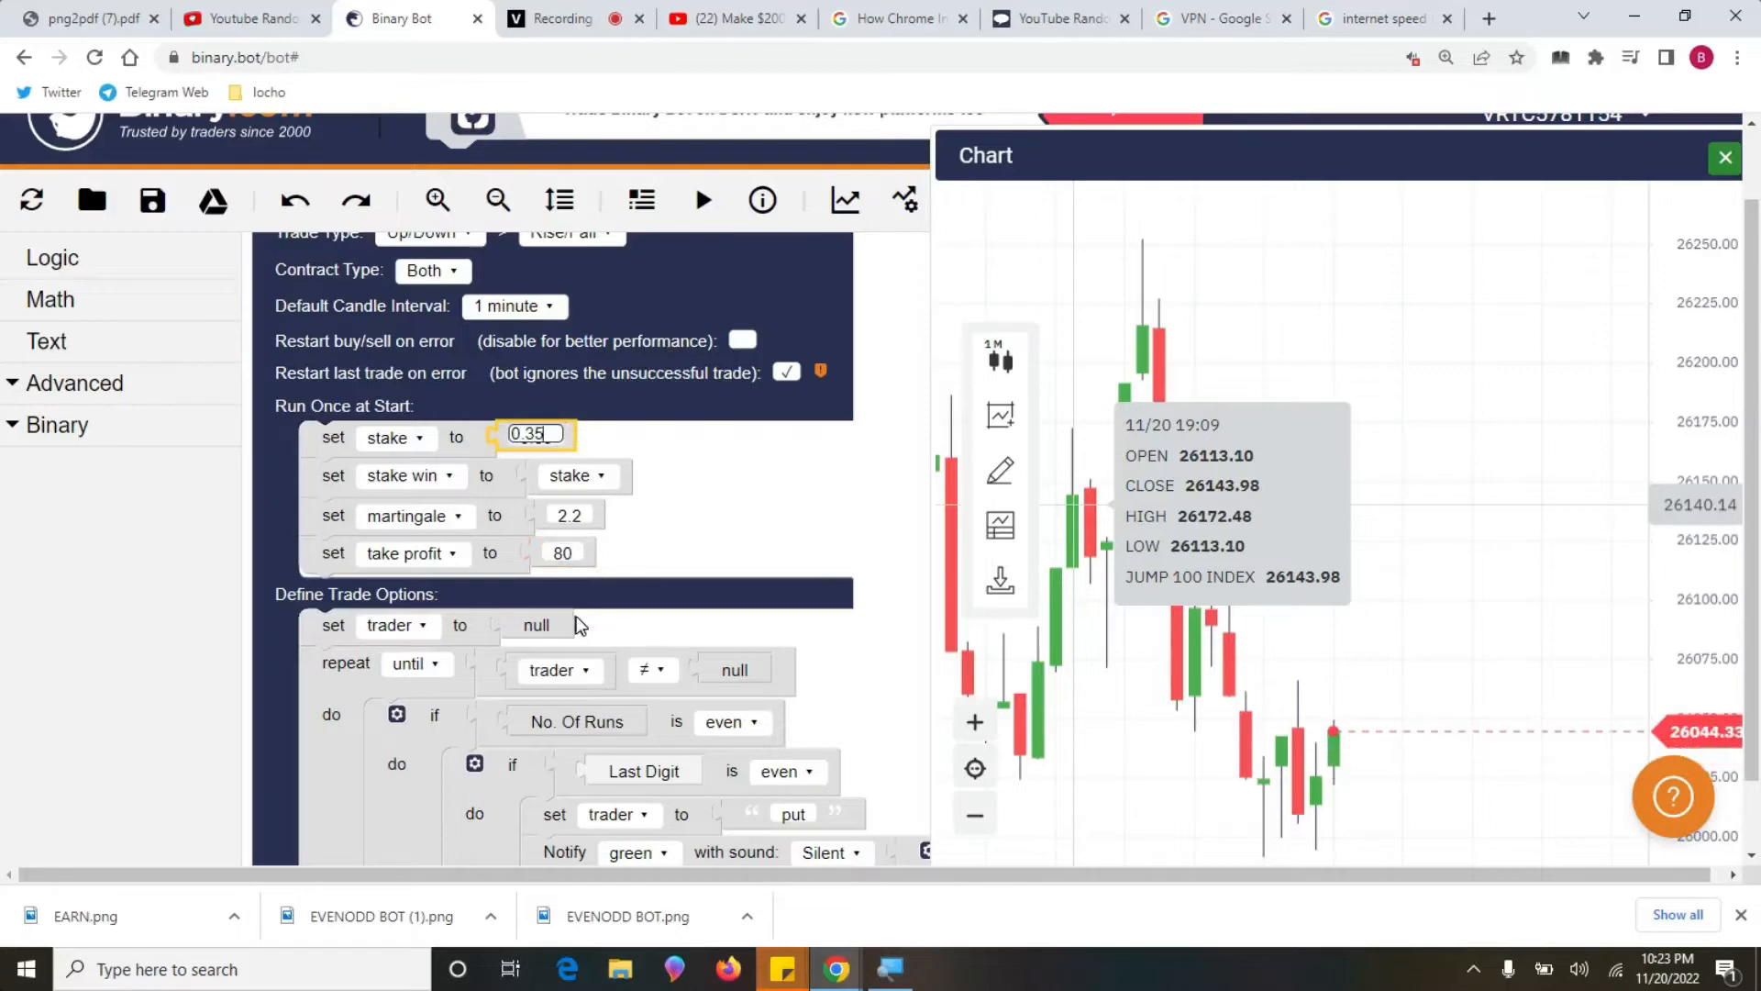
{"action": "left_click", "coordinate": [562, 552]}
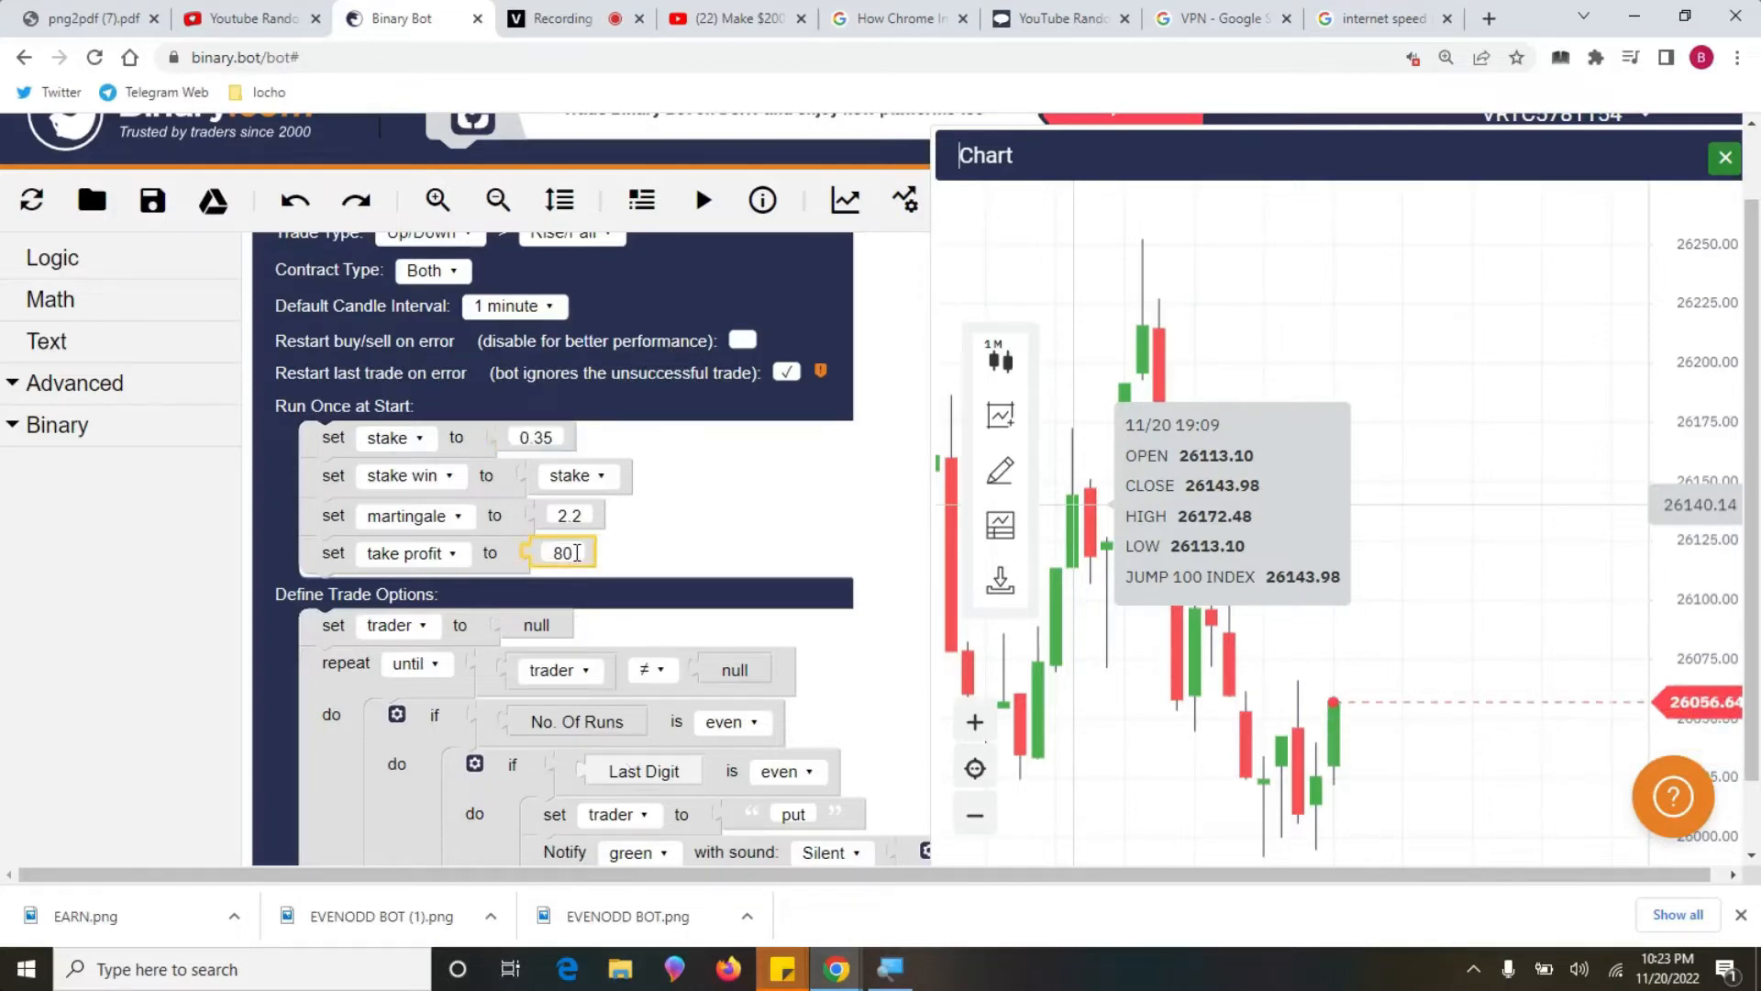
{"action": "double_click", "coordinate": [557, 551]}
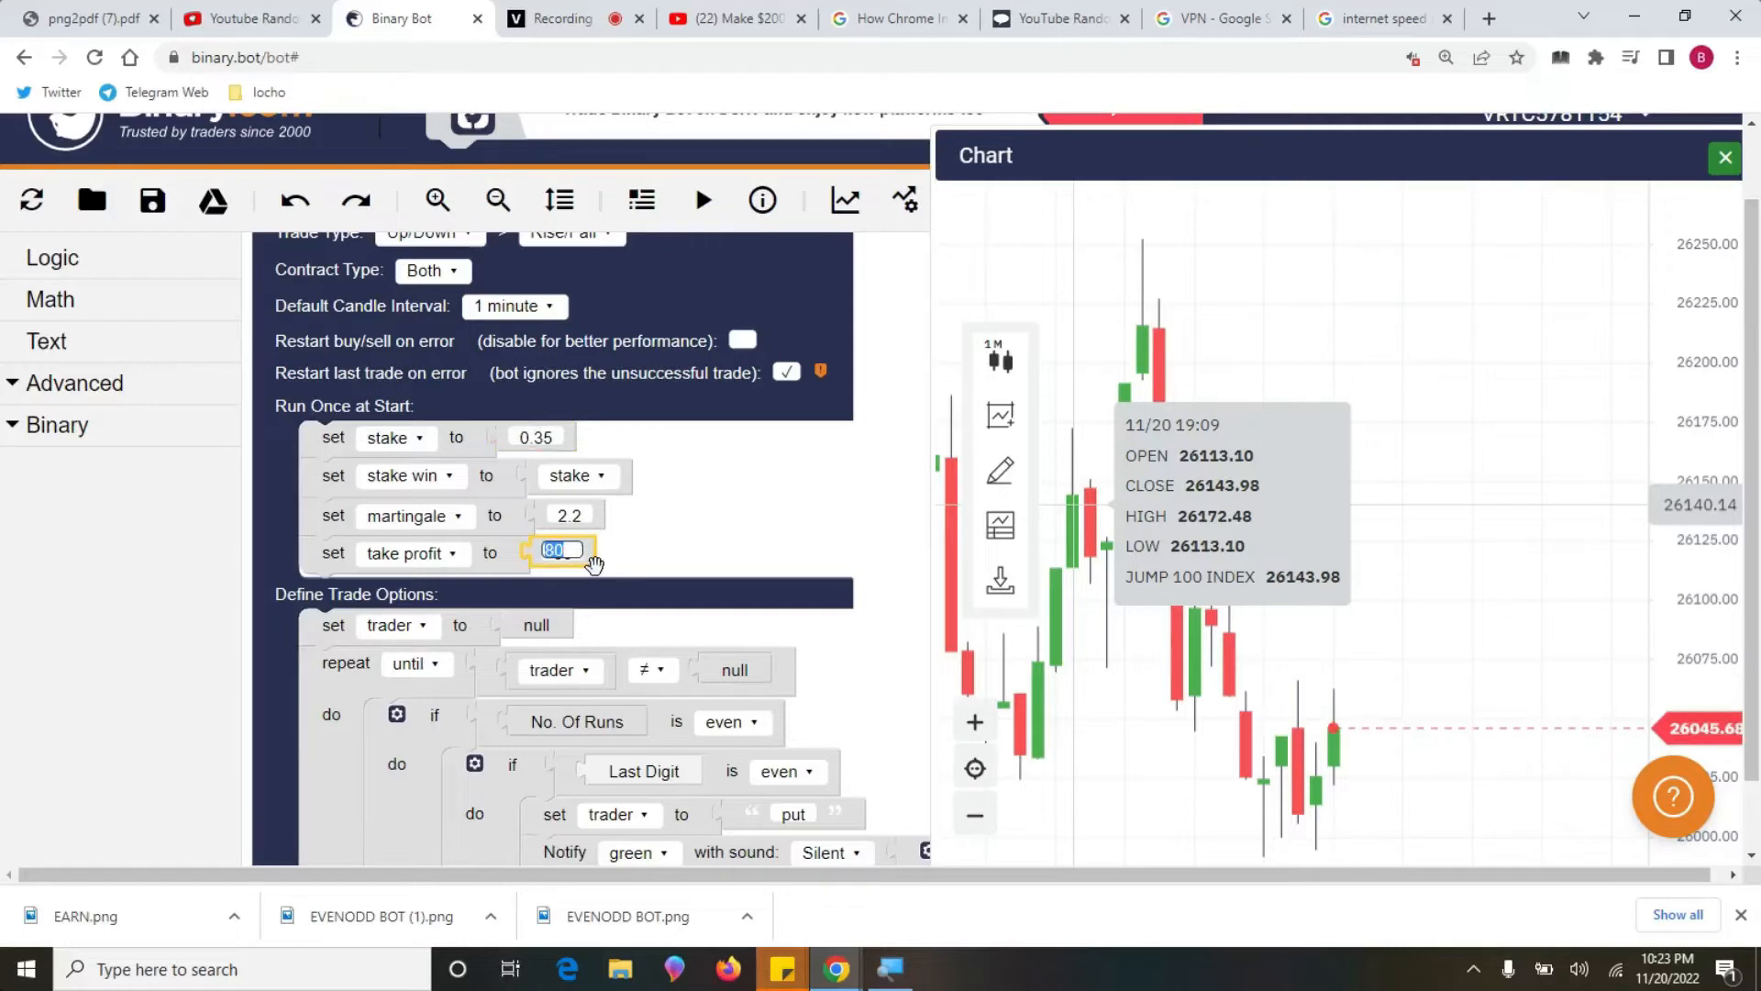
{"action": "left_click", "coordinate": [701, 200]}
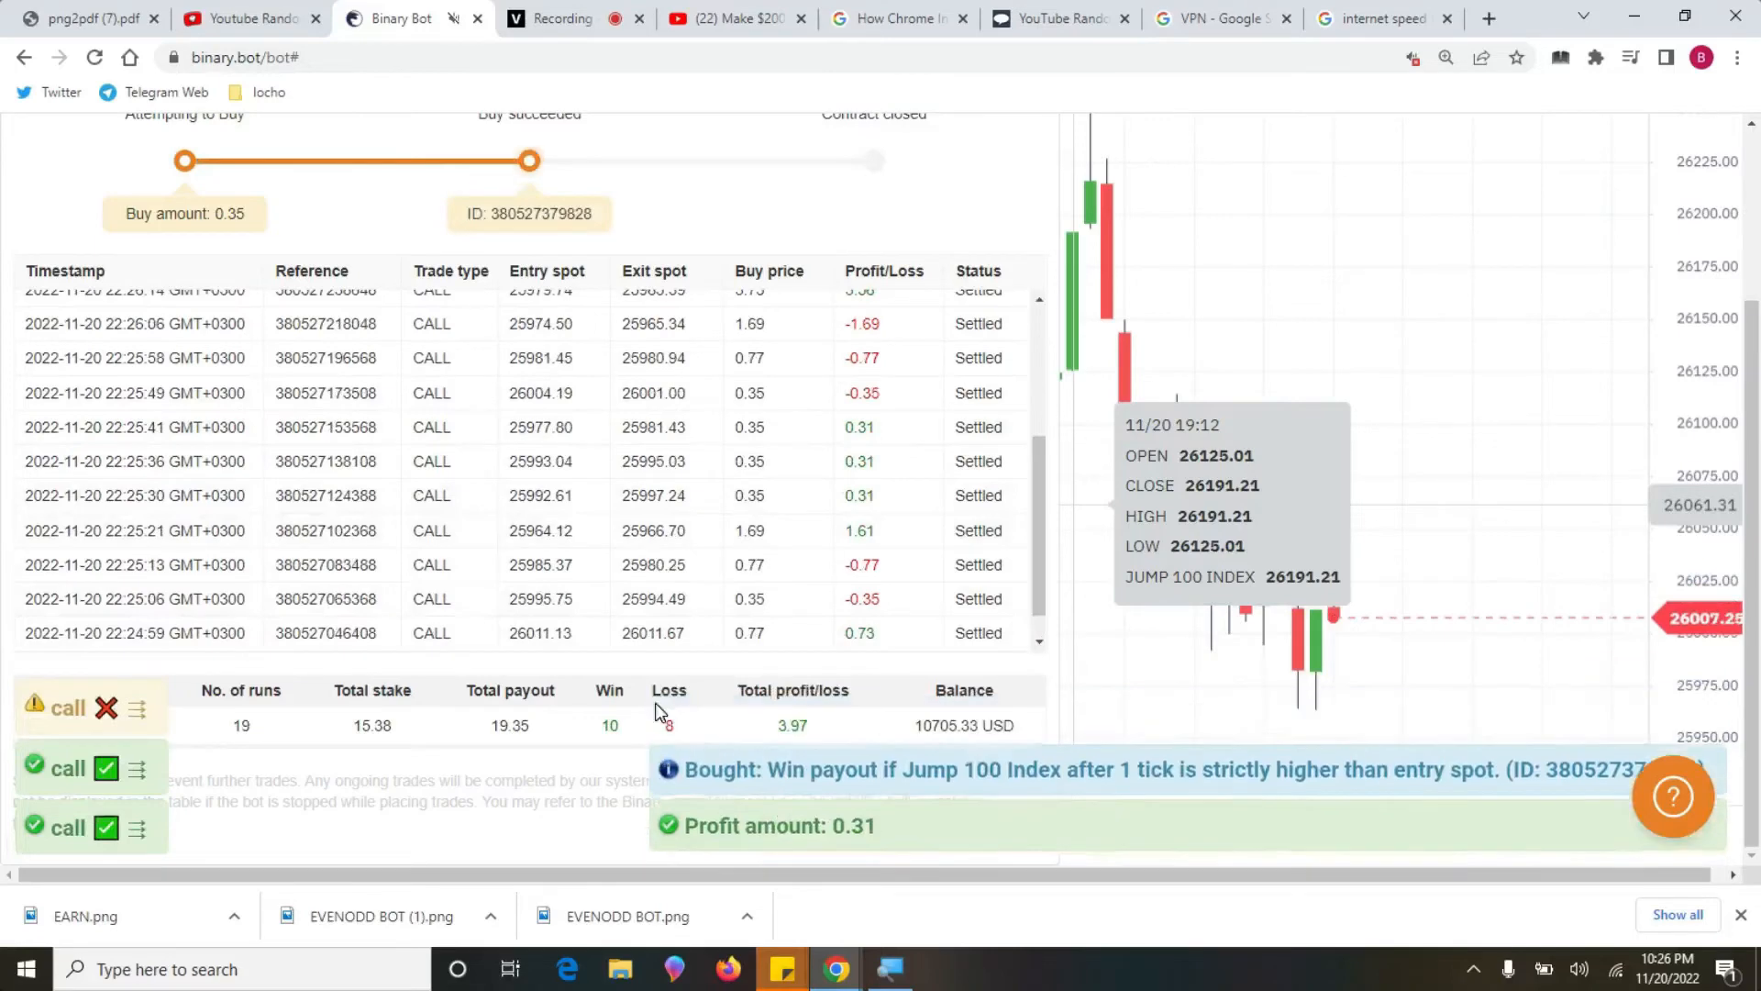
{"action": "mouse_move", "coordinate": [1341, 266]}
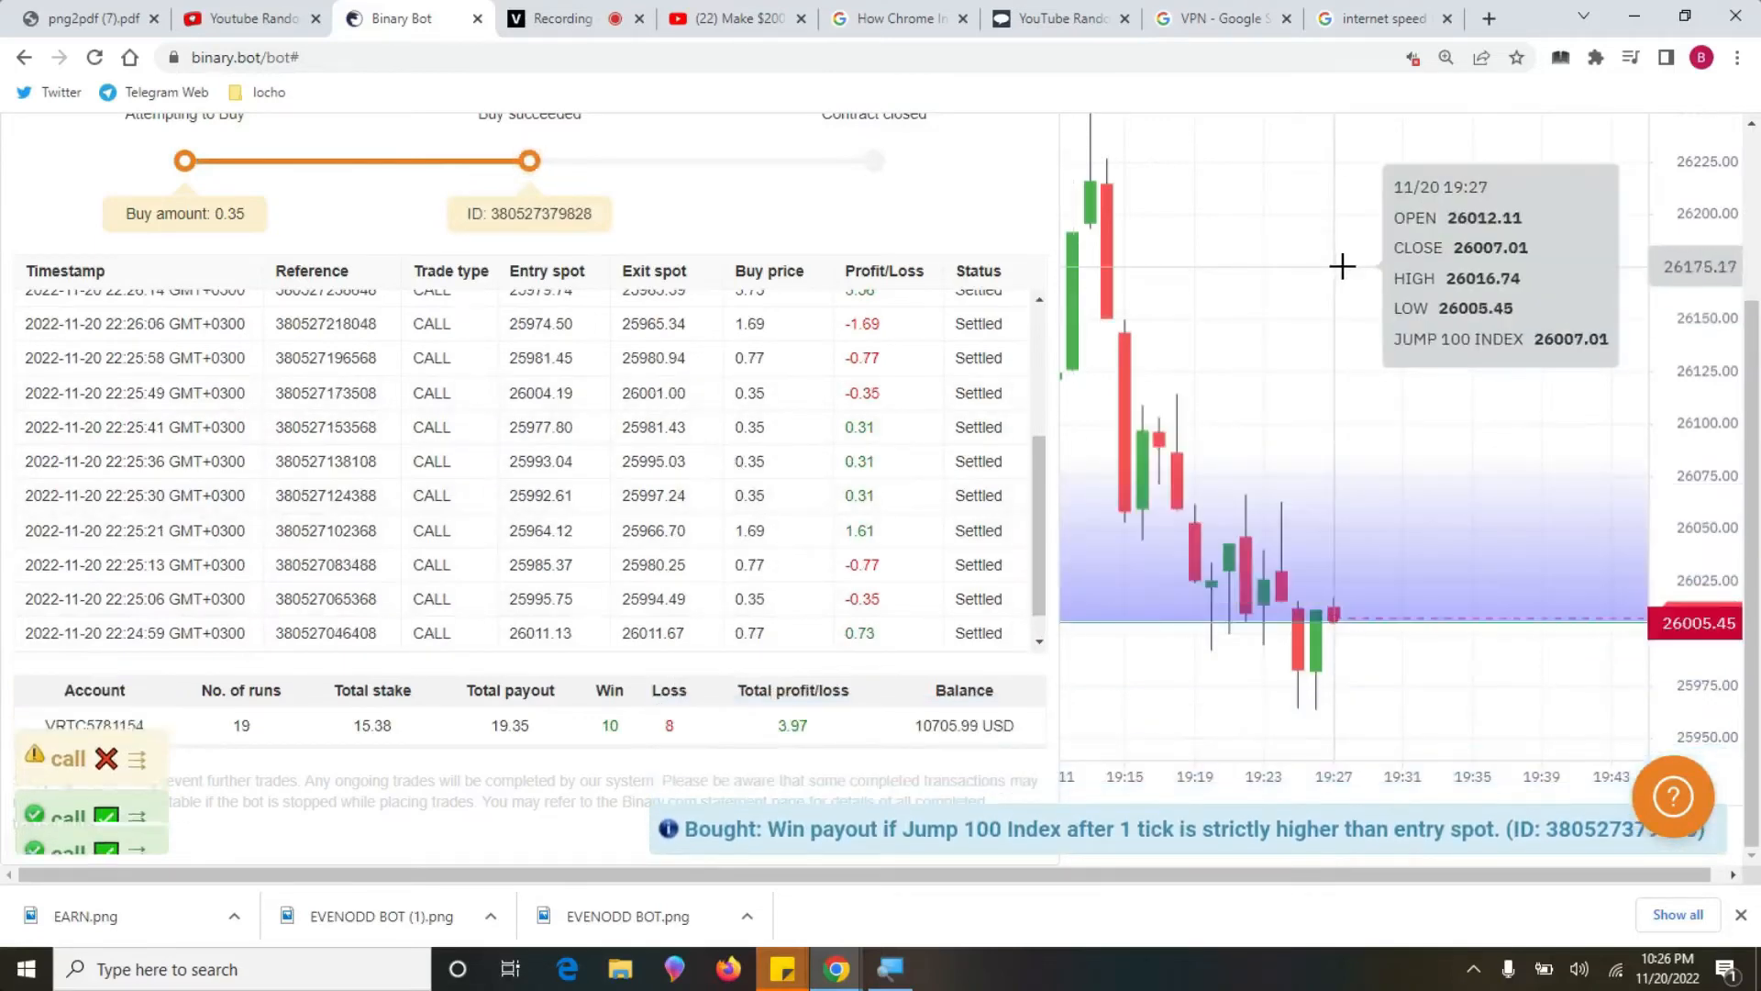
- Open and close chart settings, wait for the take-profit alert, then view the speed test results
{"action": "left_click", "coordinate": [997, 331]}
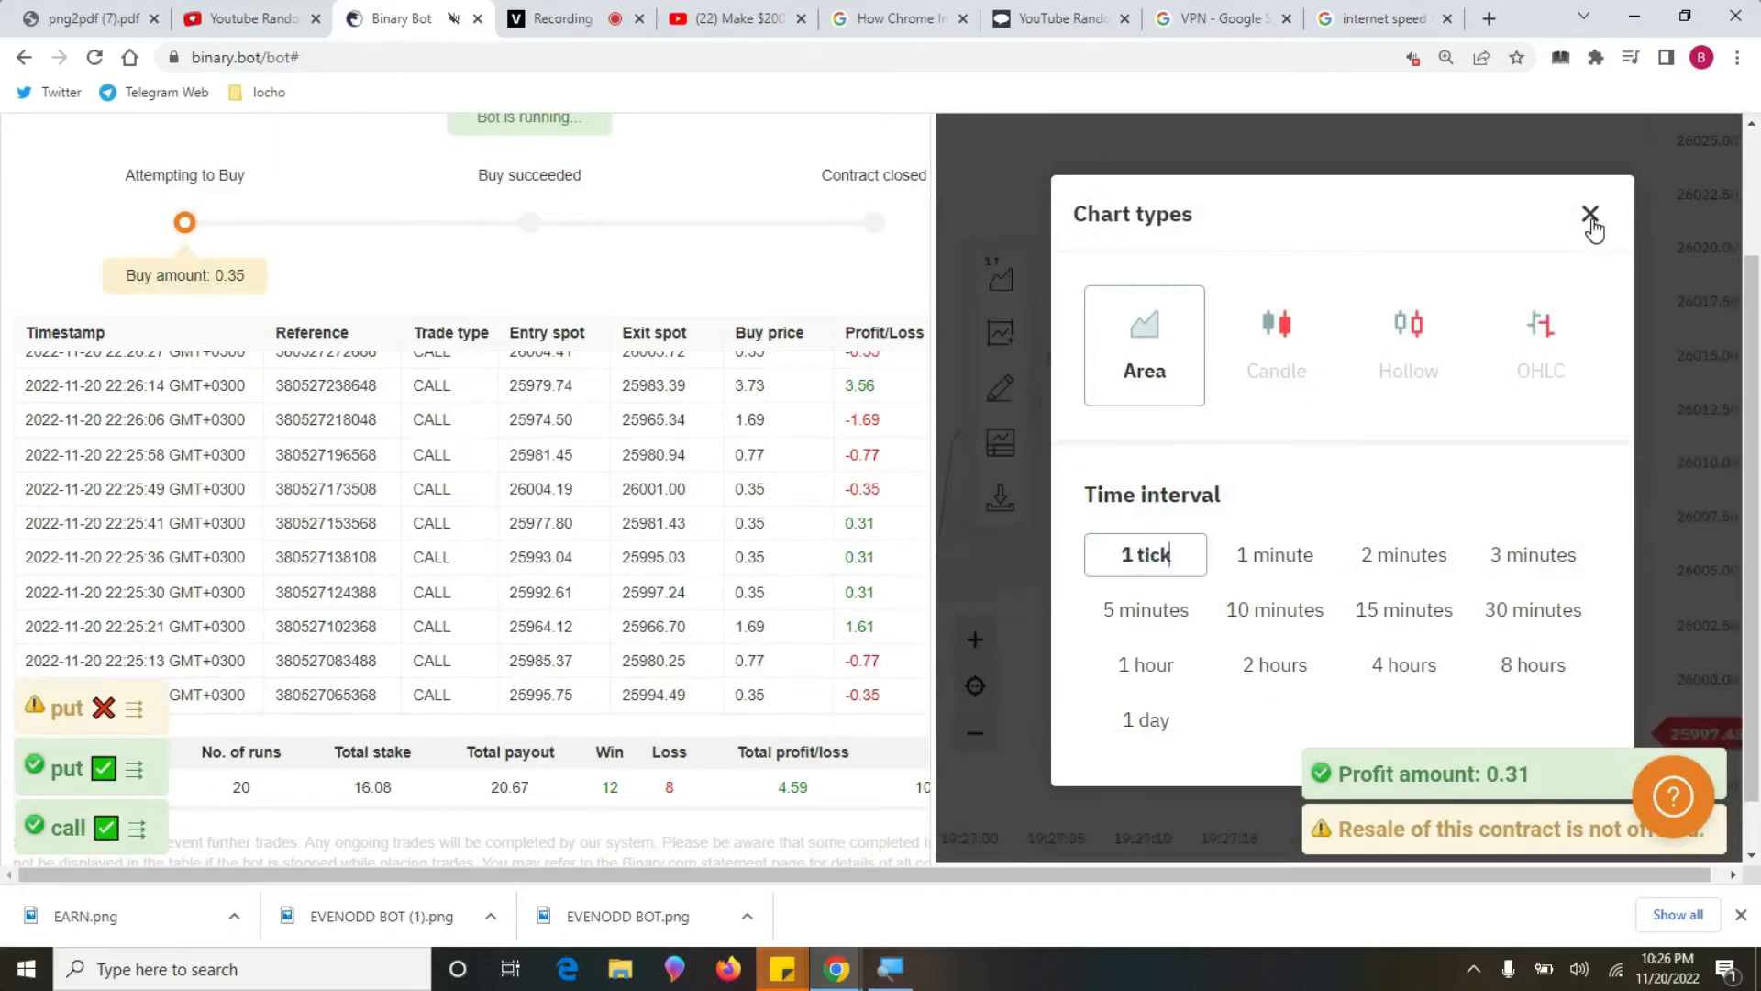
{"action": "left_click", "coordinate": [1591, 214]}
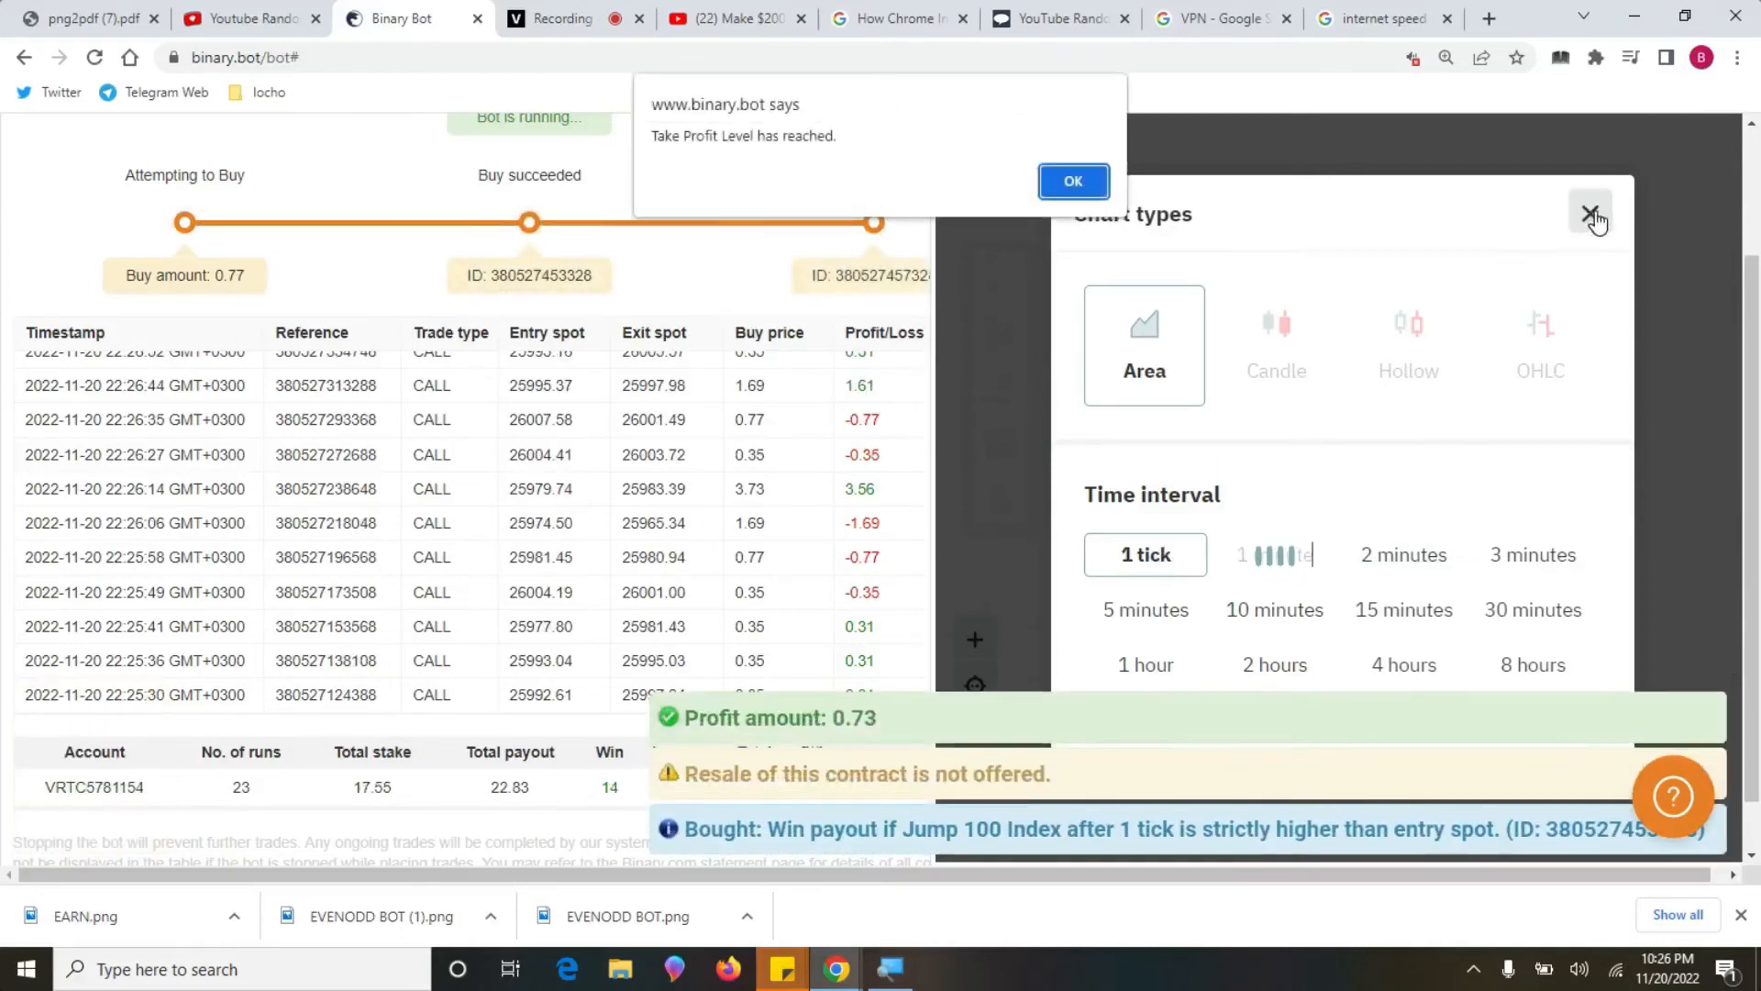
{"action": "left_click", "coordinate": [1375, 18]}
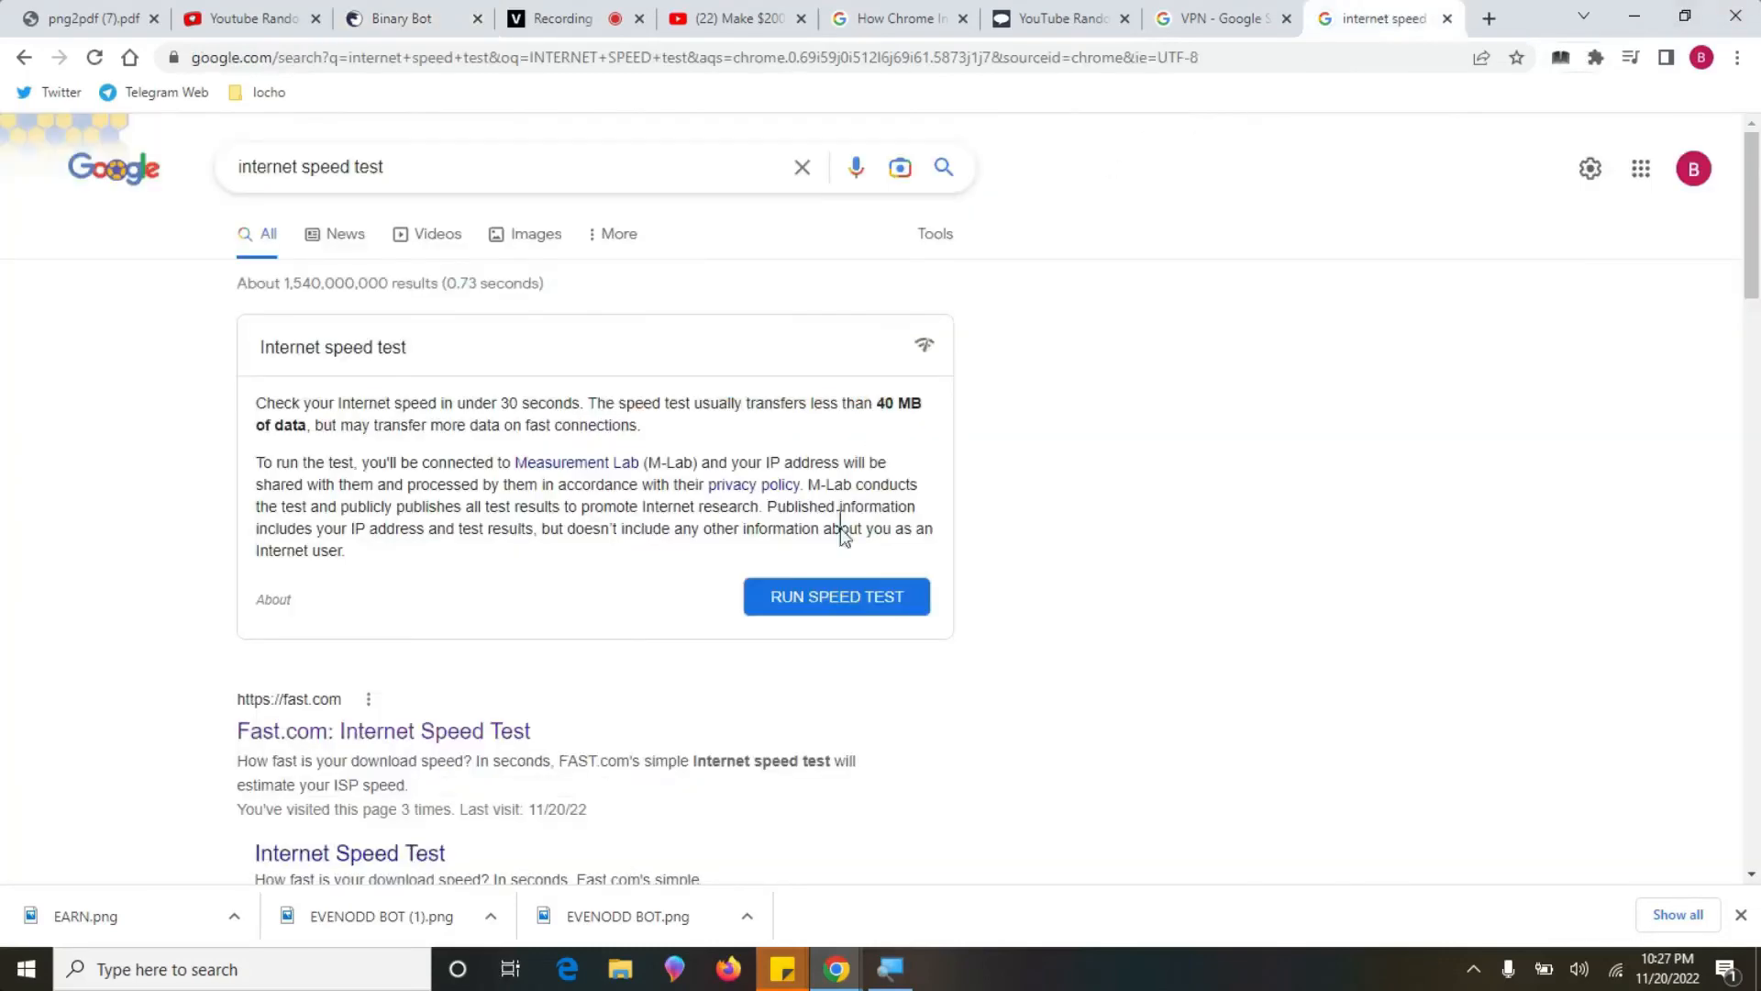
{"action": "left_click", "coordinate": [835, 595]}
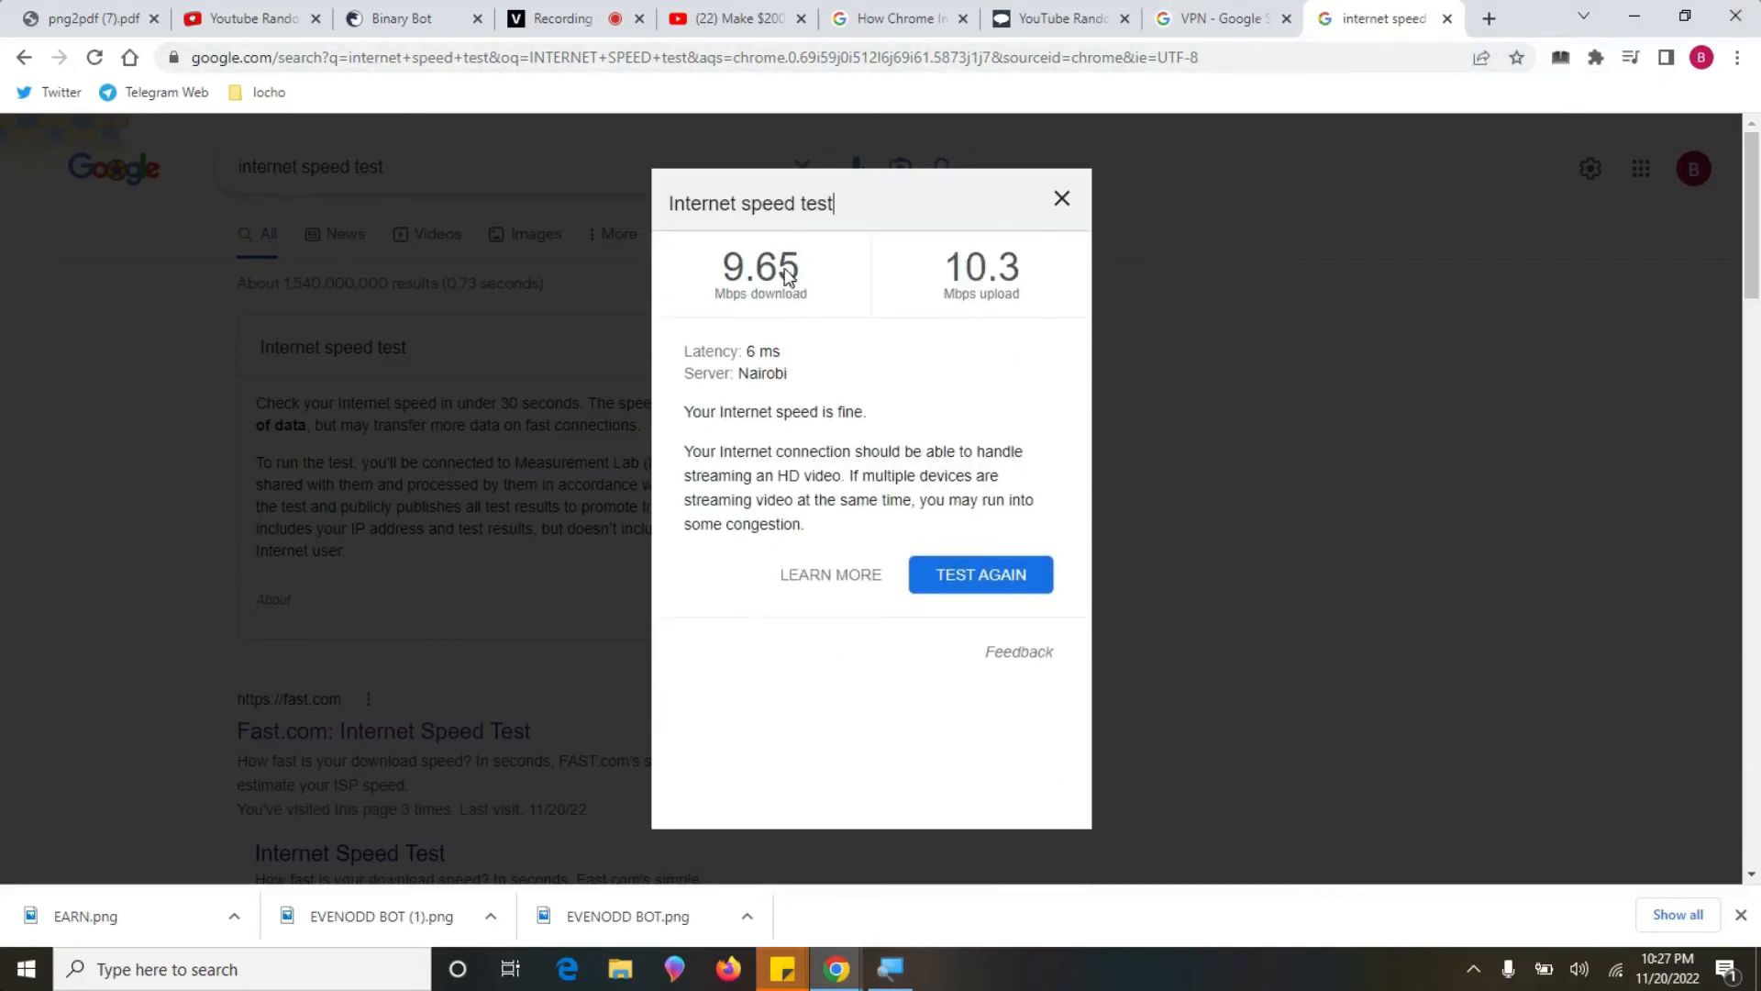
{"action": "mouse_move", "coordinate": [765, 322]}
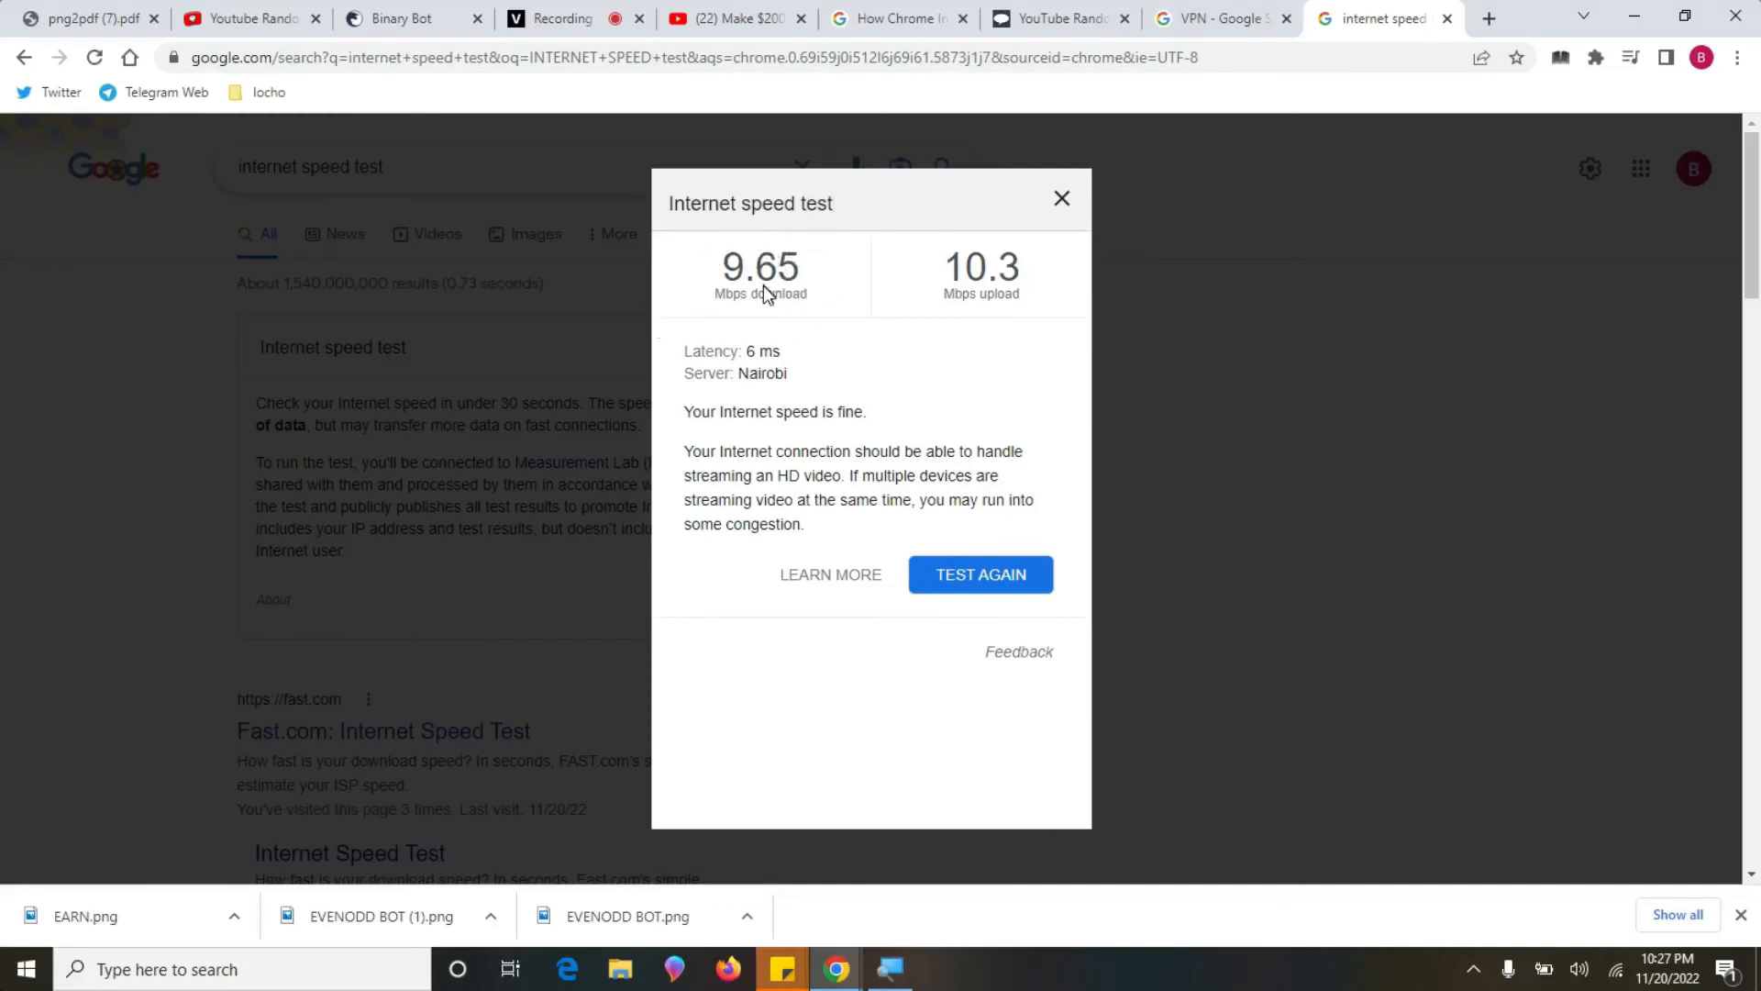
{"action": "mouse_move", "coordinate": [786, 335]}
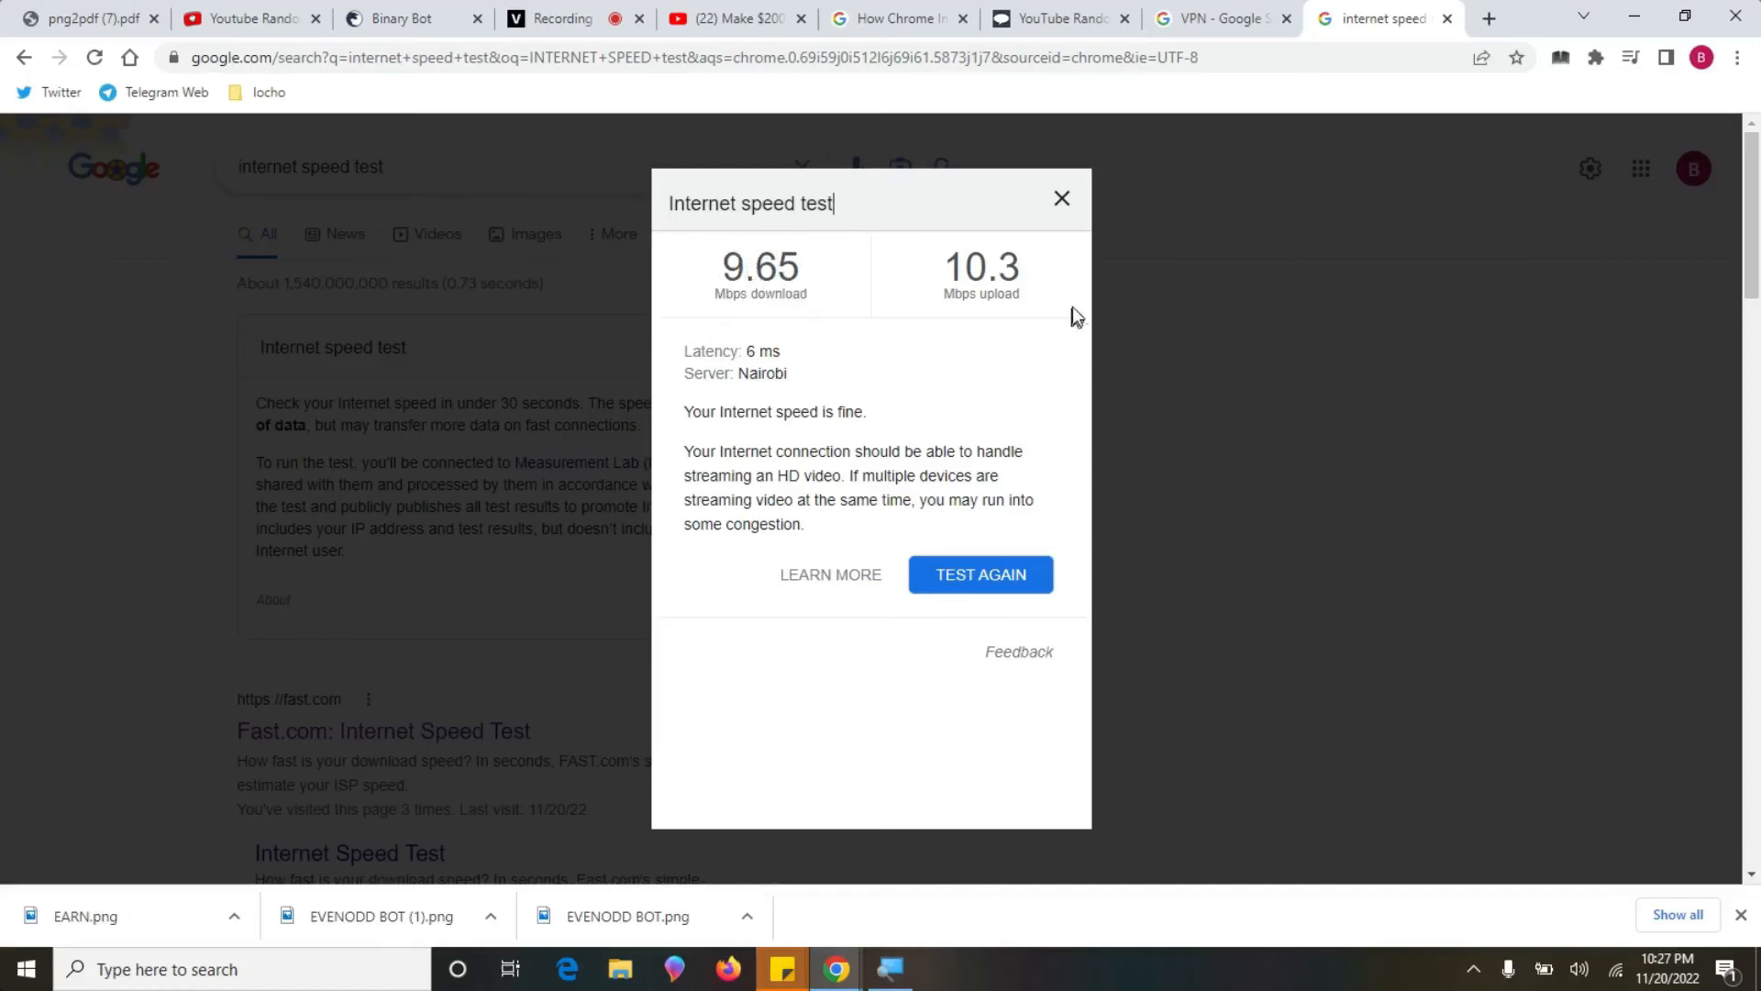
{"action": "mouse_move", "coordinate": [1040, 339]}
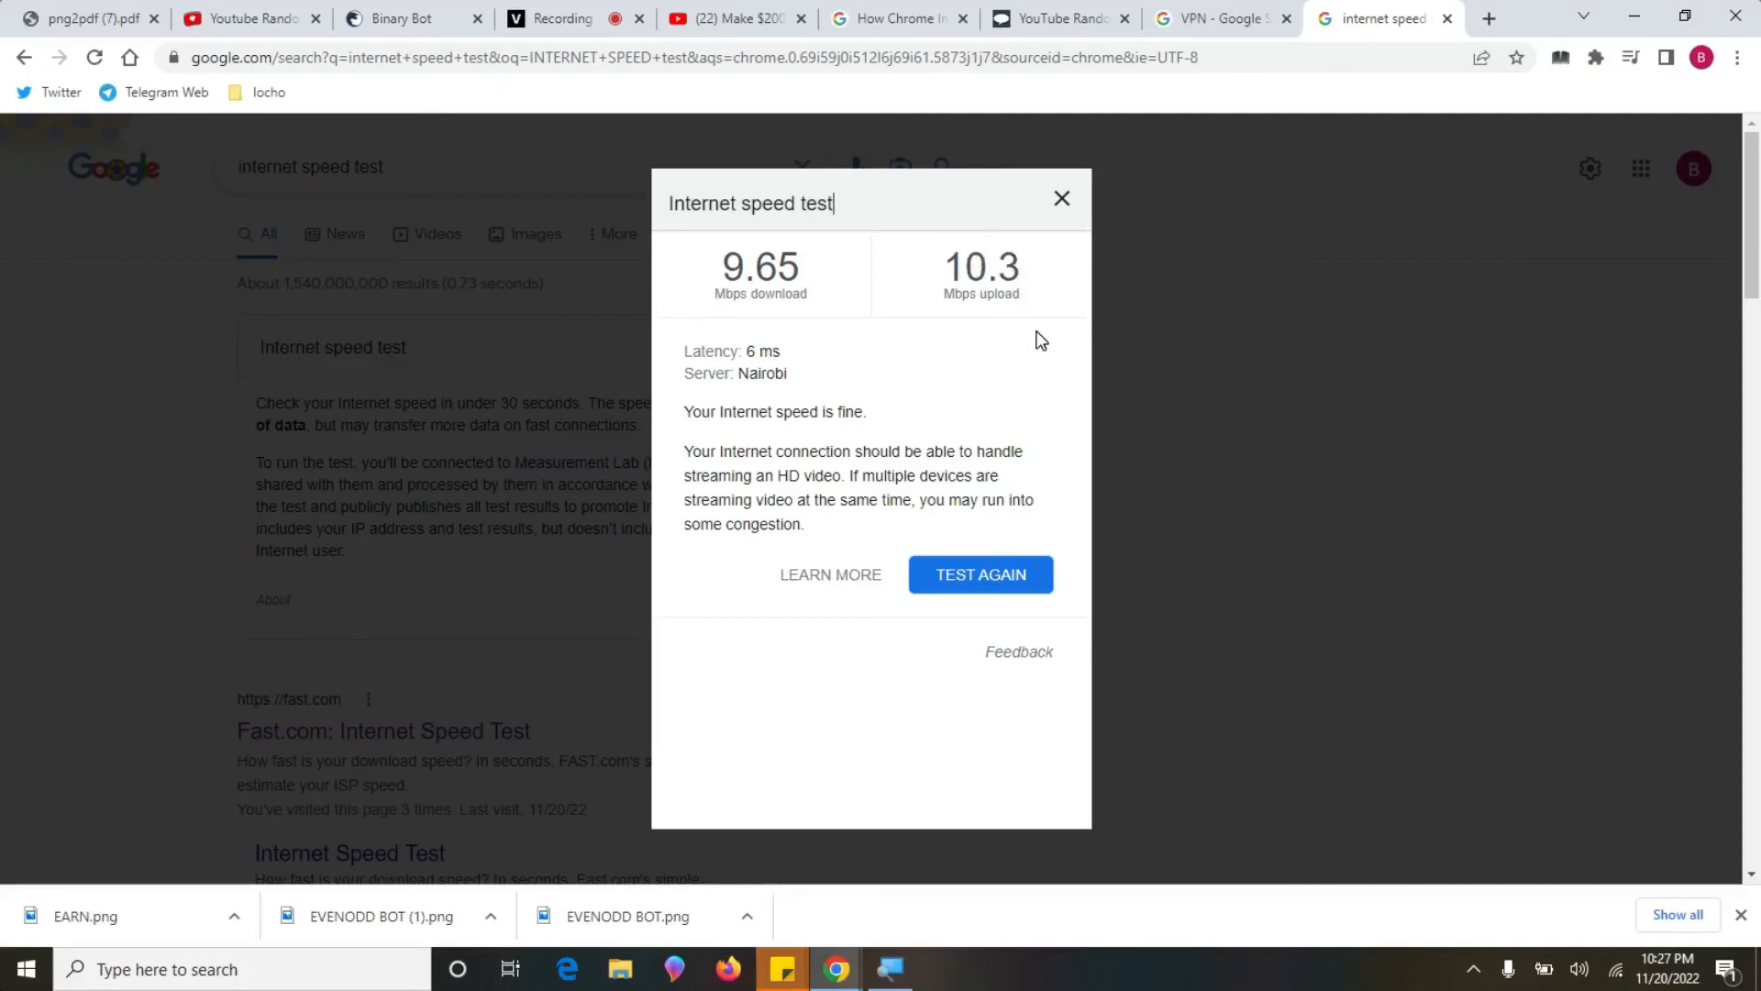
{"action": "mouse_move", "coordinate": [966, 294]}
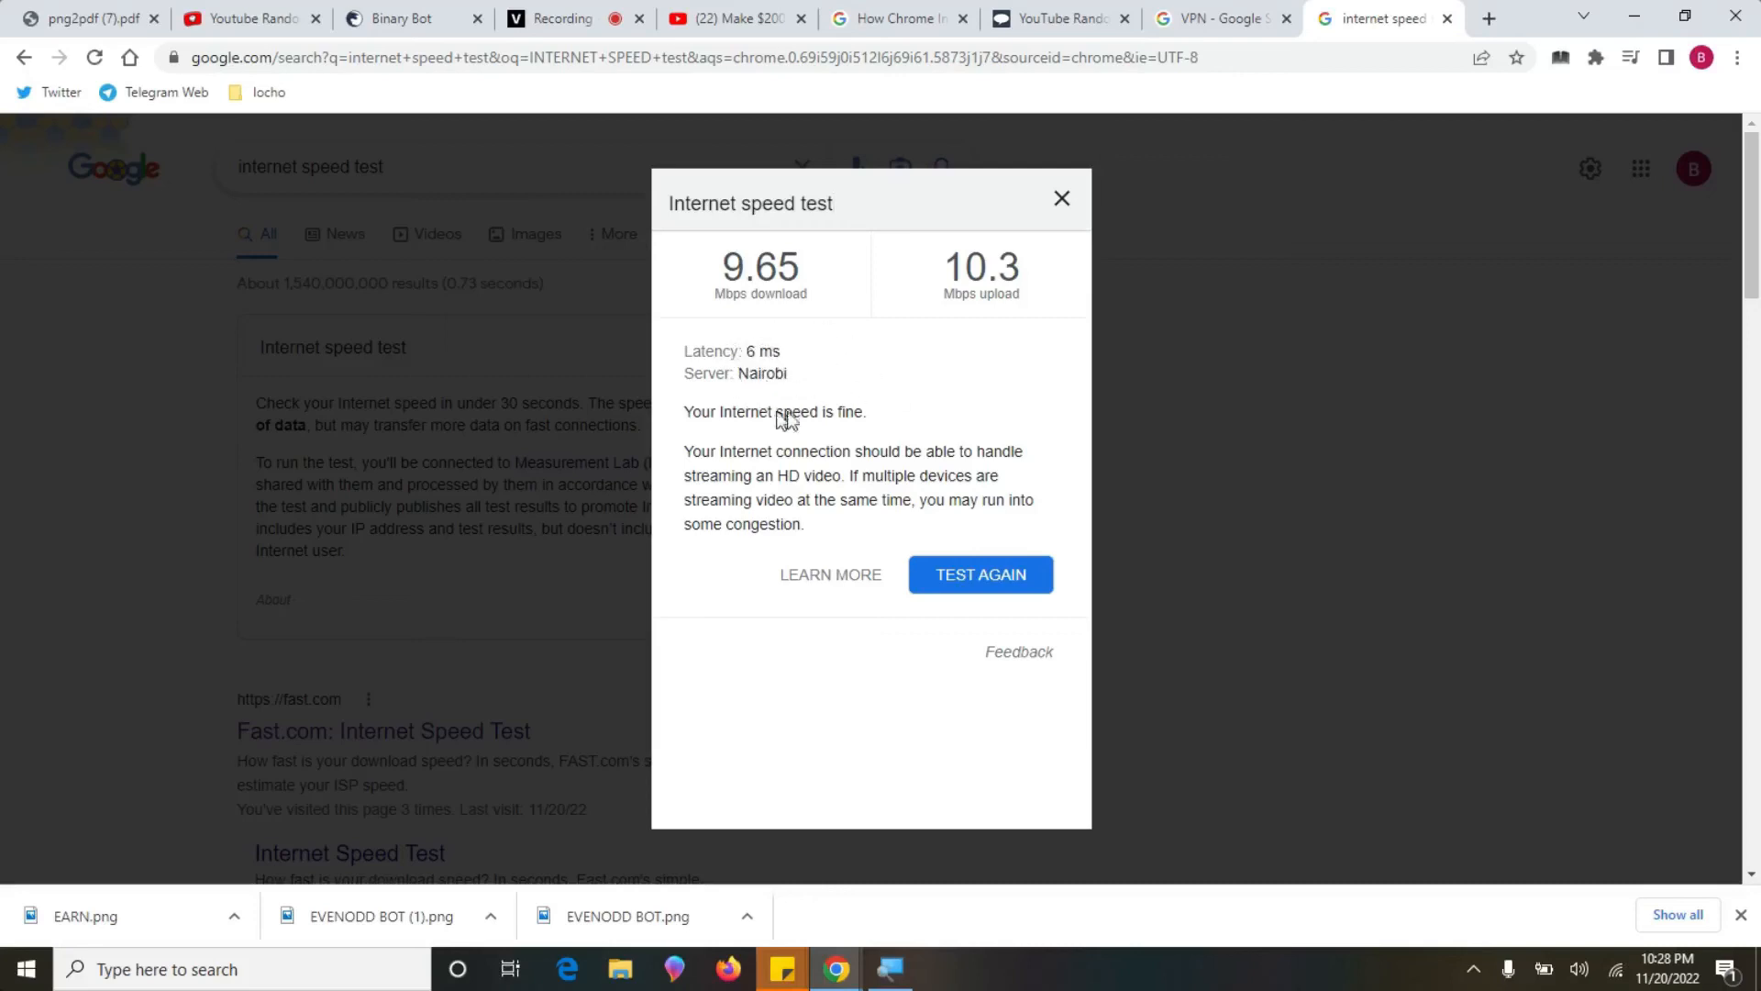
{"action": "mouse_move", "coordinate": [789, 382]}
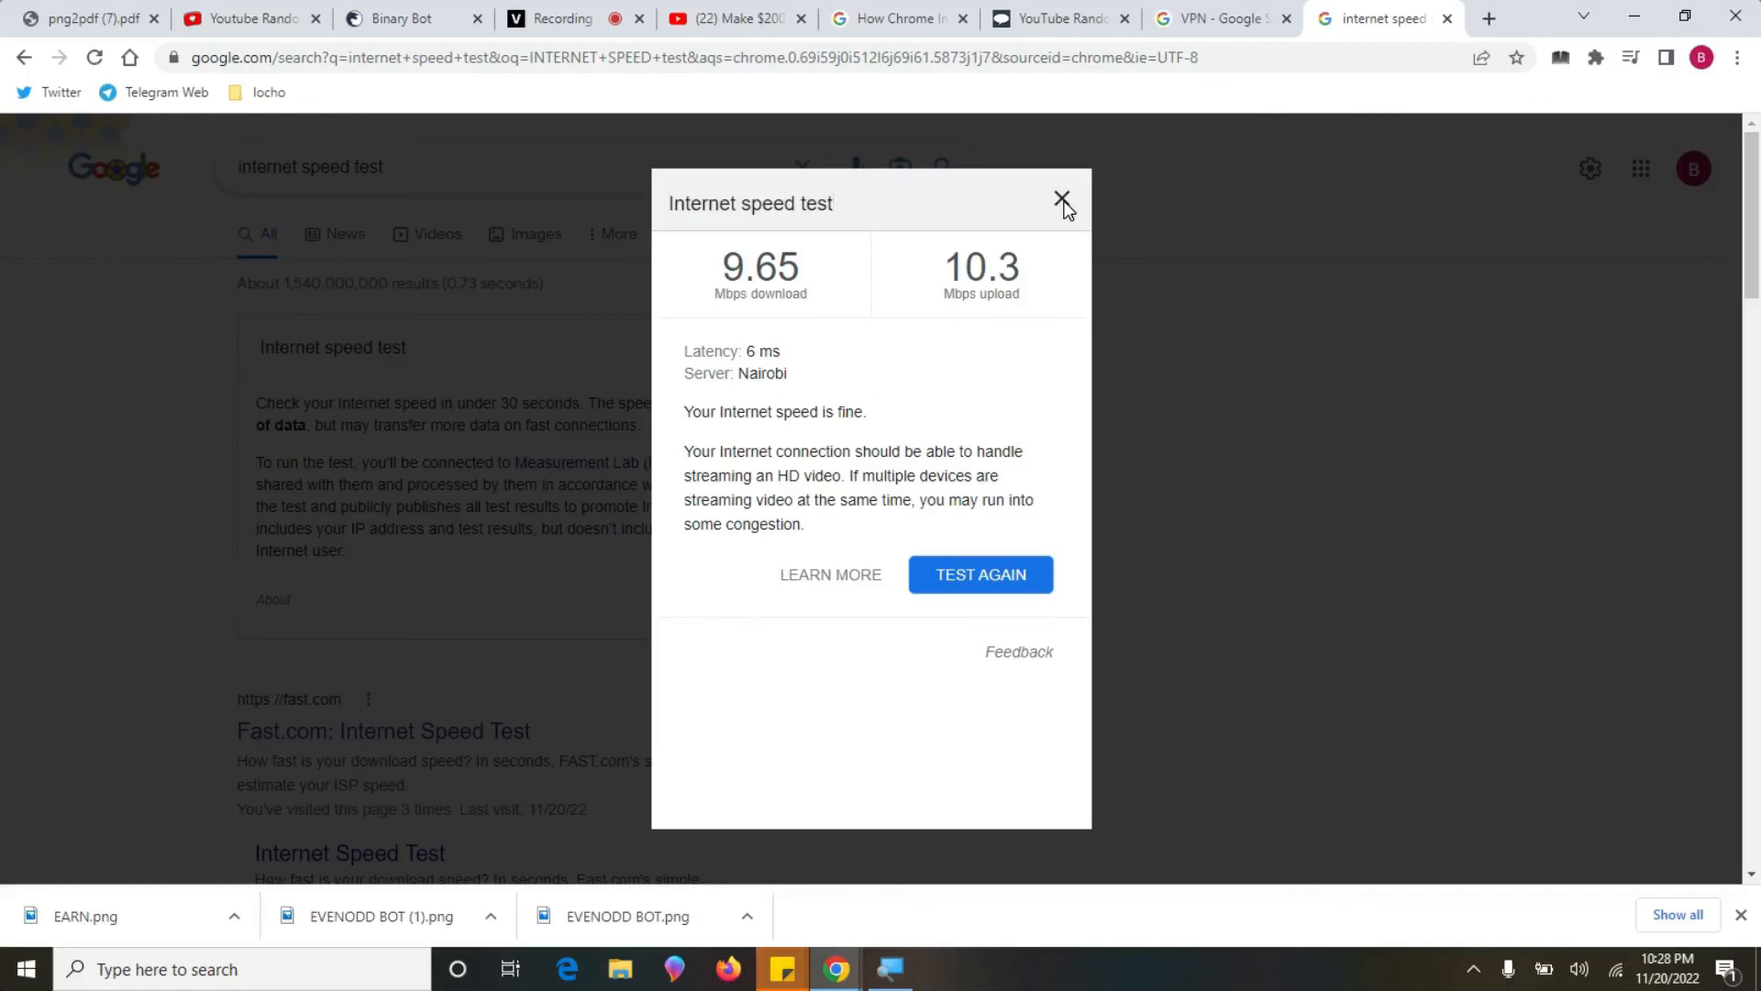
- Dismiss the speed test results dialog and return to the Binary Bot page
{"action": "left_click", "coordinate": [1060, 199]}
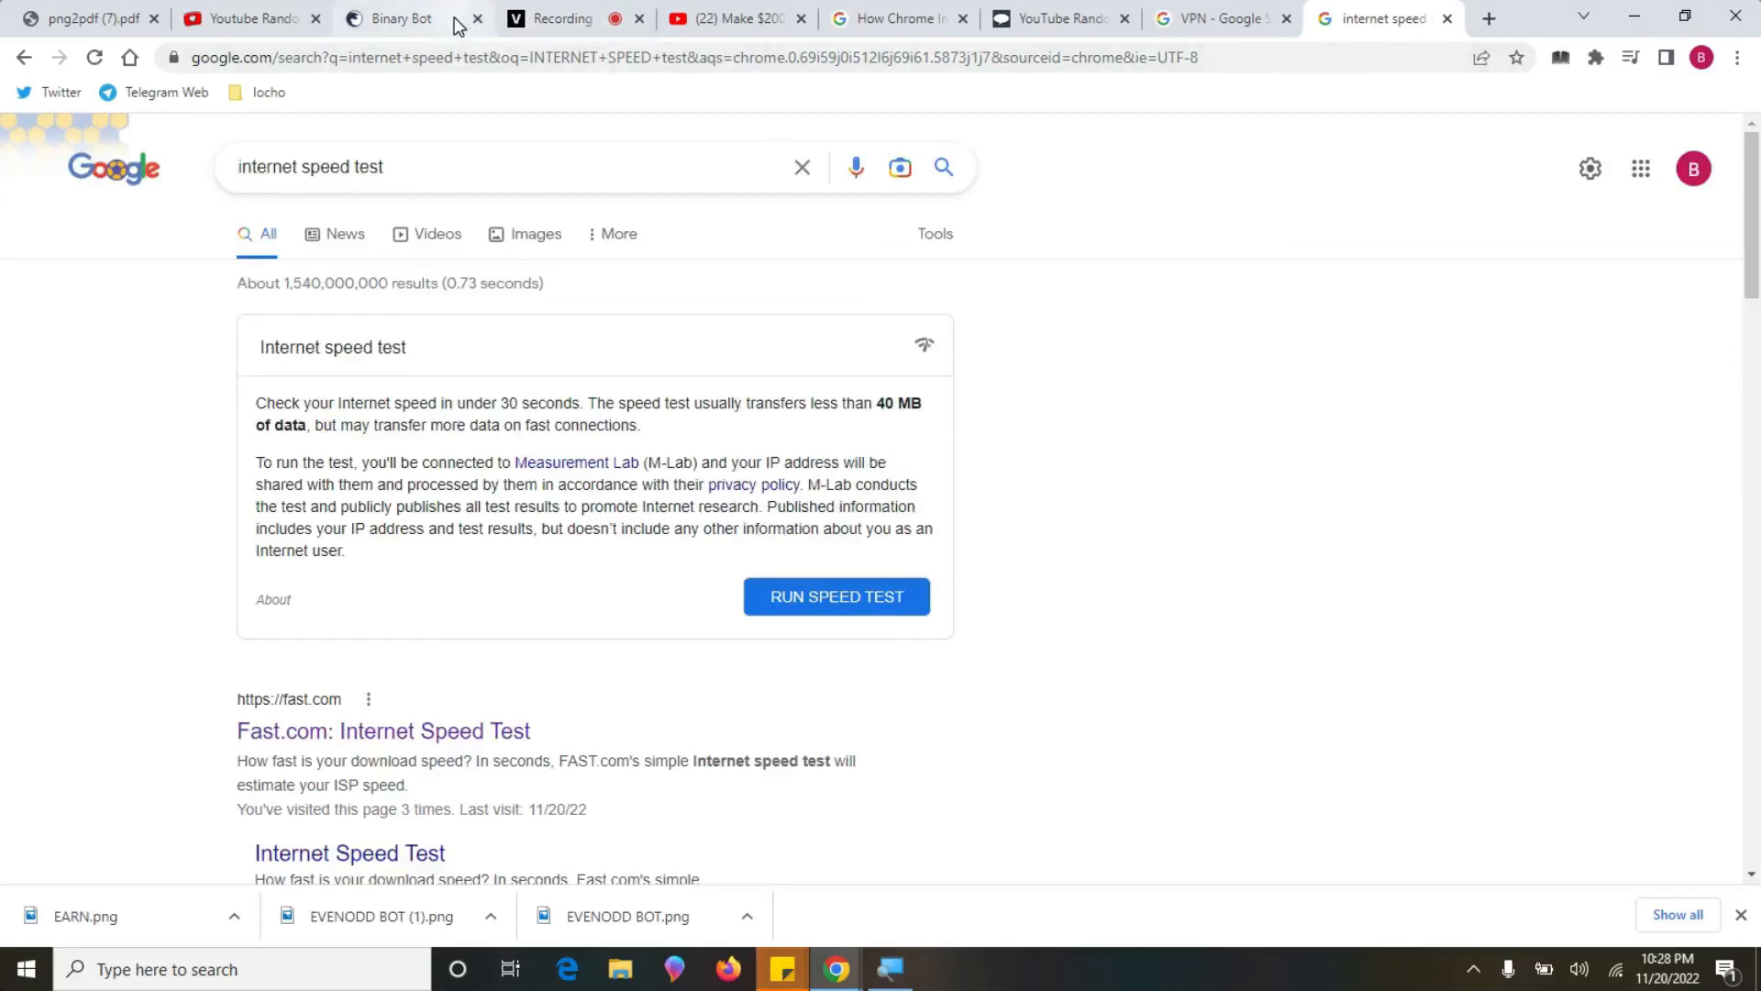
{"action": "left_click", "coordinate": [396, 20]}
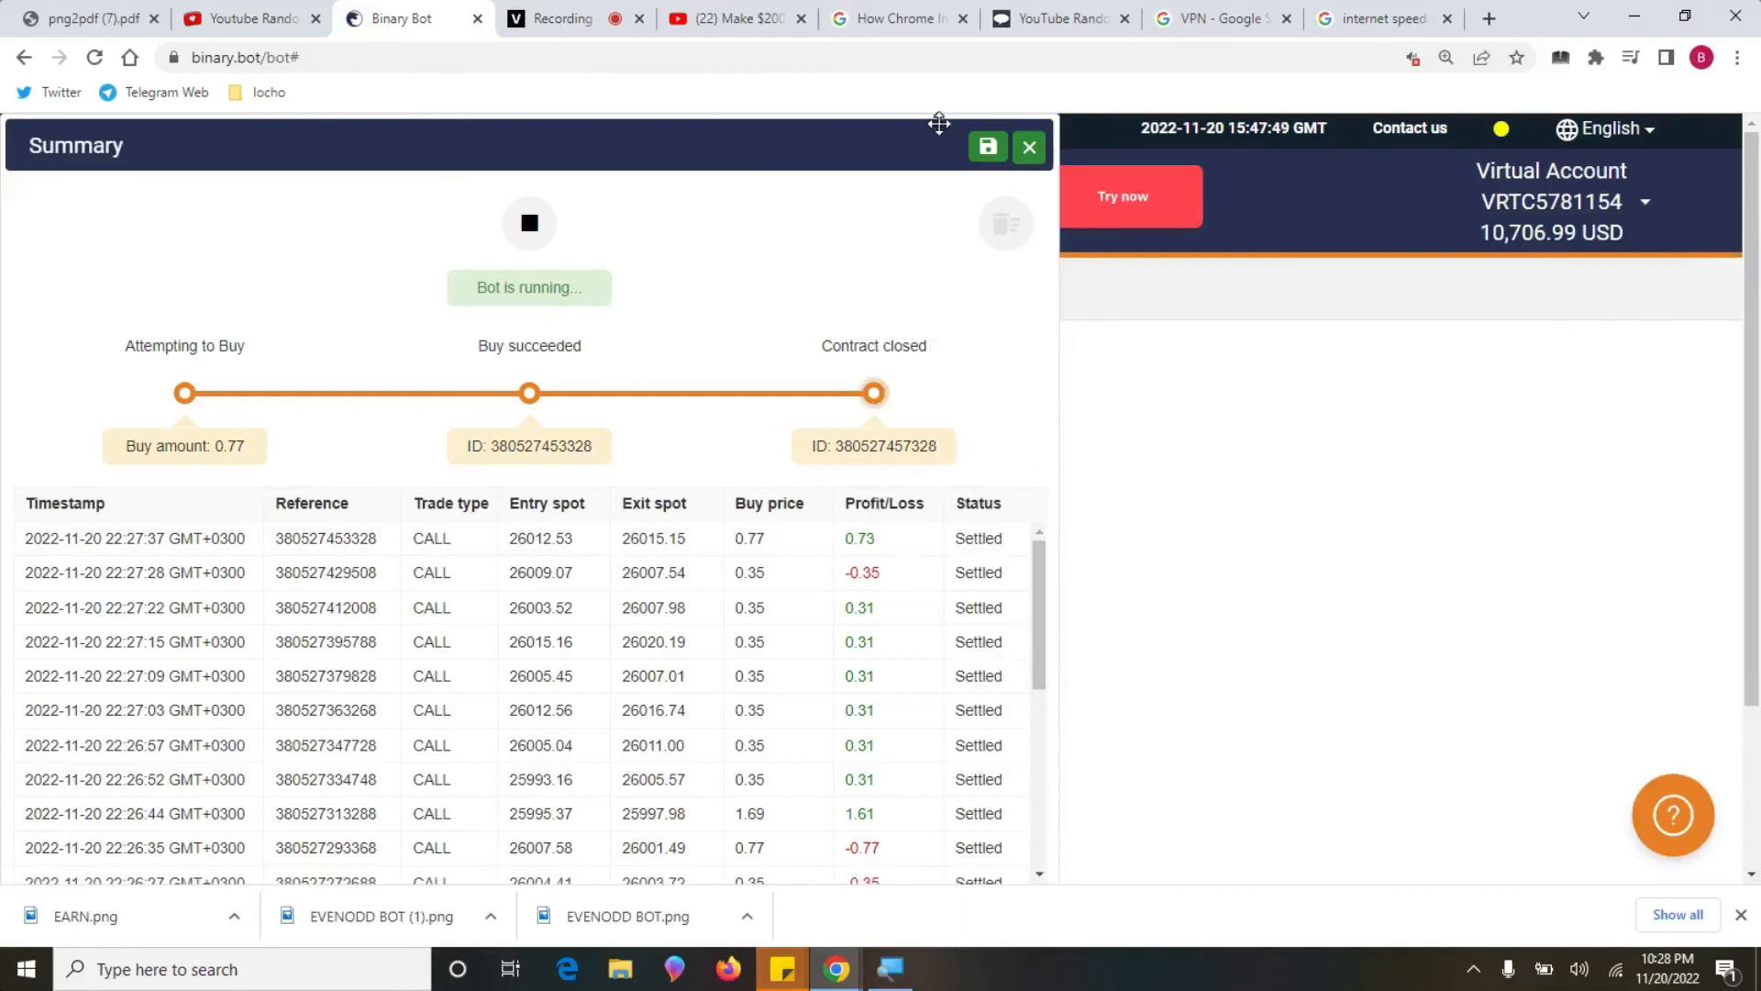
- Close the Summary panel to reveal blocks with stake 0.35, martingale 2.2 and take profit 5
{"action": "left_click", "coordinate": [1027, 147]}
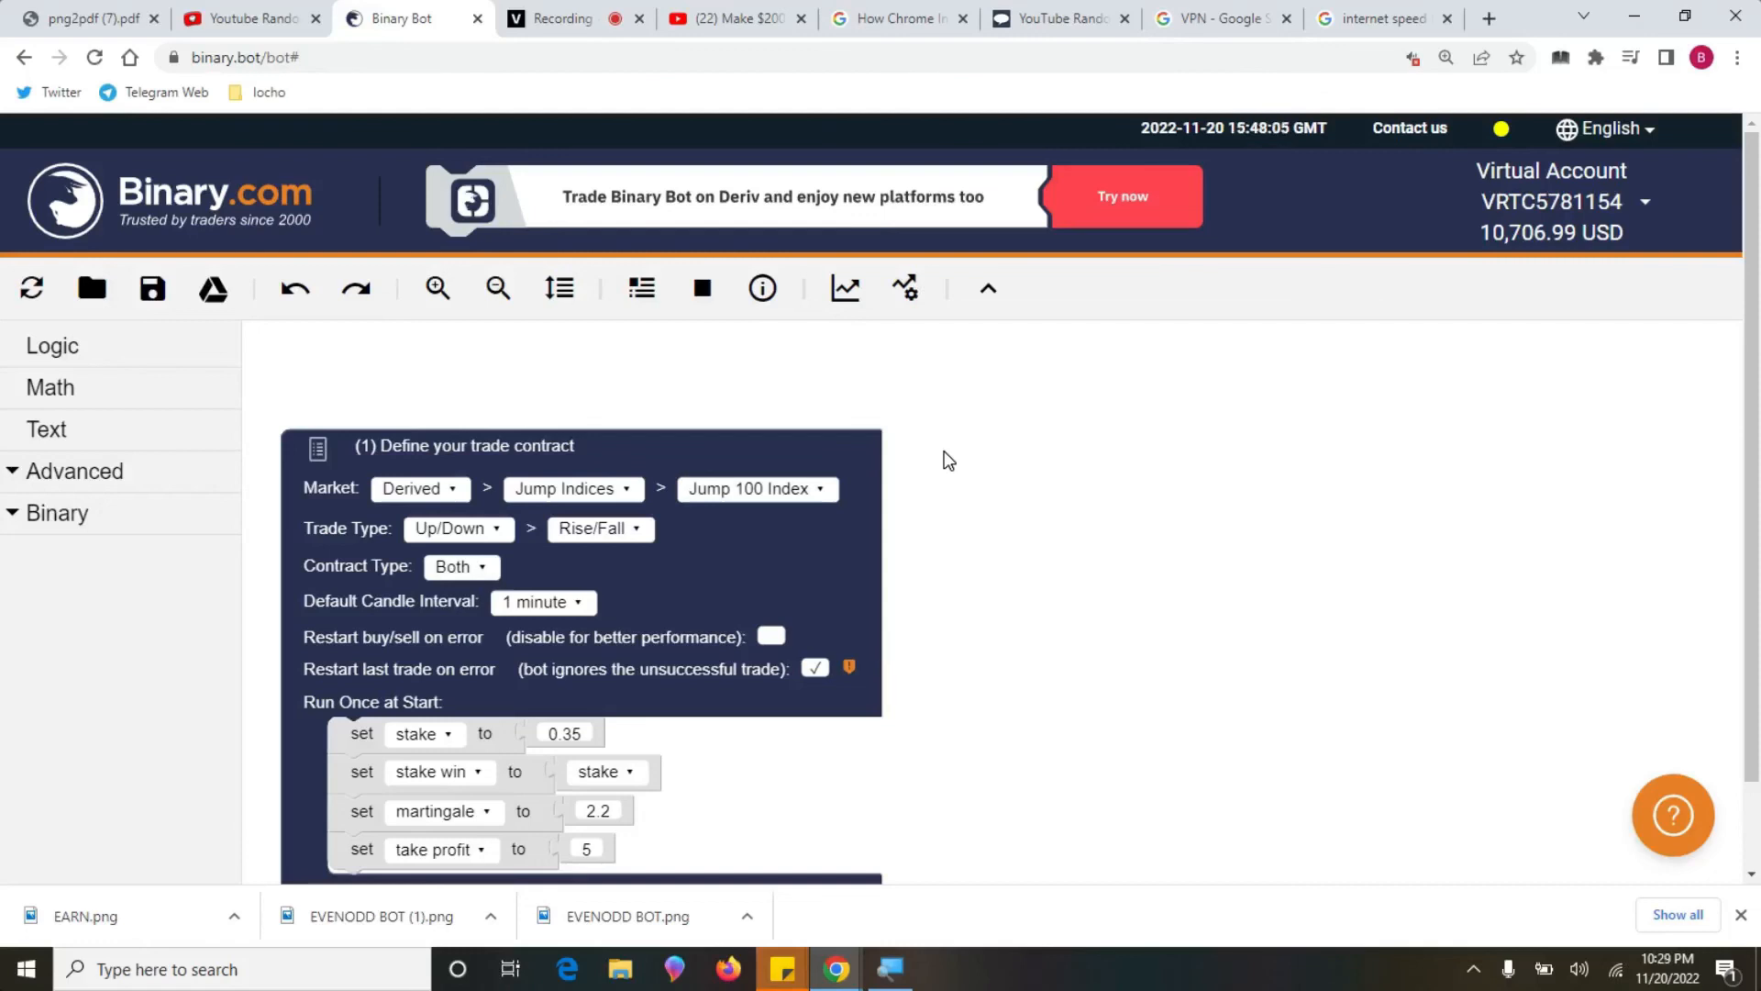
{"action": "mouse_move", "coordinate": [1123, 549]}
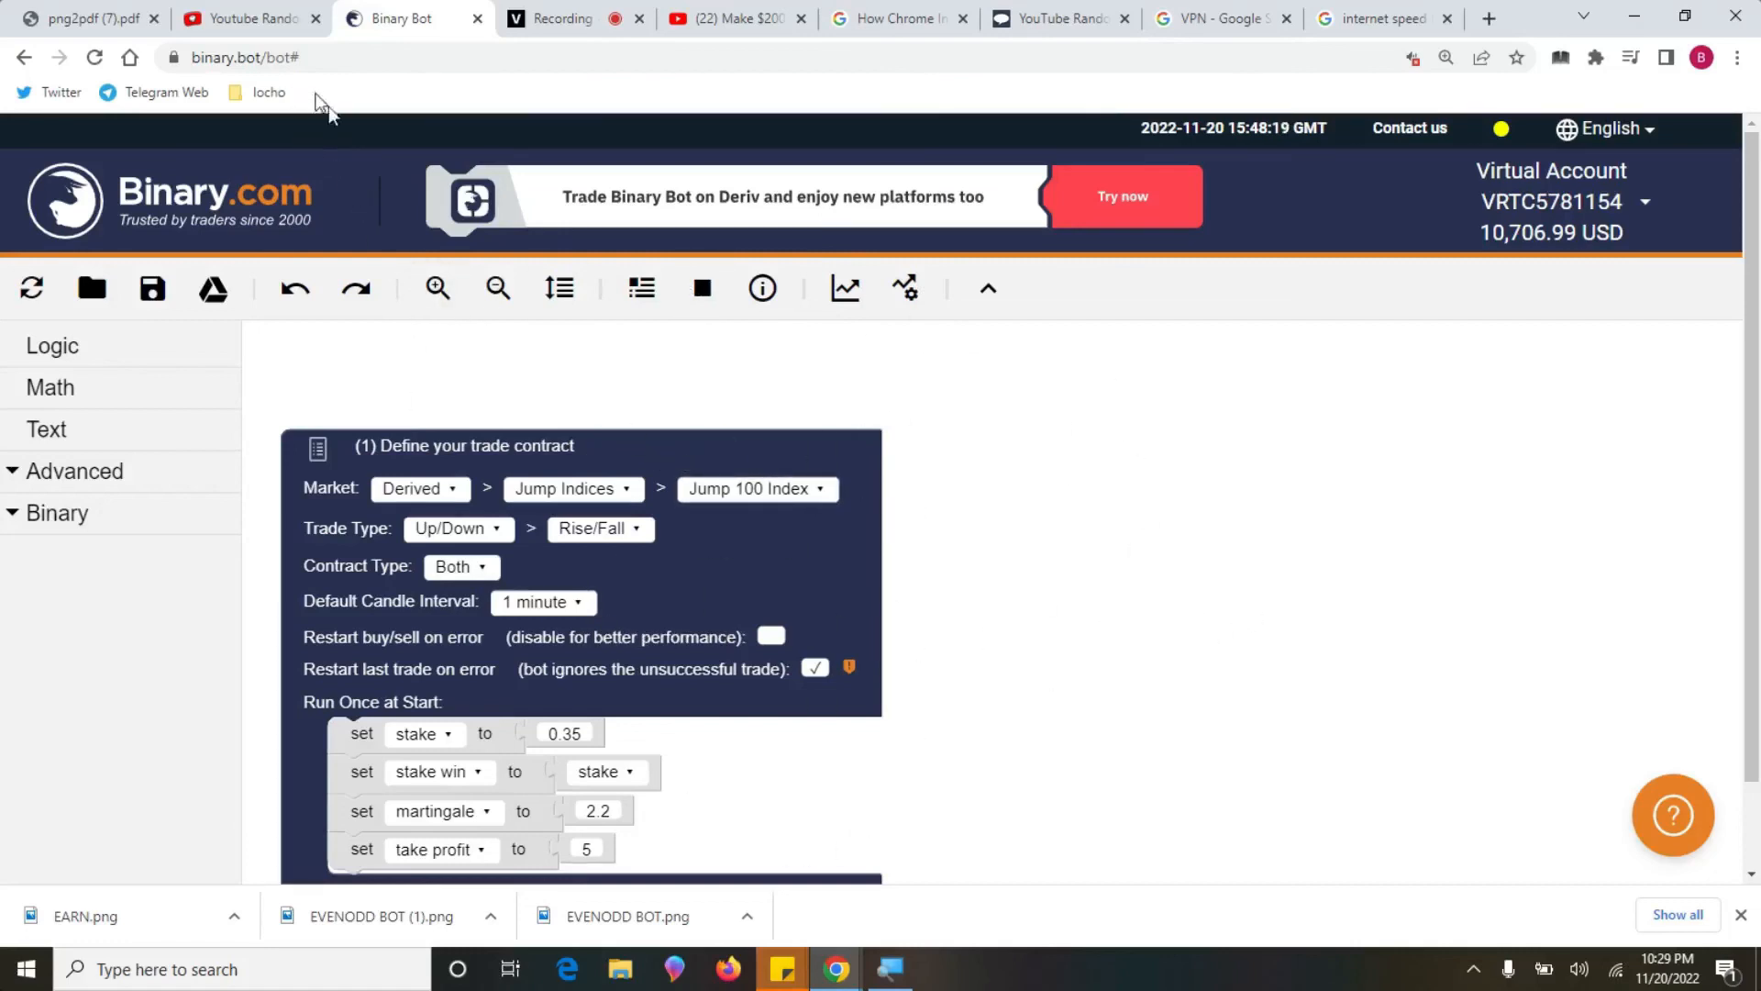
{"action": "mouse_move", "coordinate": [879, 529]}
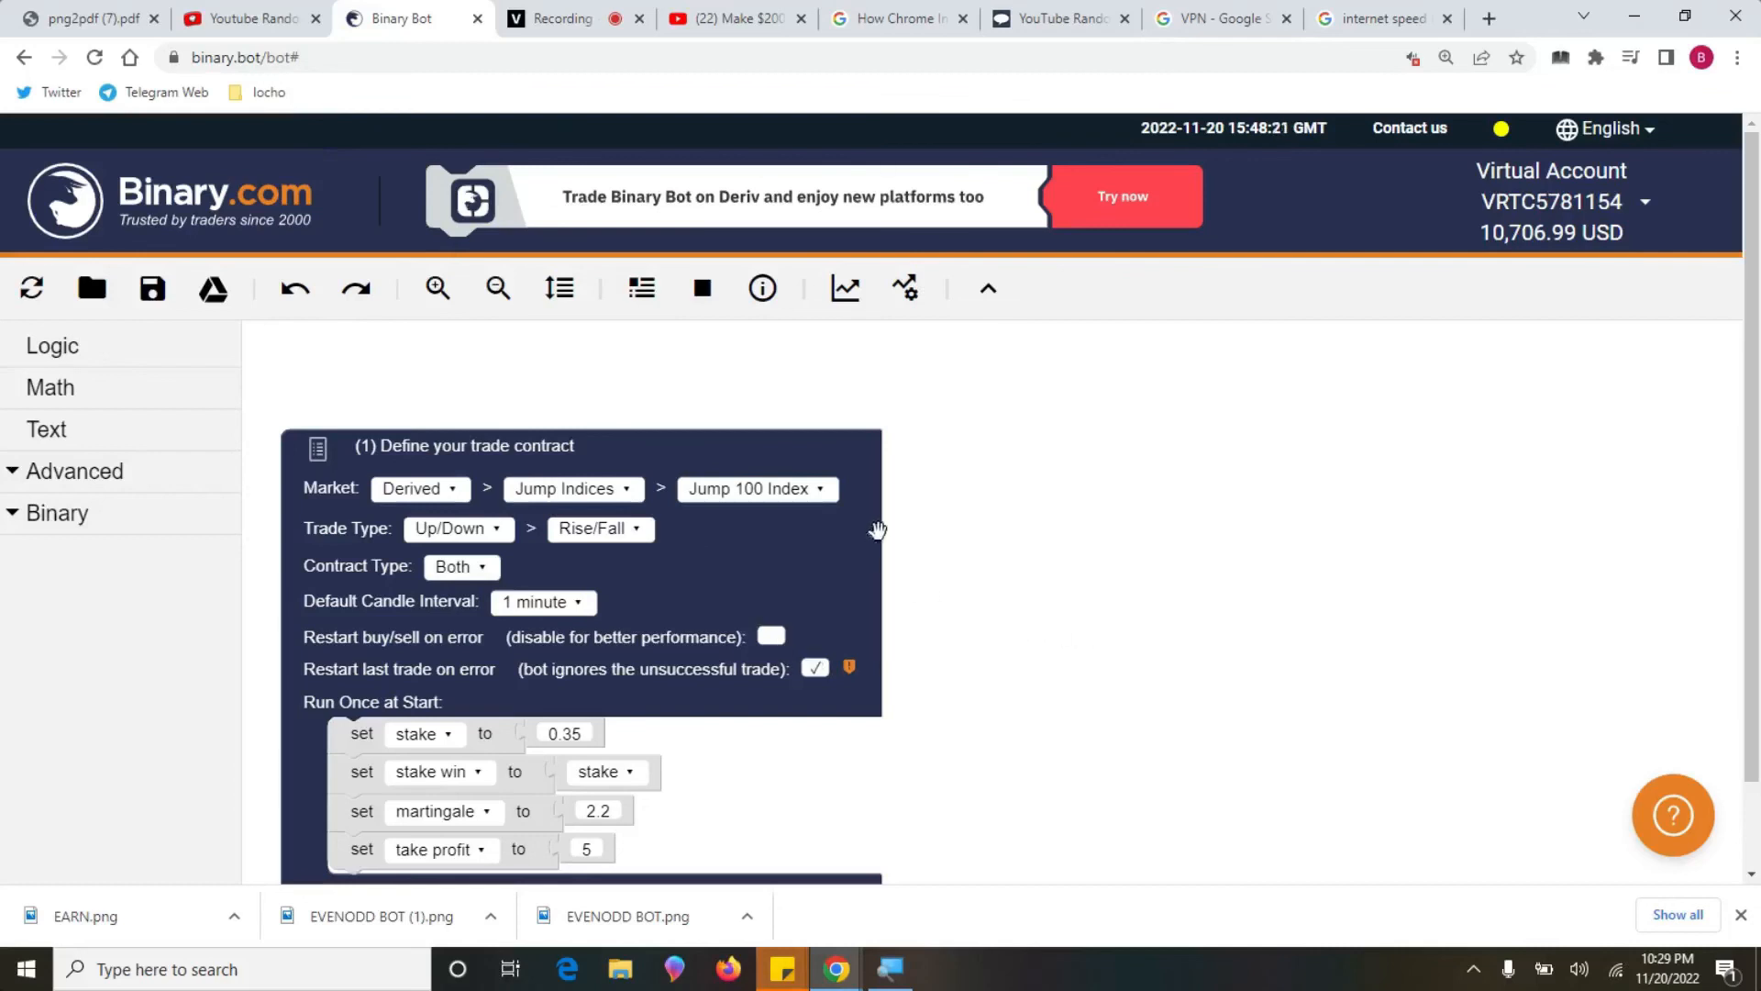